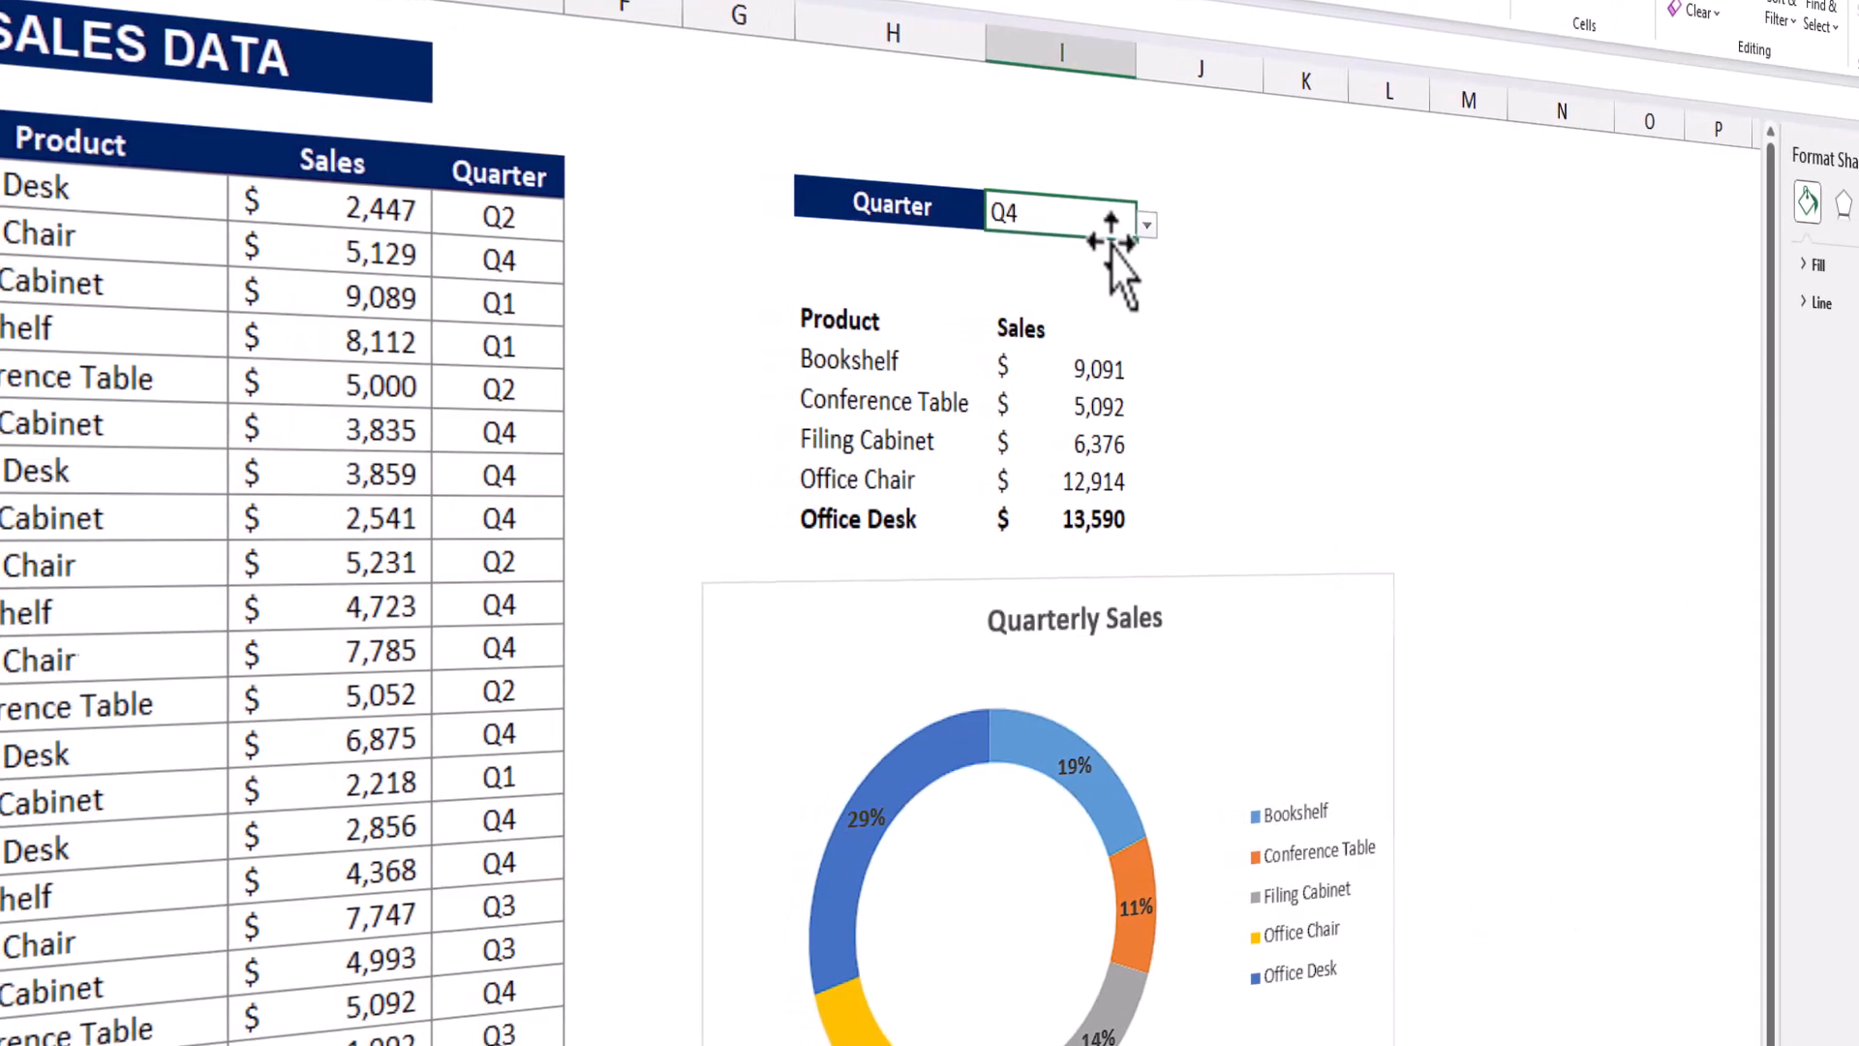
Try quarters Q3 and others in the I4 drop-down, ending back on Q2, to show the dynamic summary.
{"action": "left_click", "coordinate": [1146, 225]}
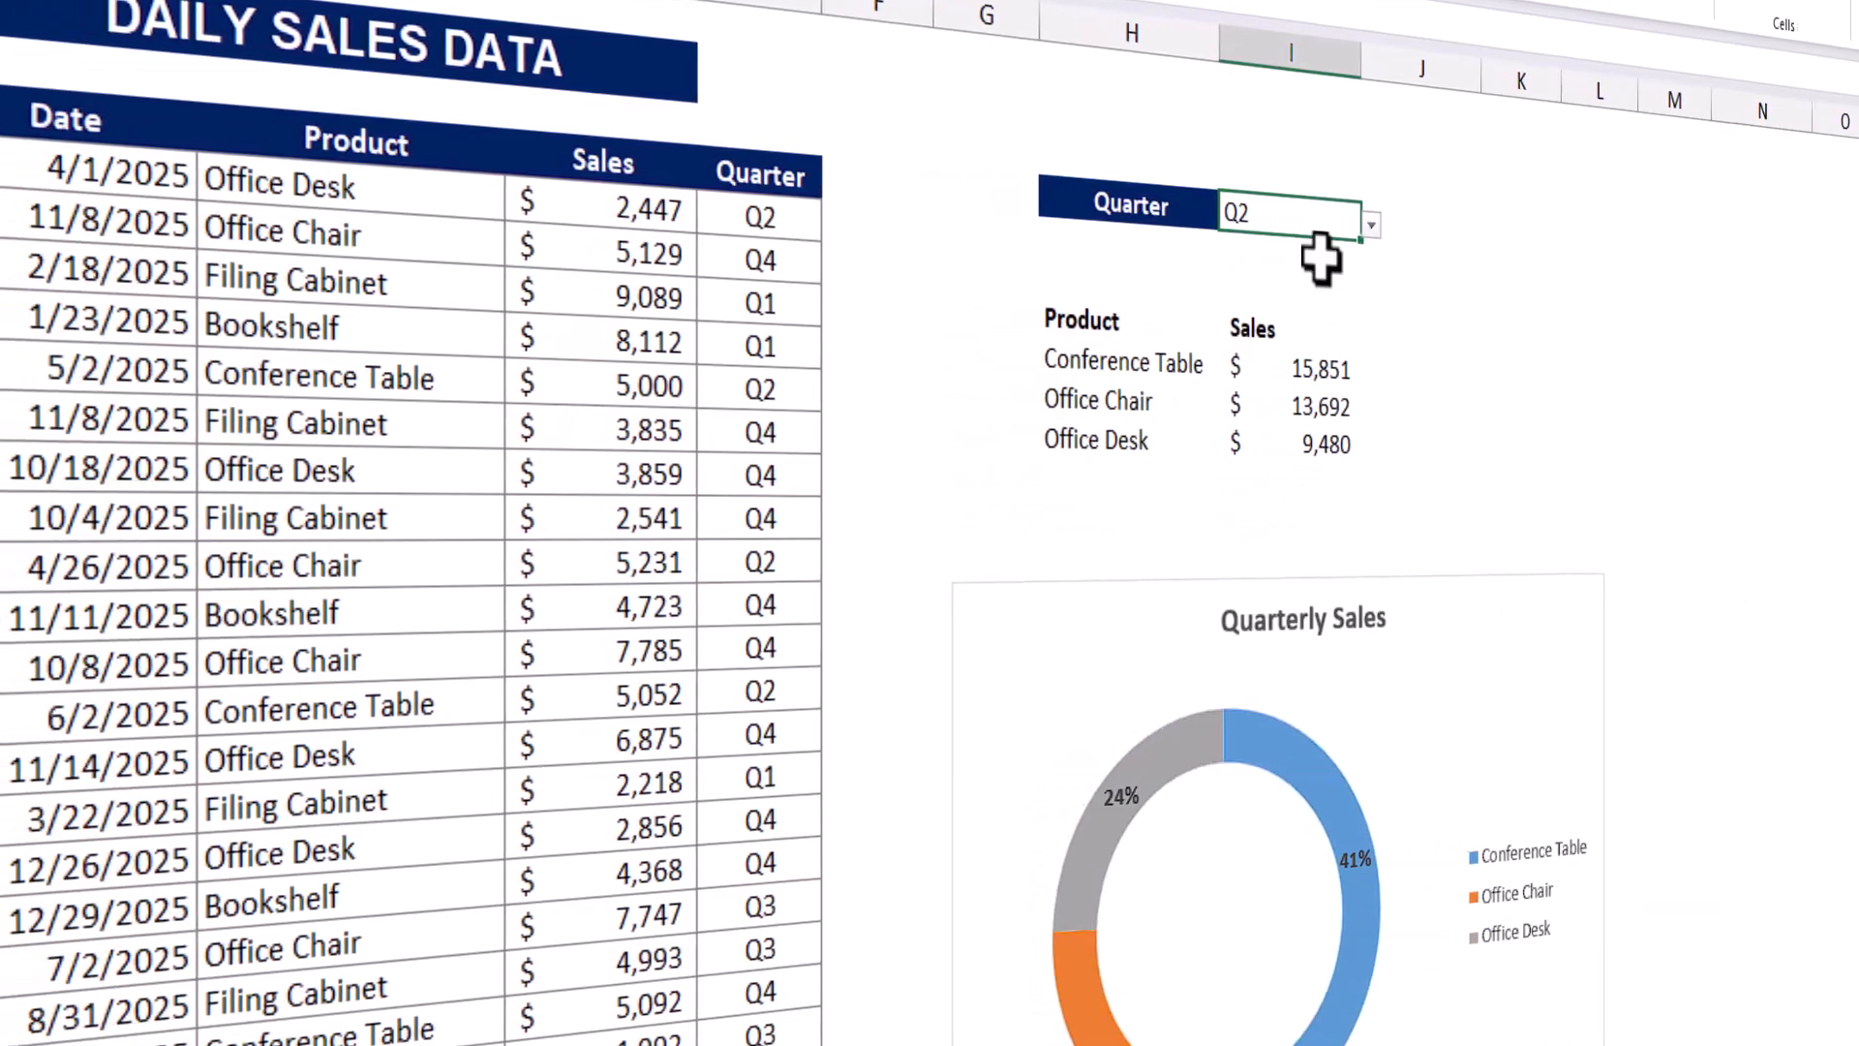
{"action": "left_click", "coordinate": [1369, 225]}
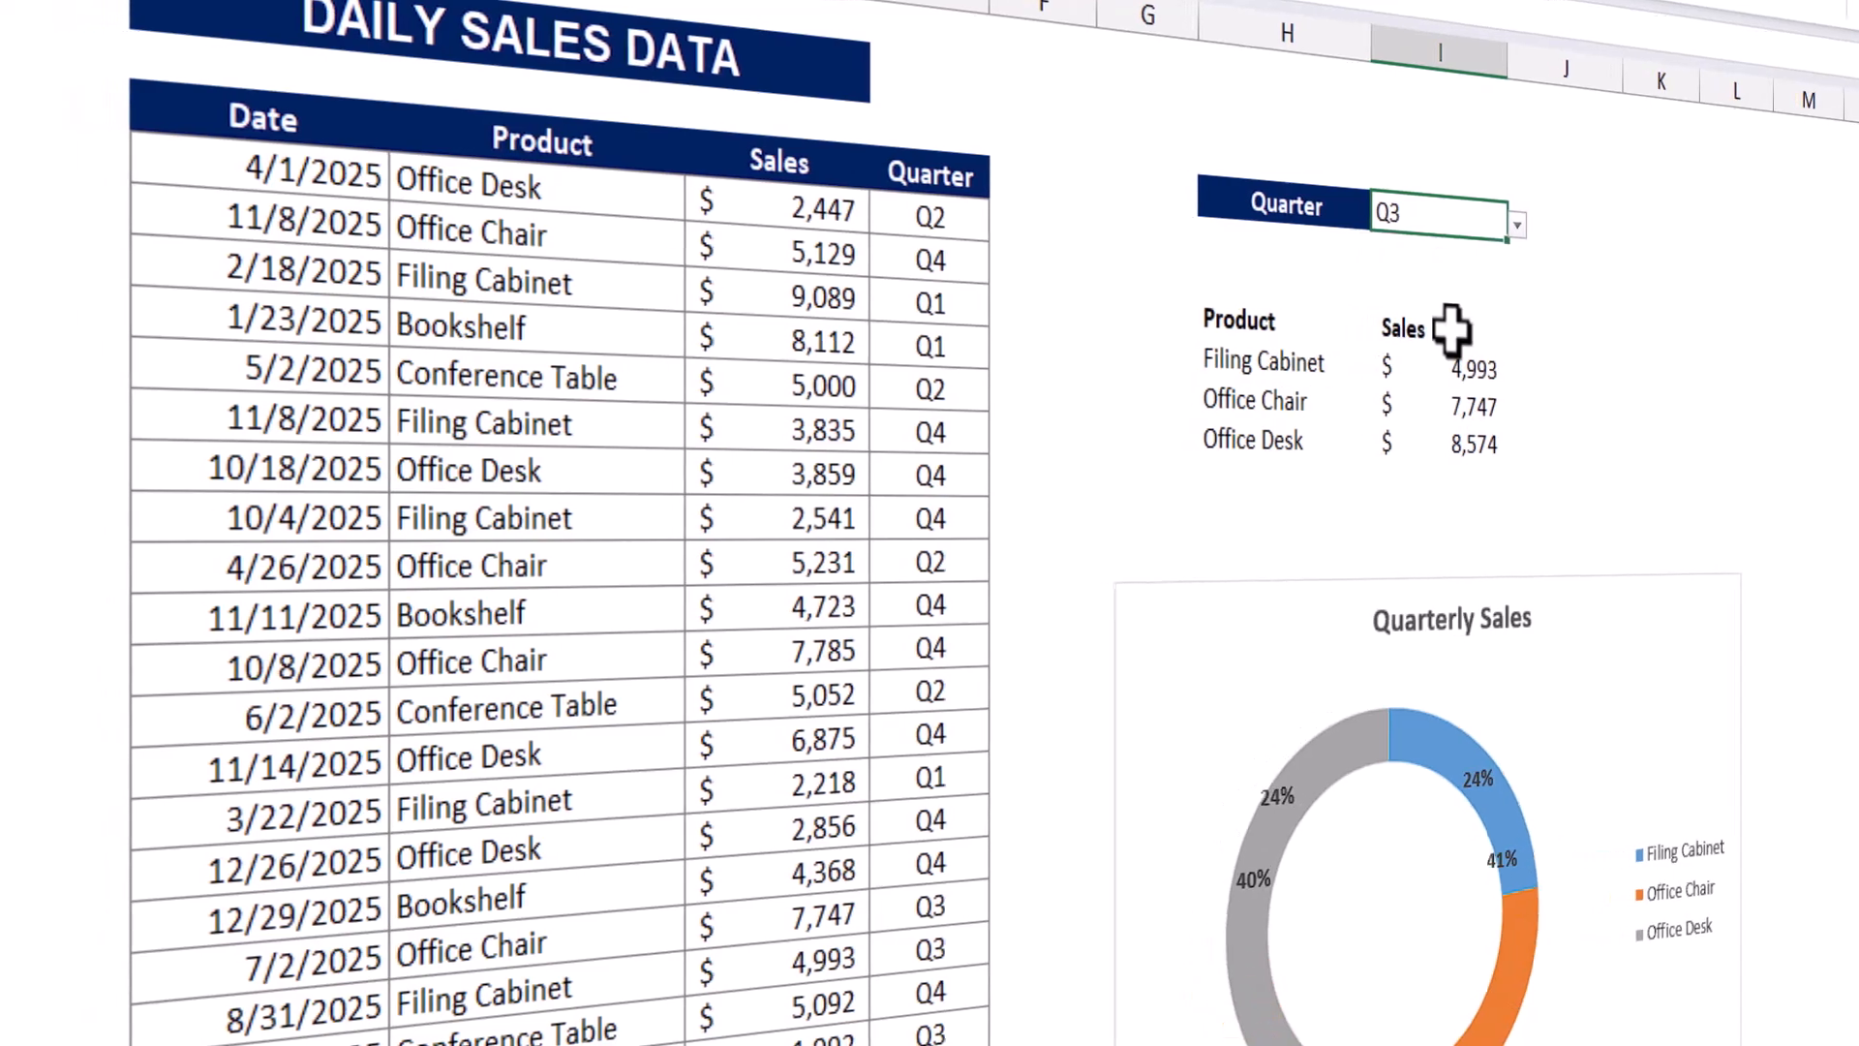
{"action": "left_click", "coordinate": [1518, 224]}
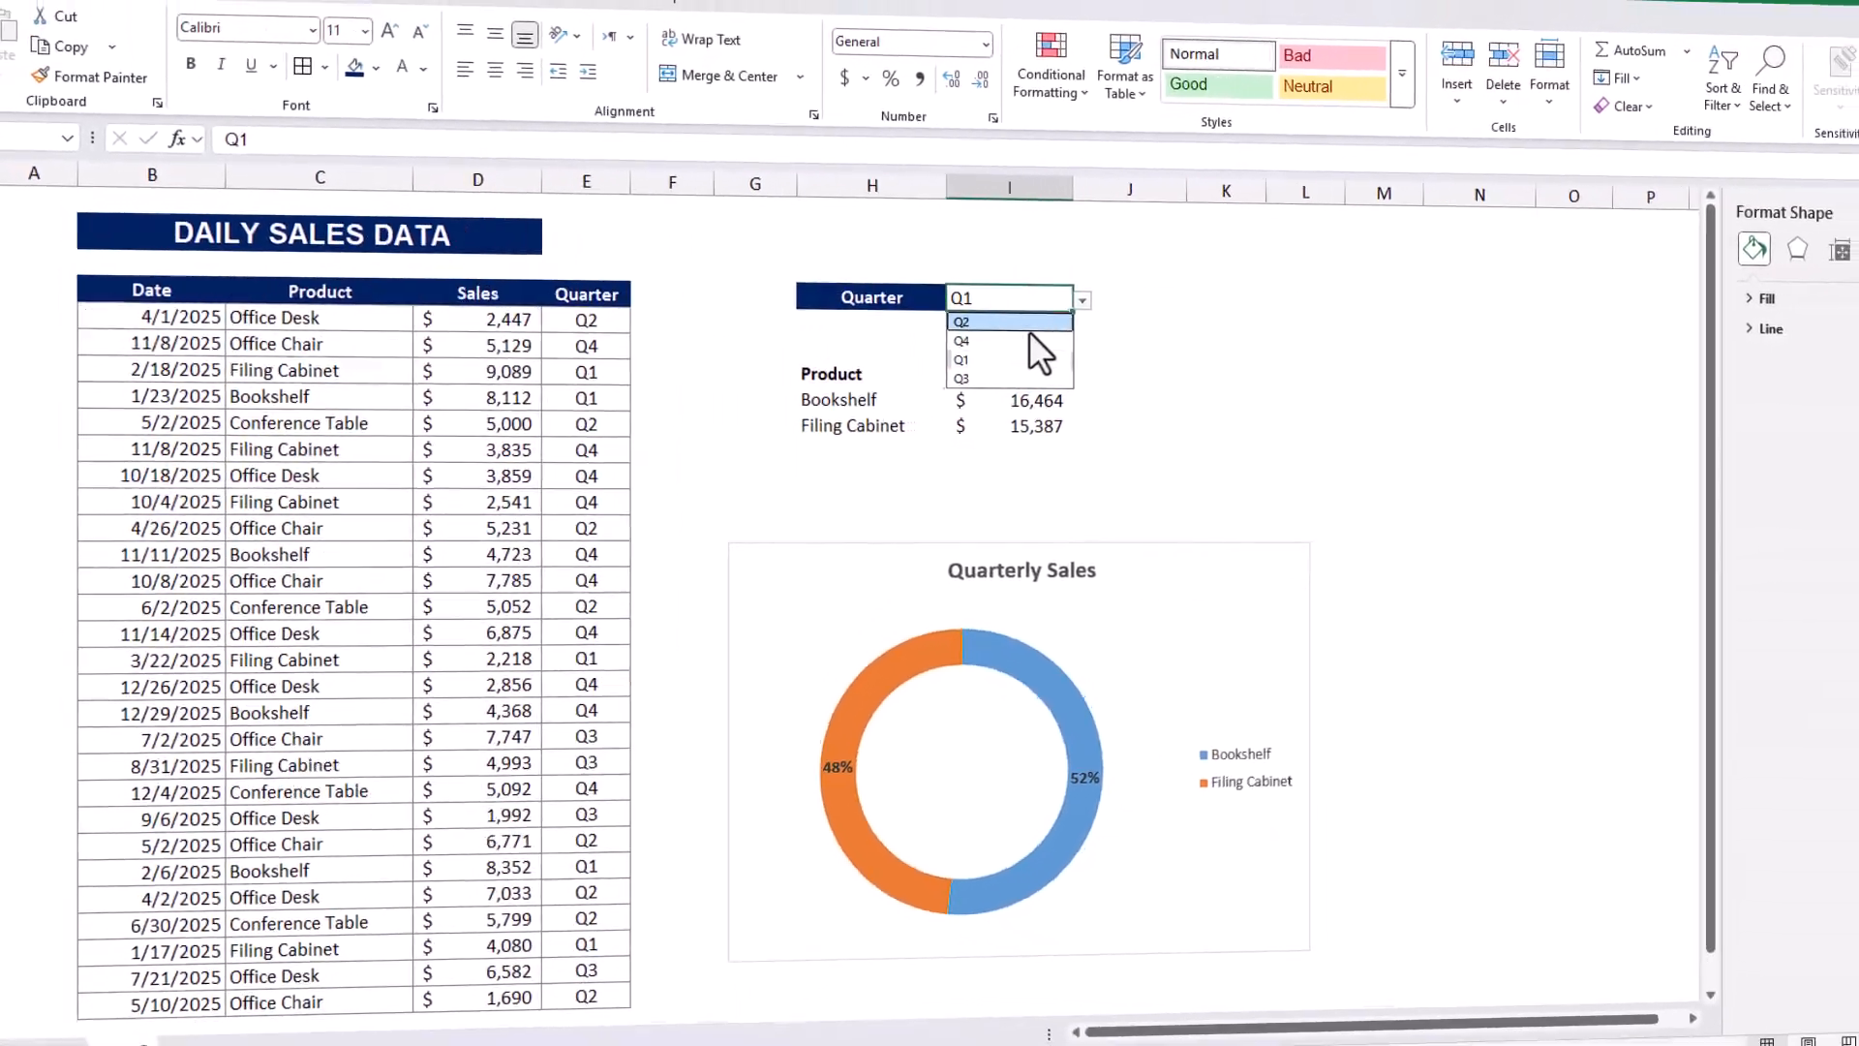
{"action": "left_click", "coordinate": [961, 321]}
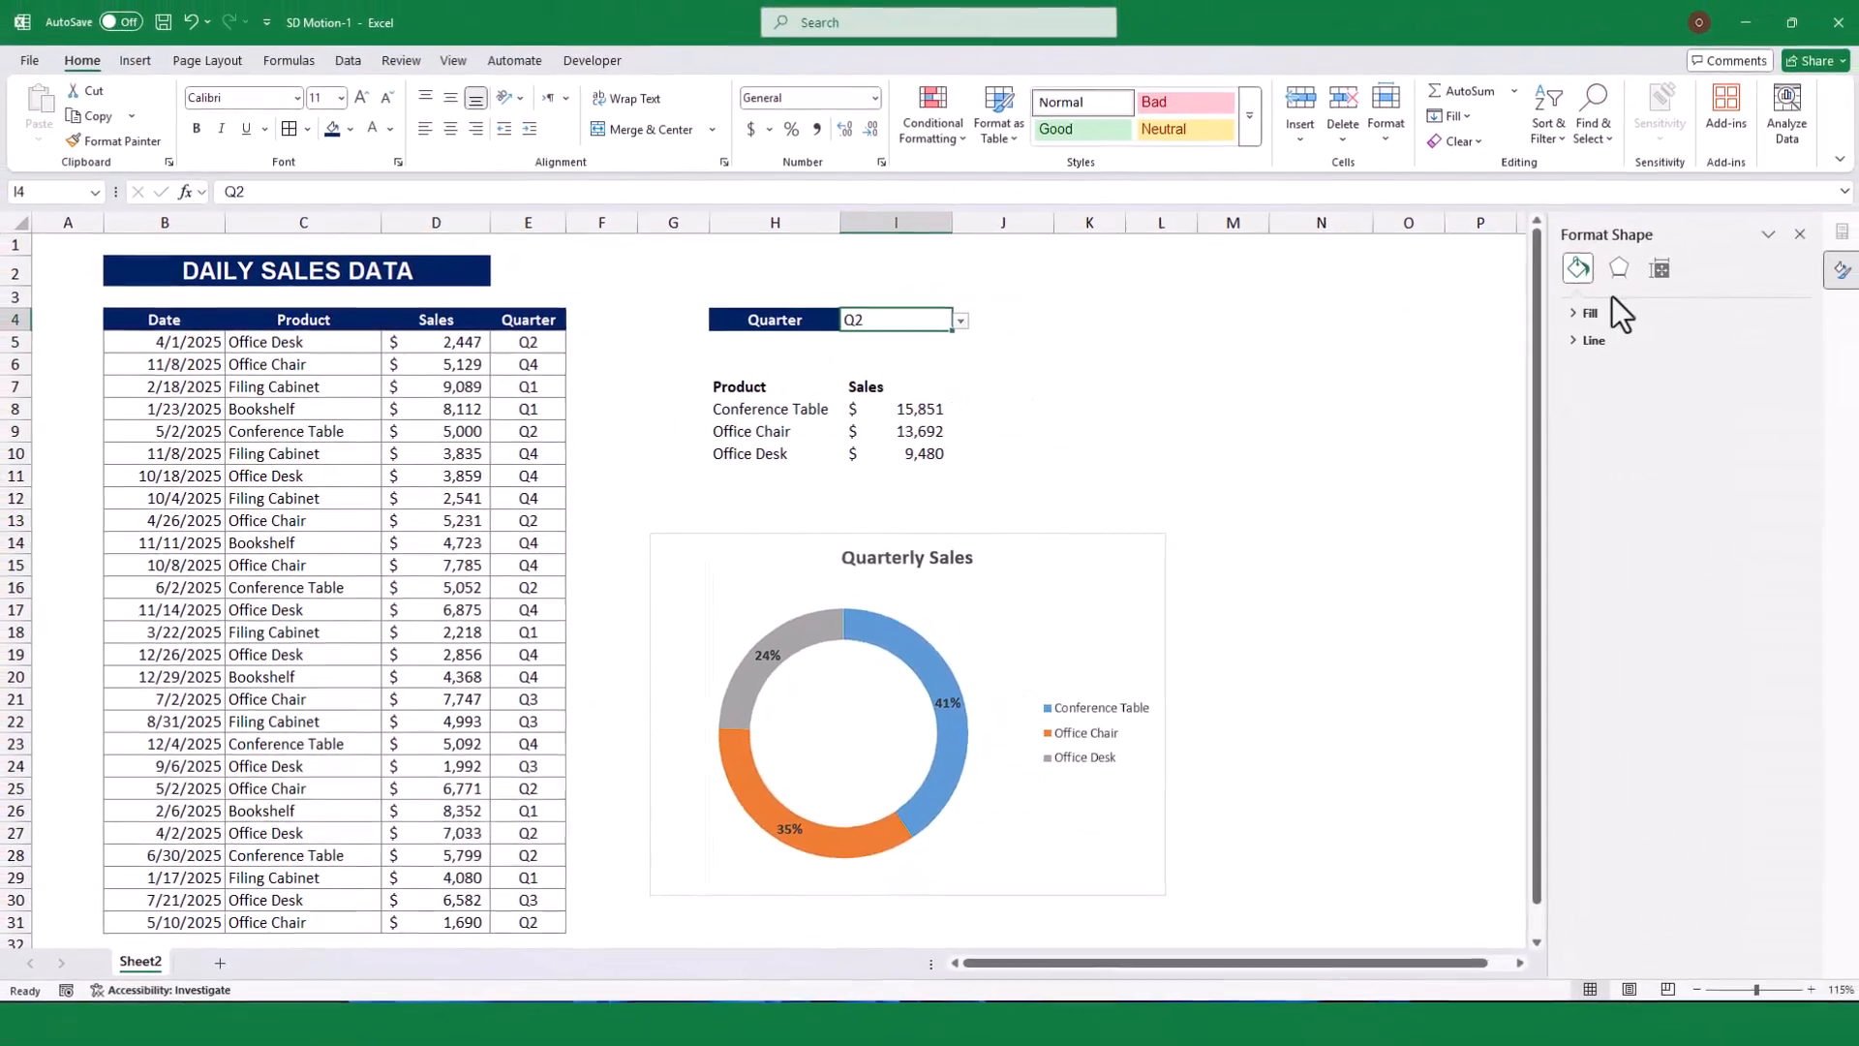
Clear the demo chart and summary so only the Date/Product/Sales table remains.
{"action": "left_click", "coordinate": [904, 711]}
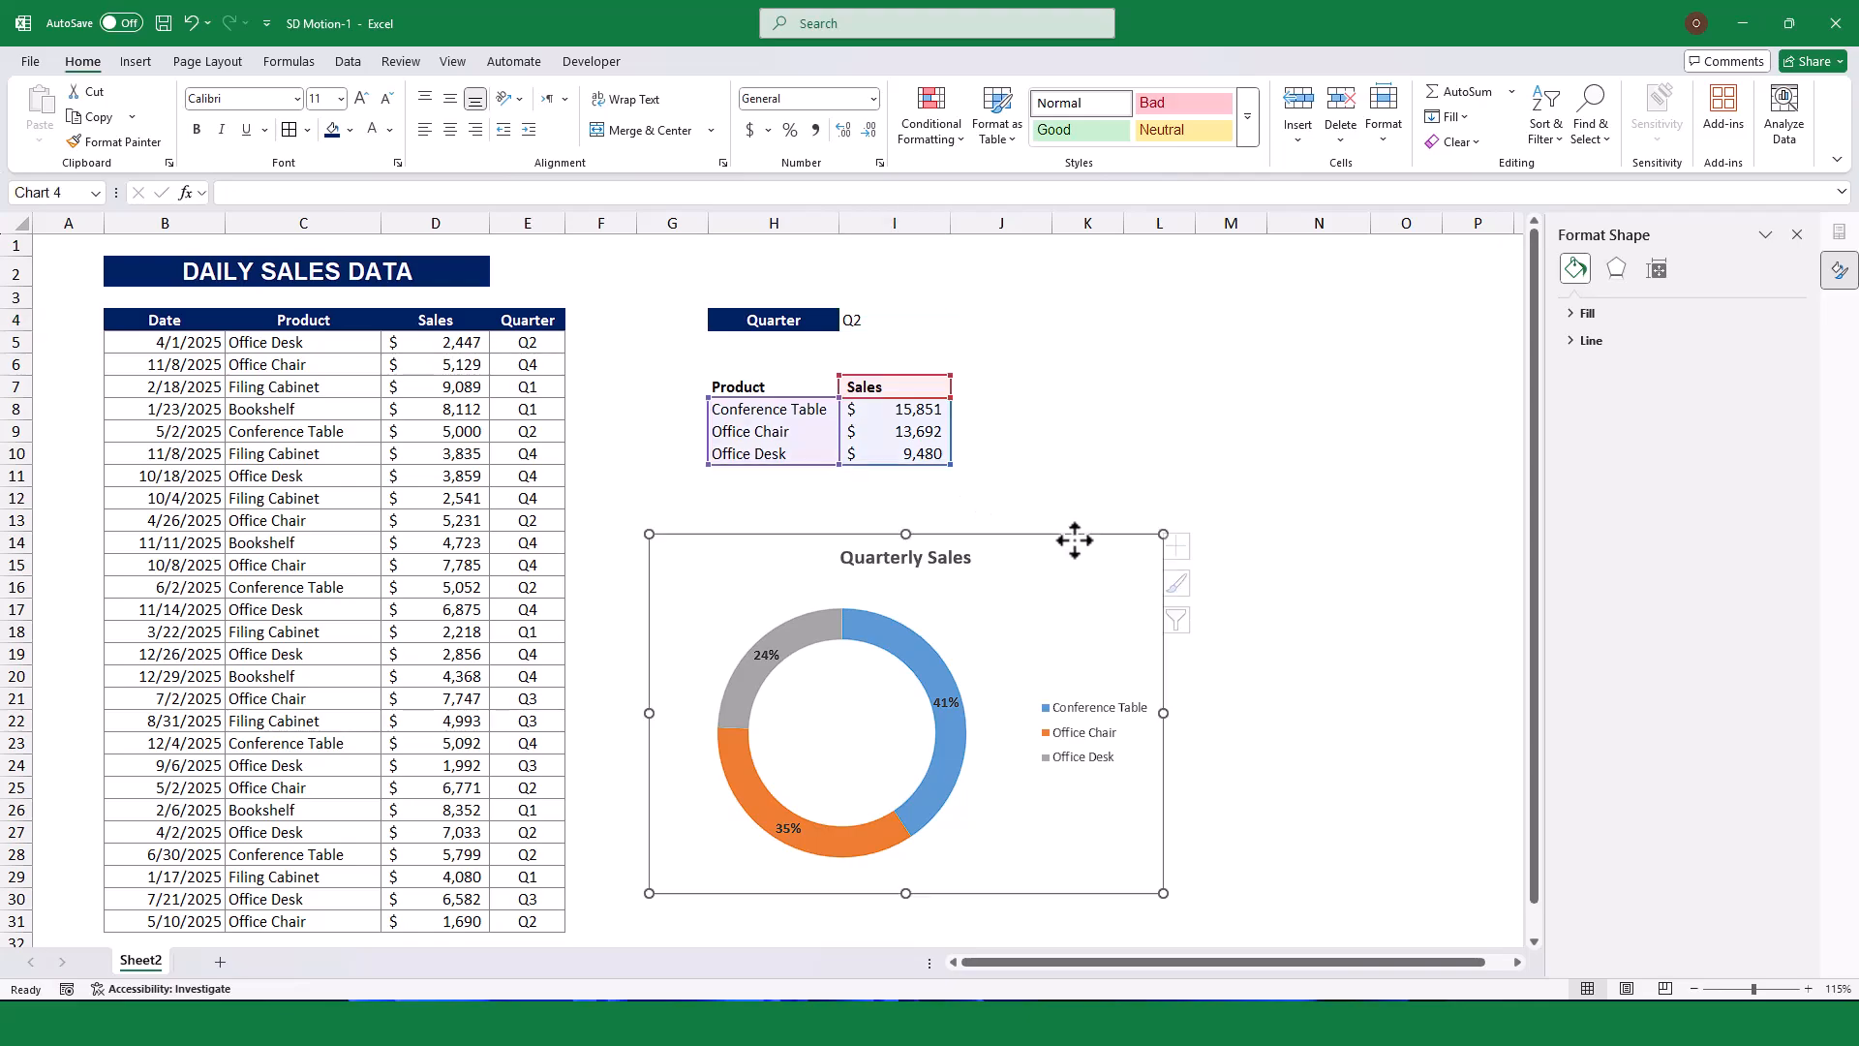
{"action": "left_click", "coordinate": [435, 319]}
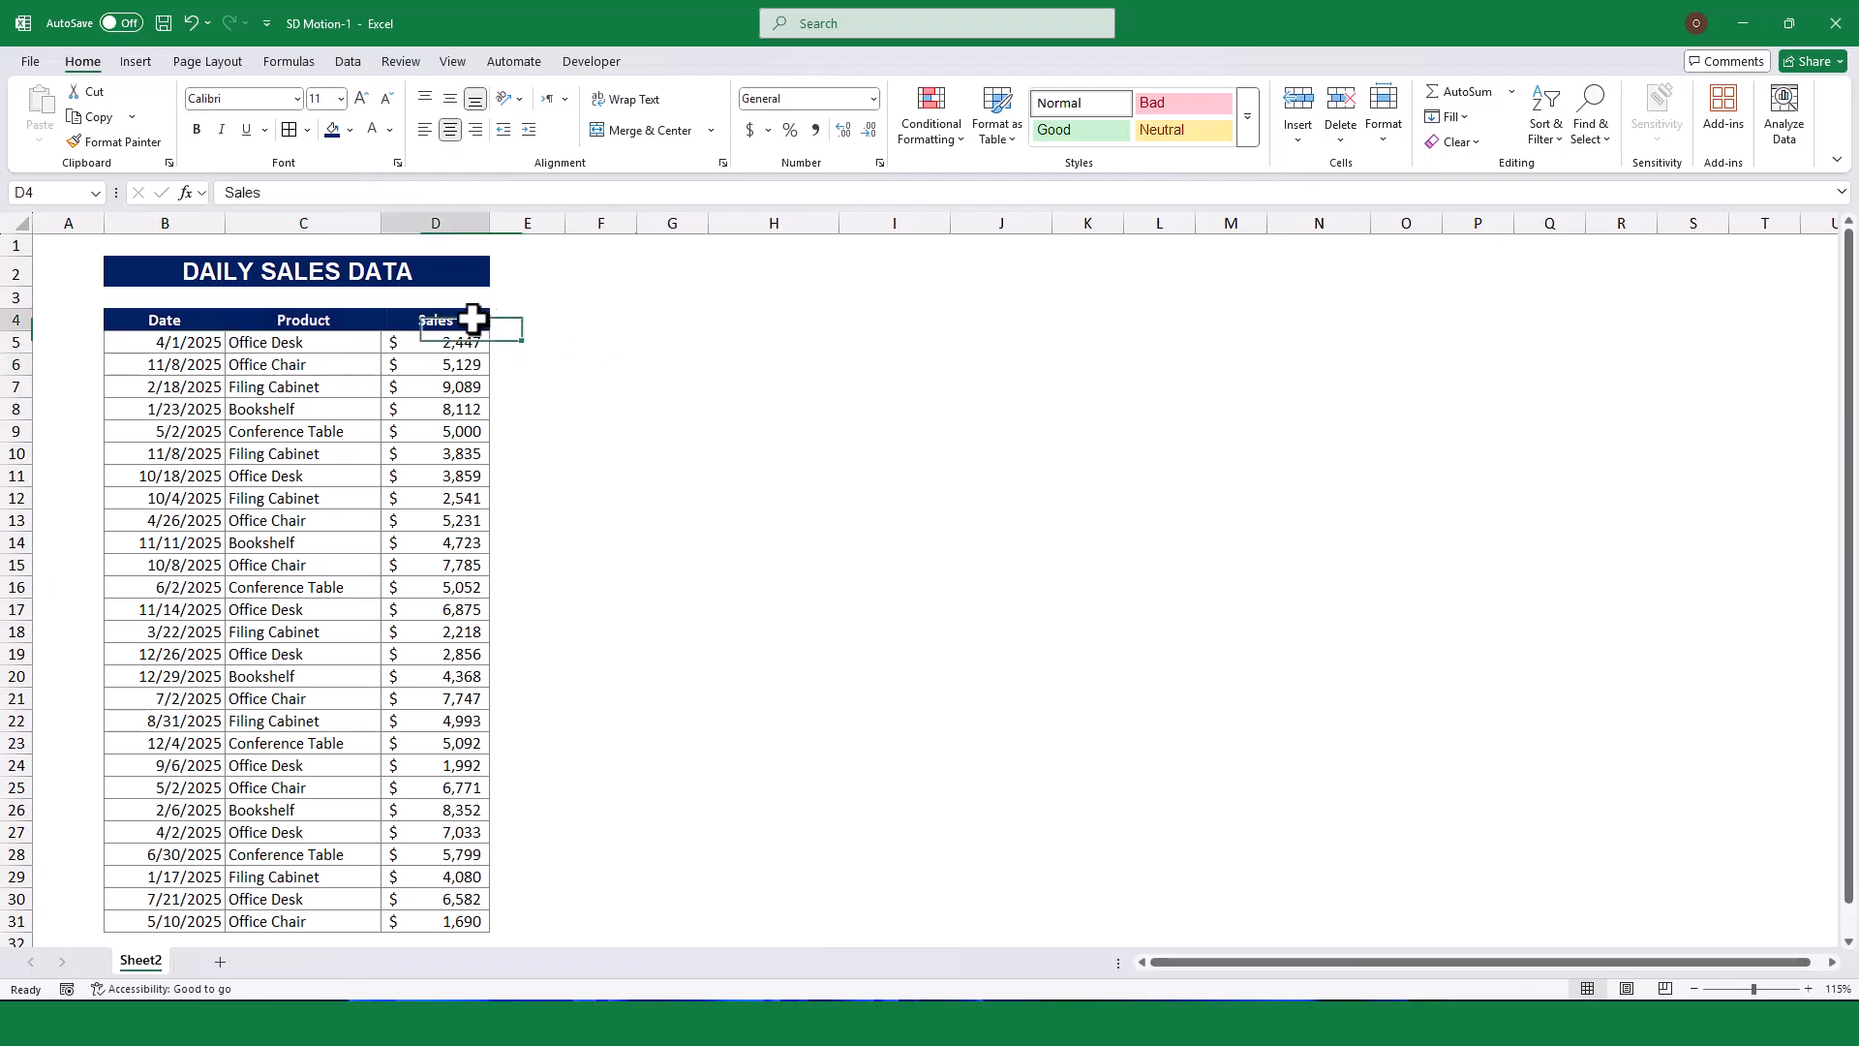
Extend the table heading to E4 as 'Quarter' and move to E5 for the formula.
{"action": "left_click", "coordinate": [527, 319]}
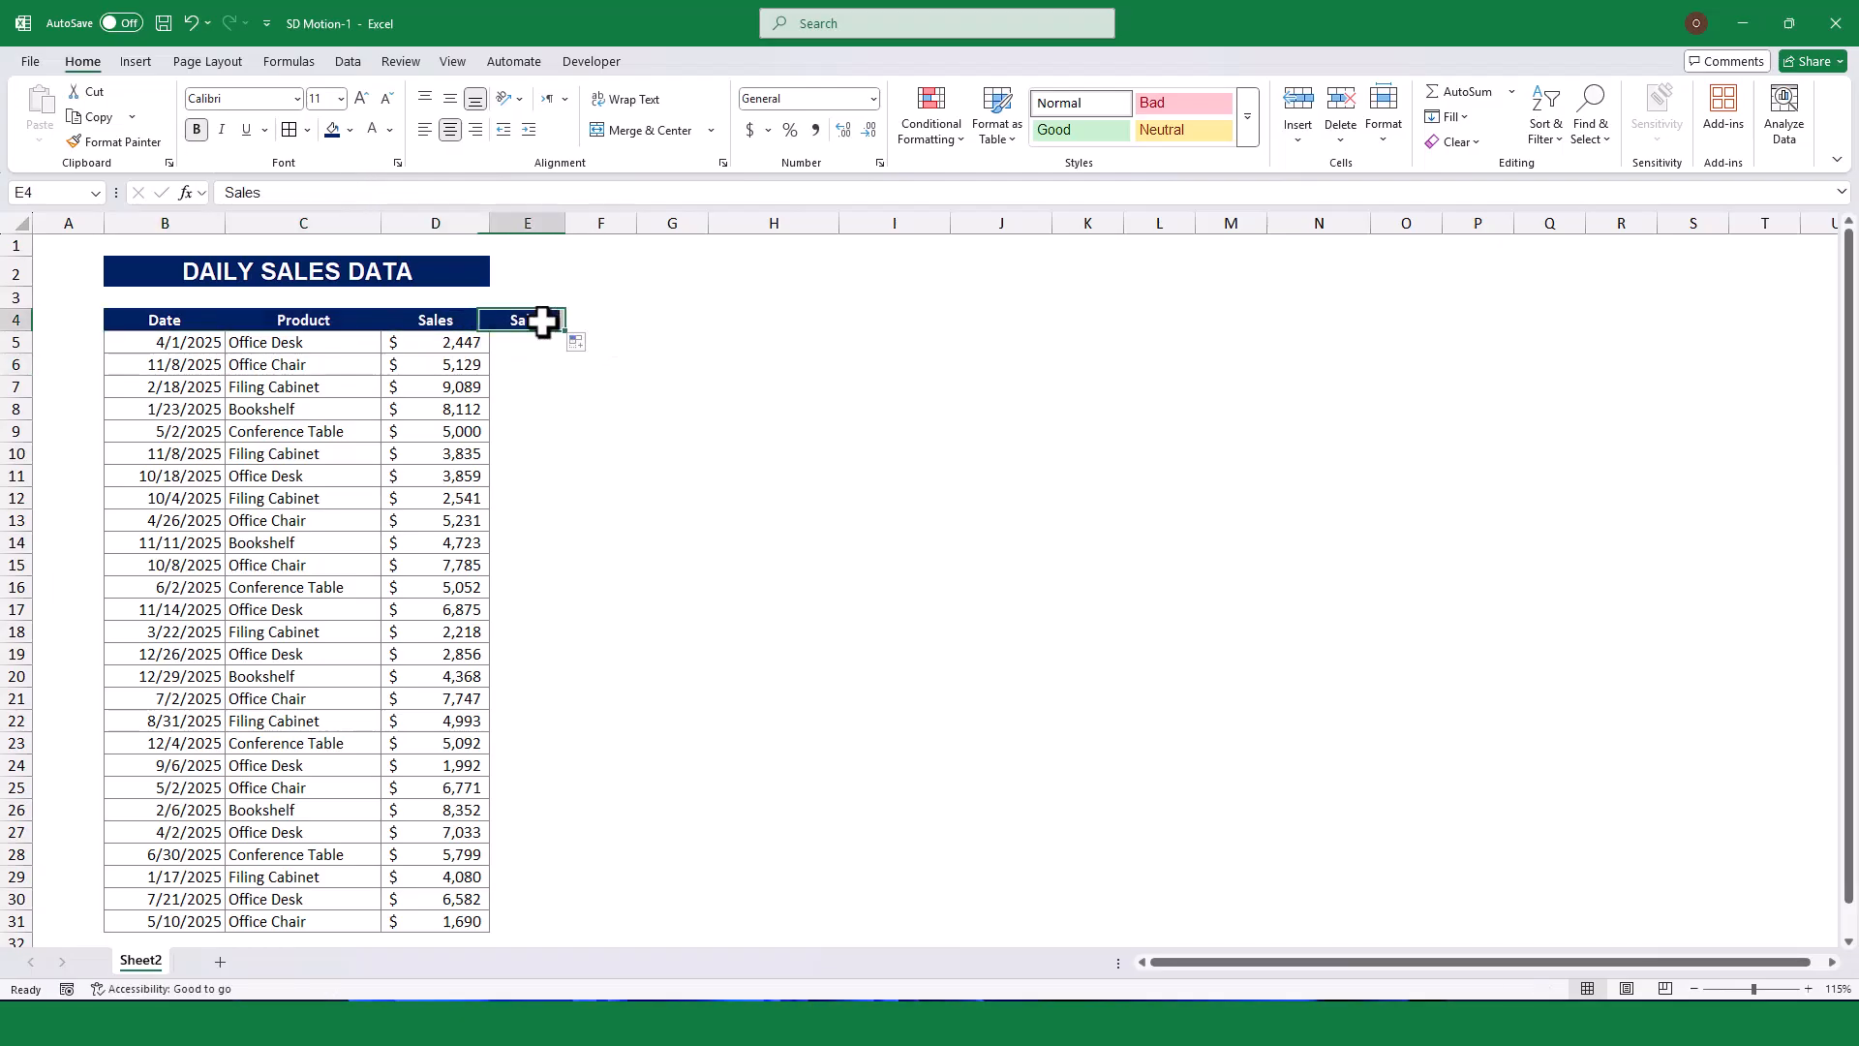
{"action": "type", "text": "Quart"}
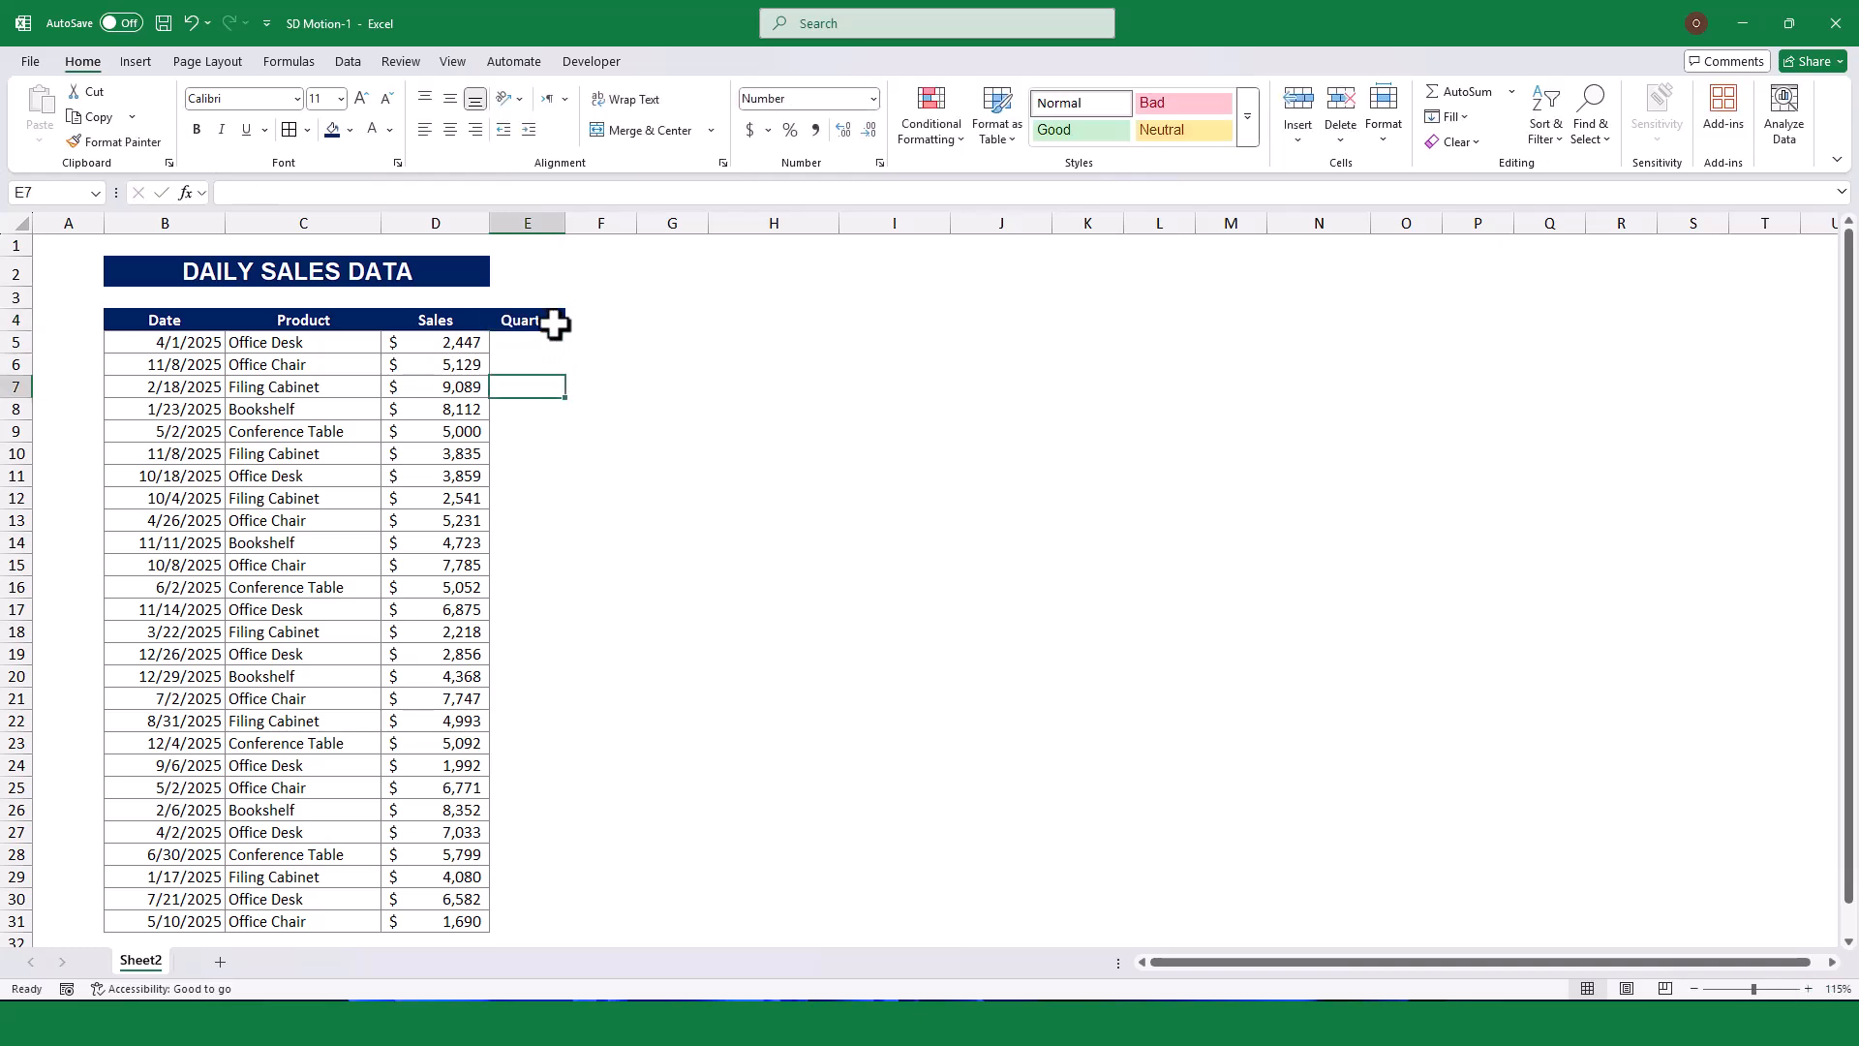
{"action": "left_click", "coordinate": [527, 341]}
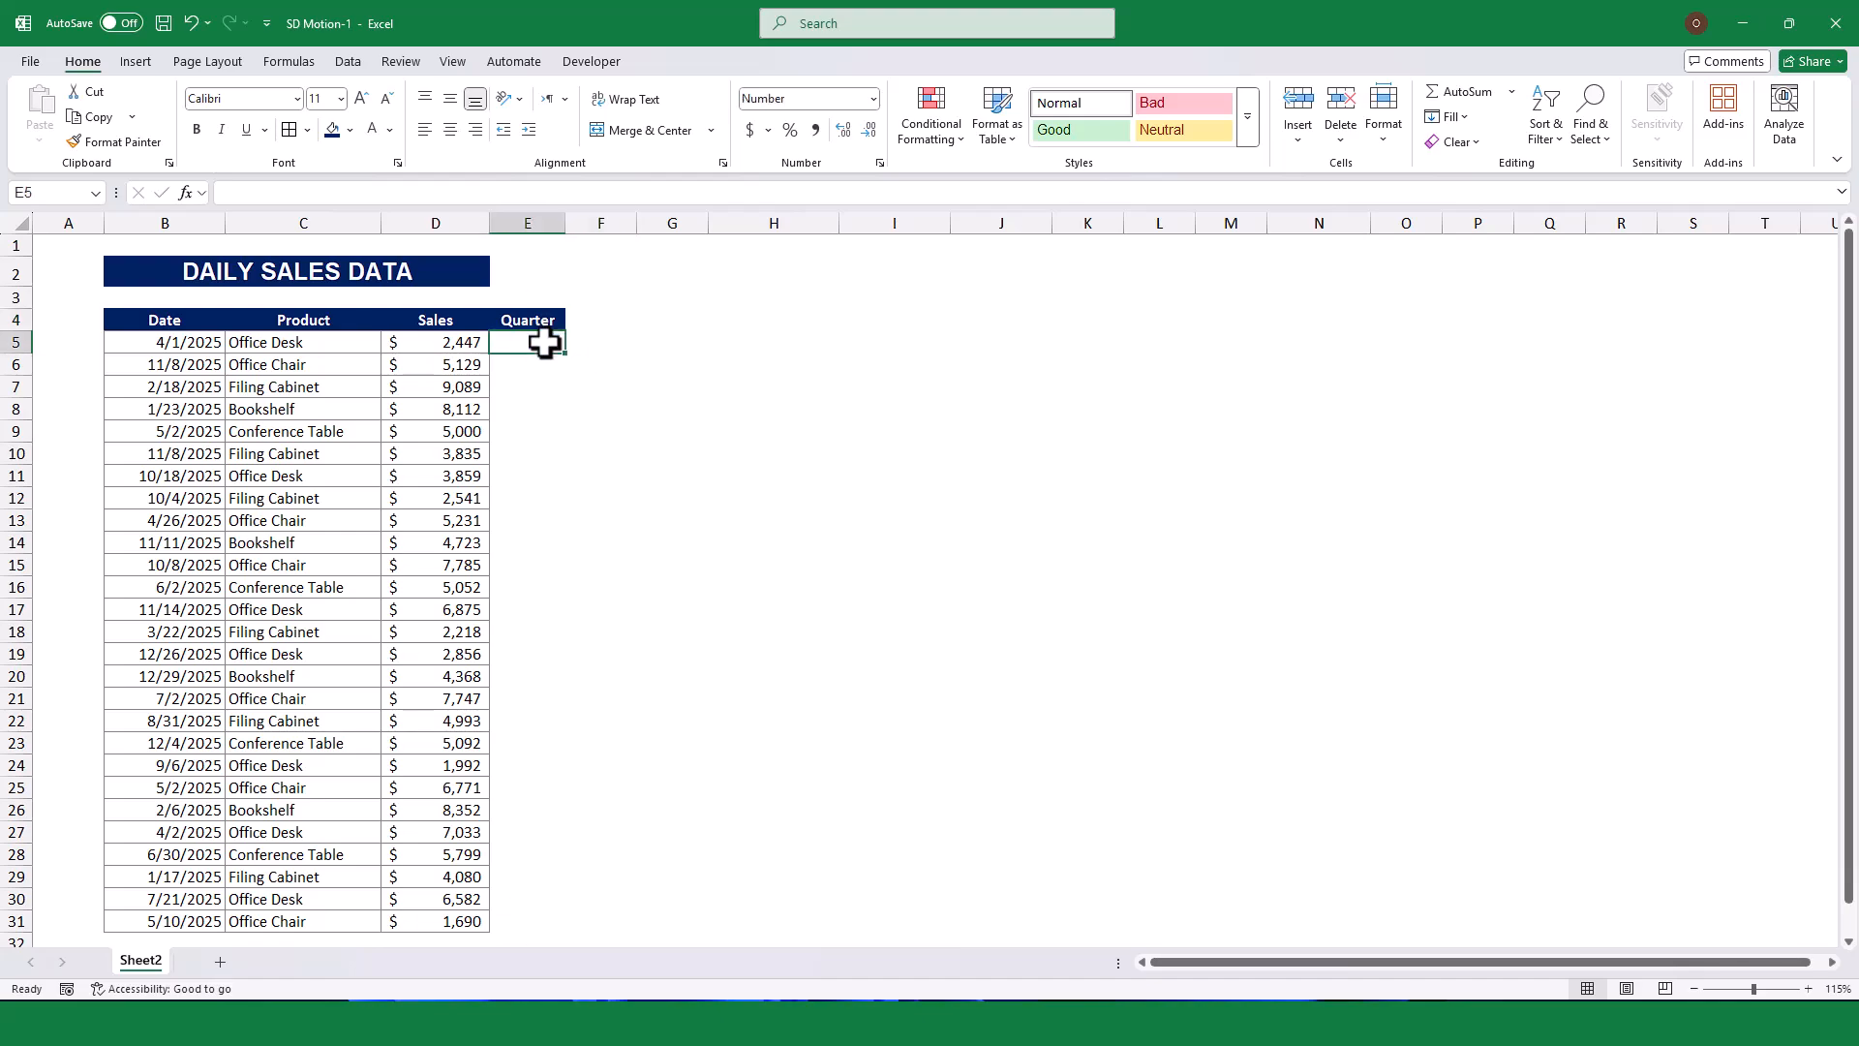
Enter a MONTH-based formula on B5 in E5 and reopen it for editing.
{"action": "type", "text": "="}
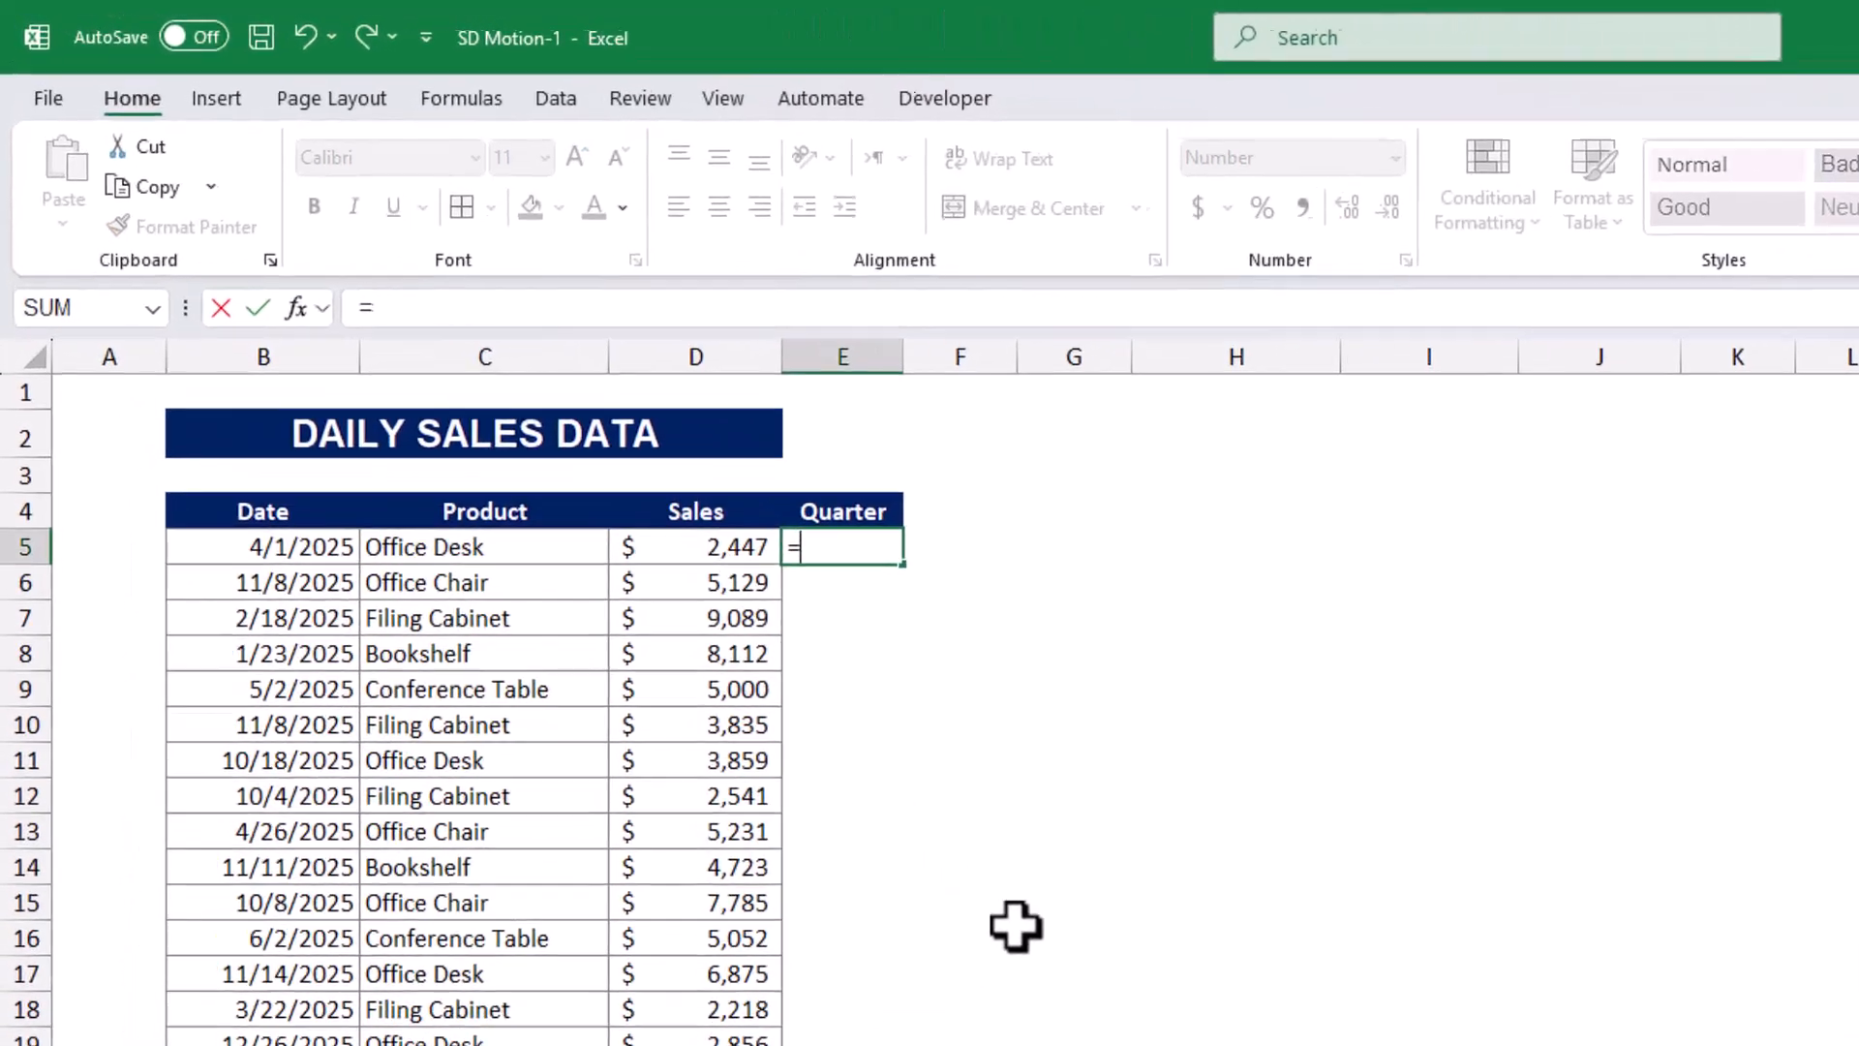
{"action": "type", "text": "monthq"}
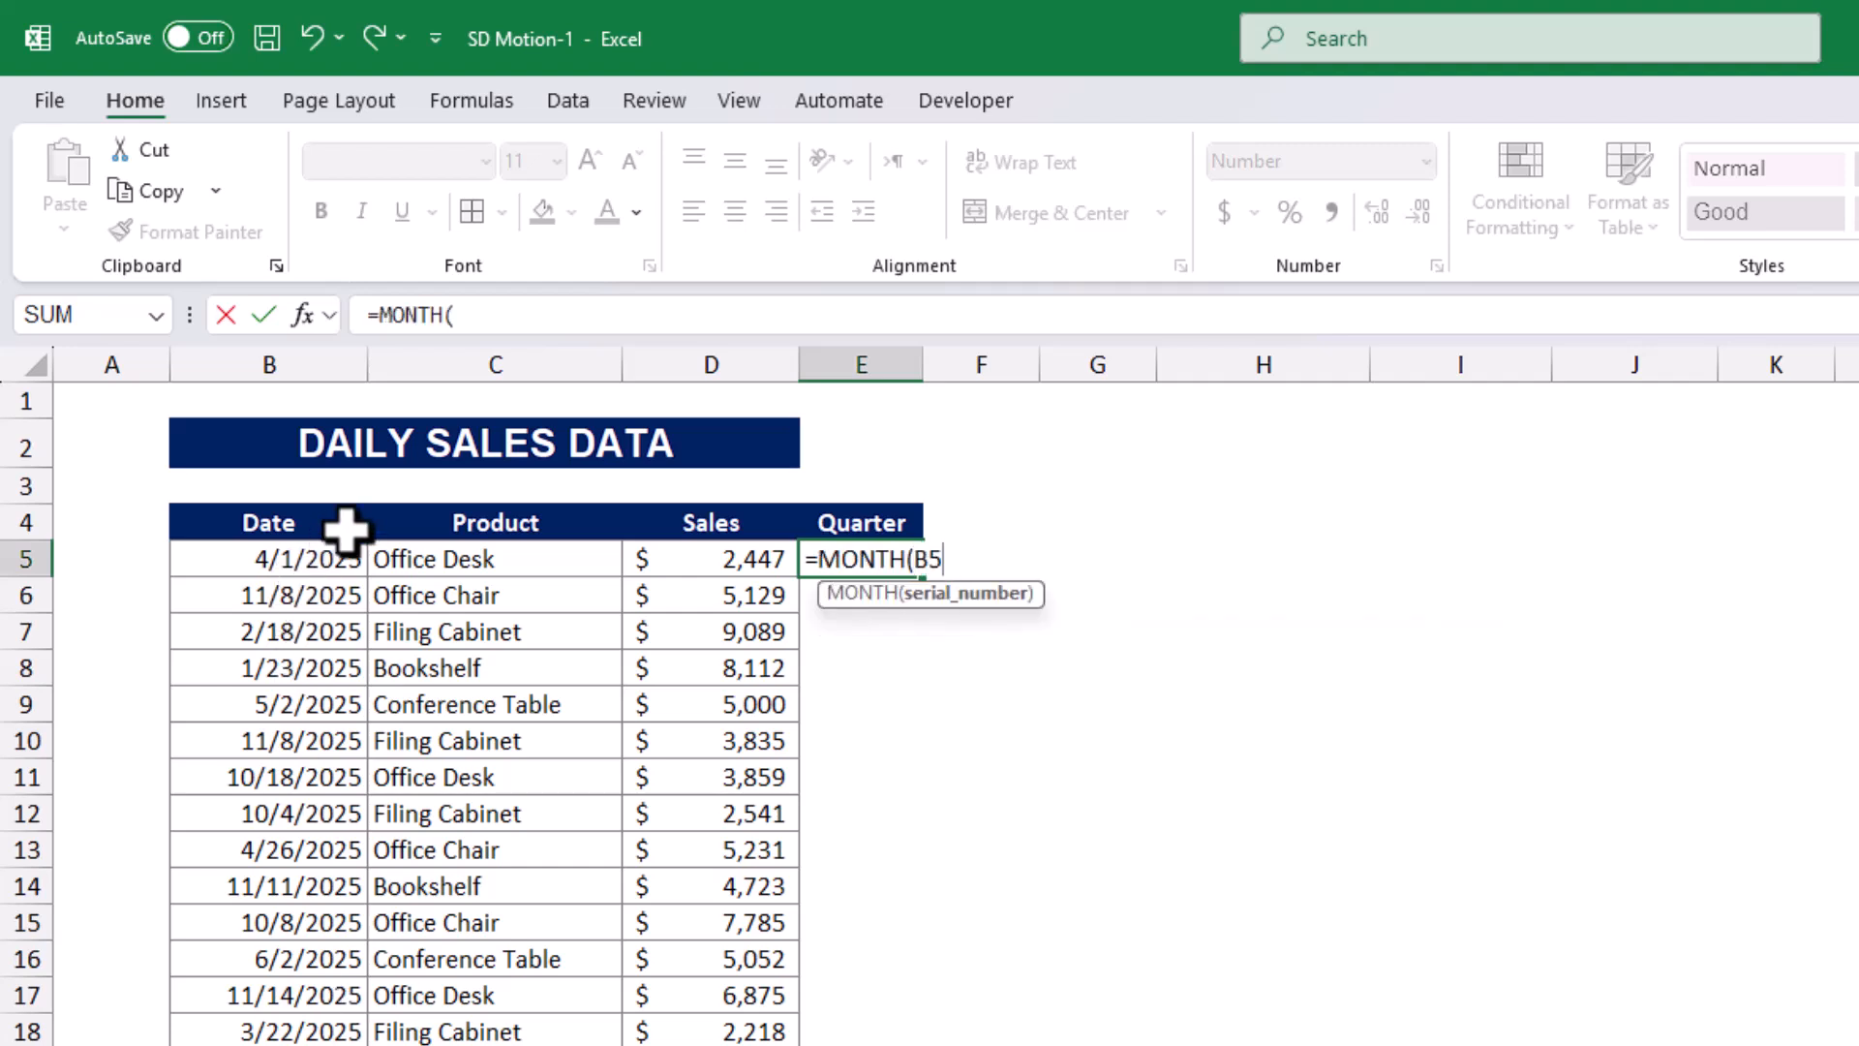
{"action": "key", "text": "Return"}
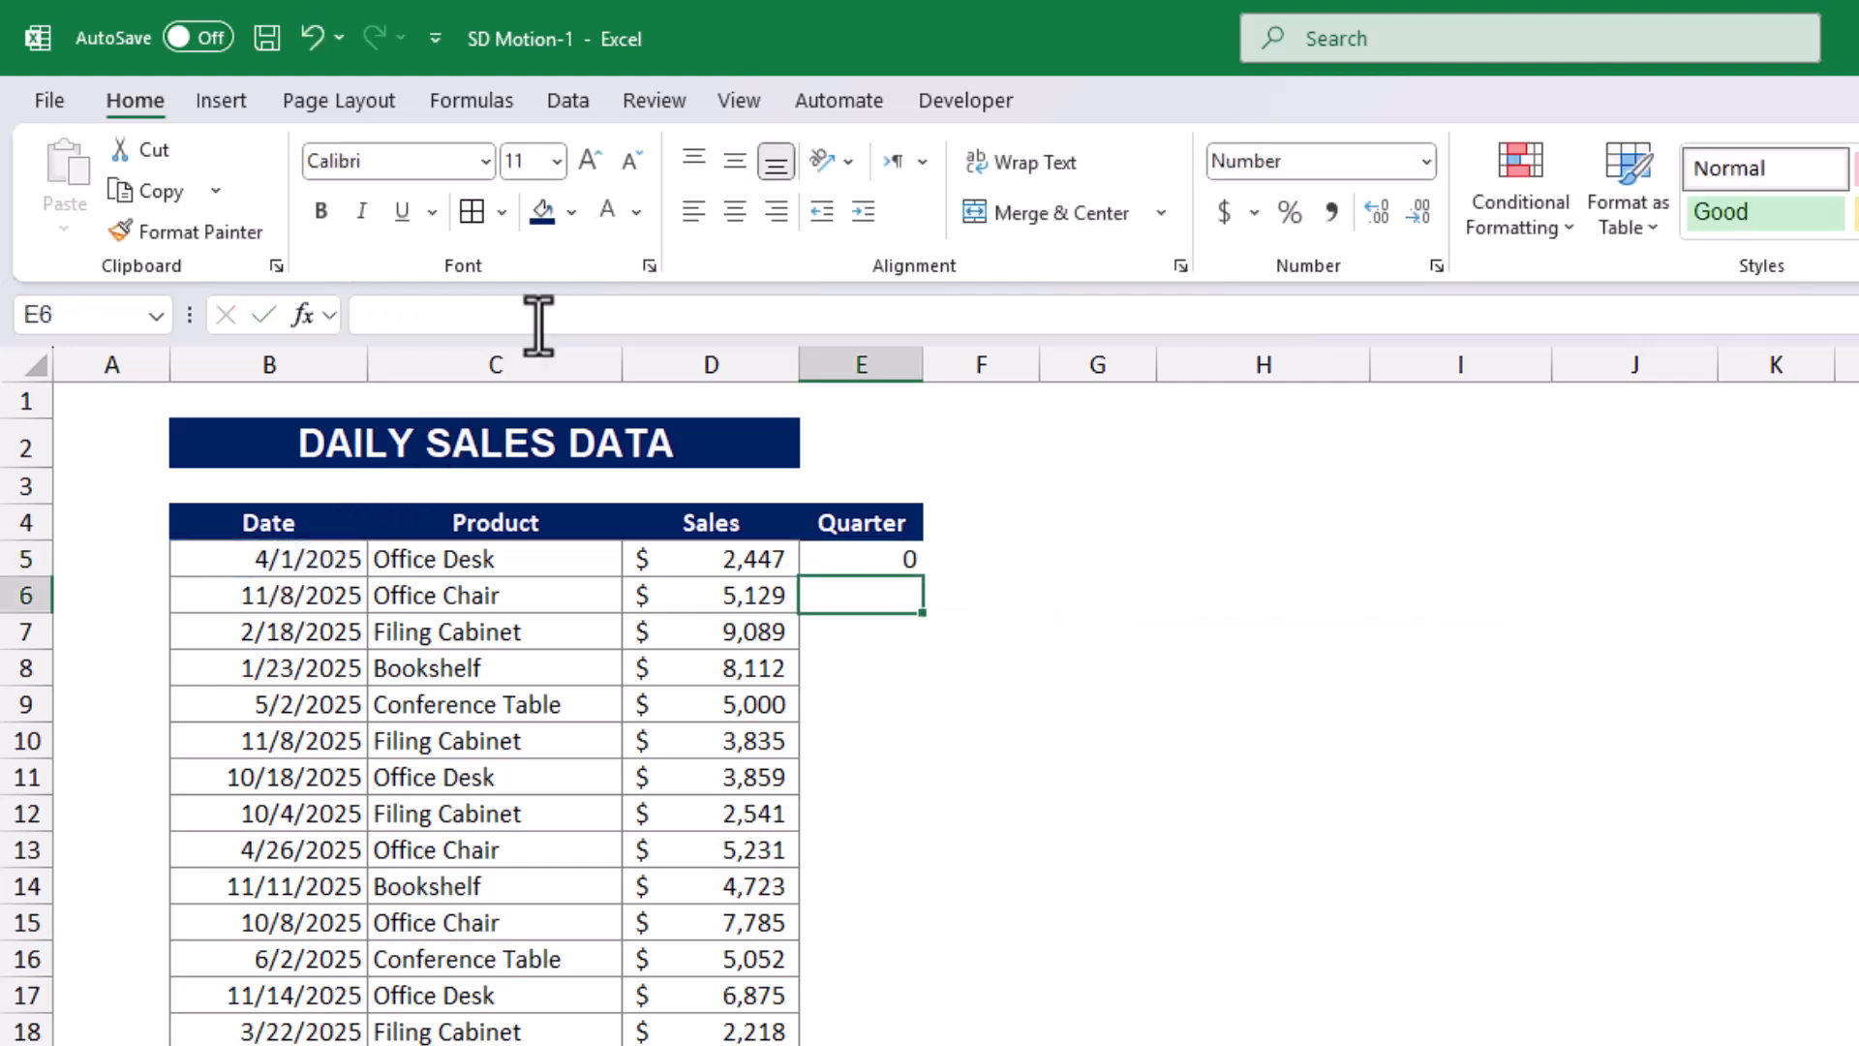
{"action": "left_click", "coordinate": [860, 557]}
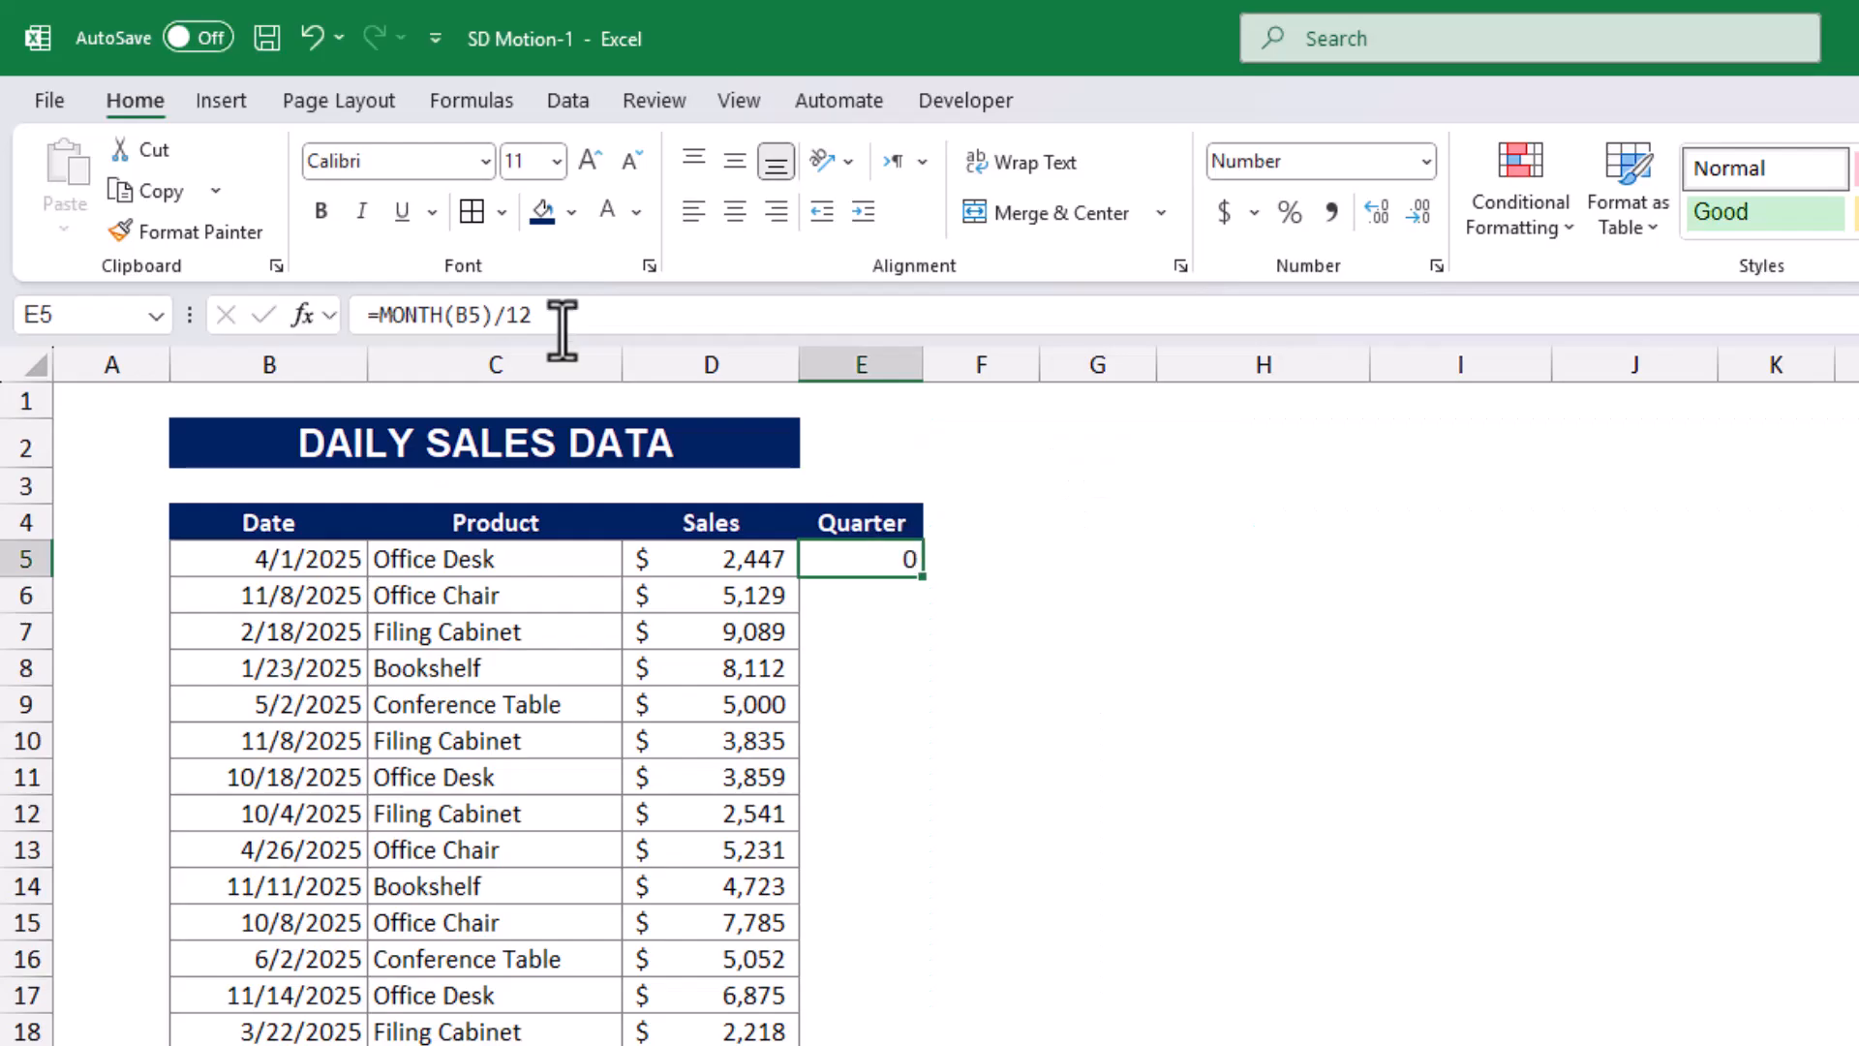
Complete E5 as ="Q"&ROUNDUP(MONTH(B5)/12*4,0) giving labels like Q2 without decimals.
{"action": "type", "text": "*4"}
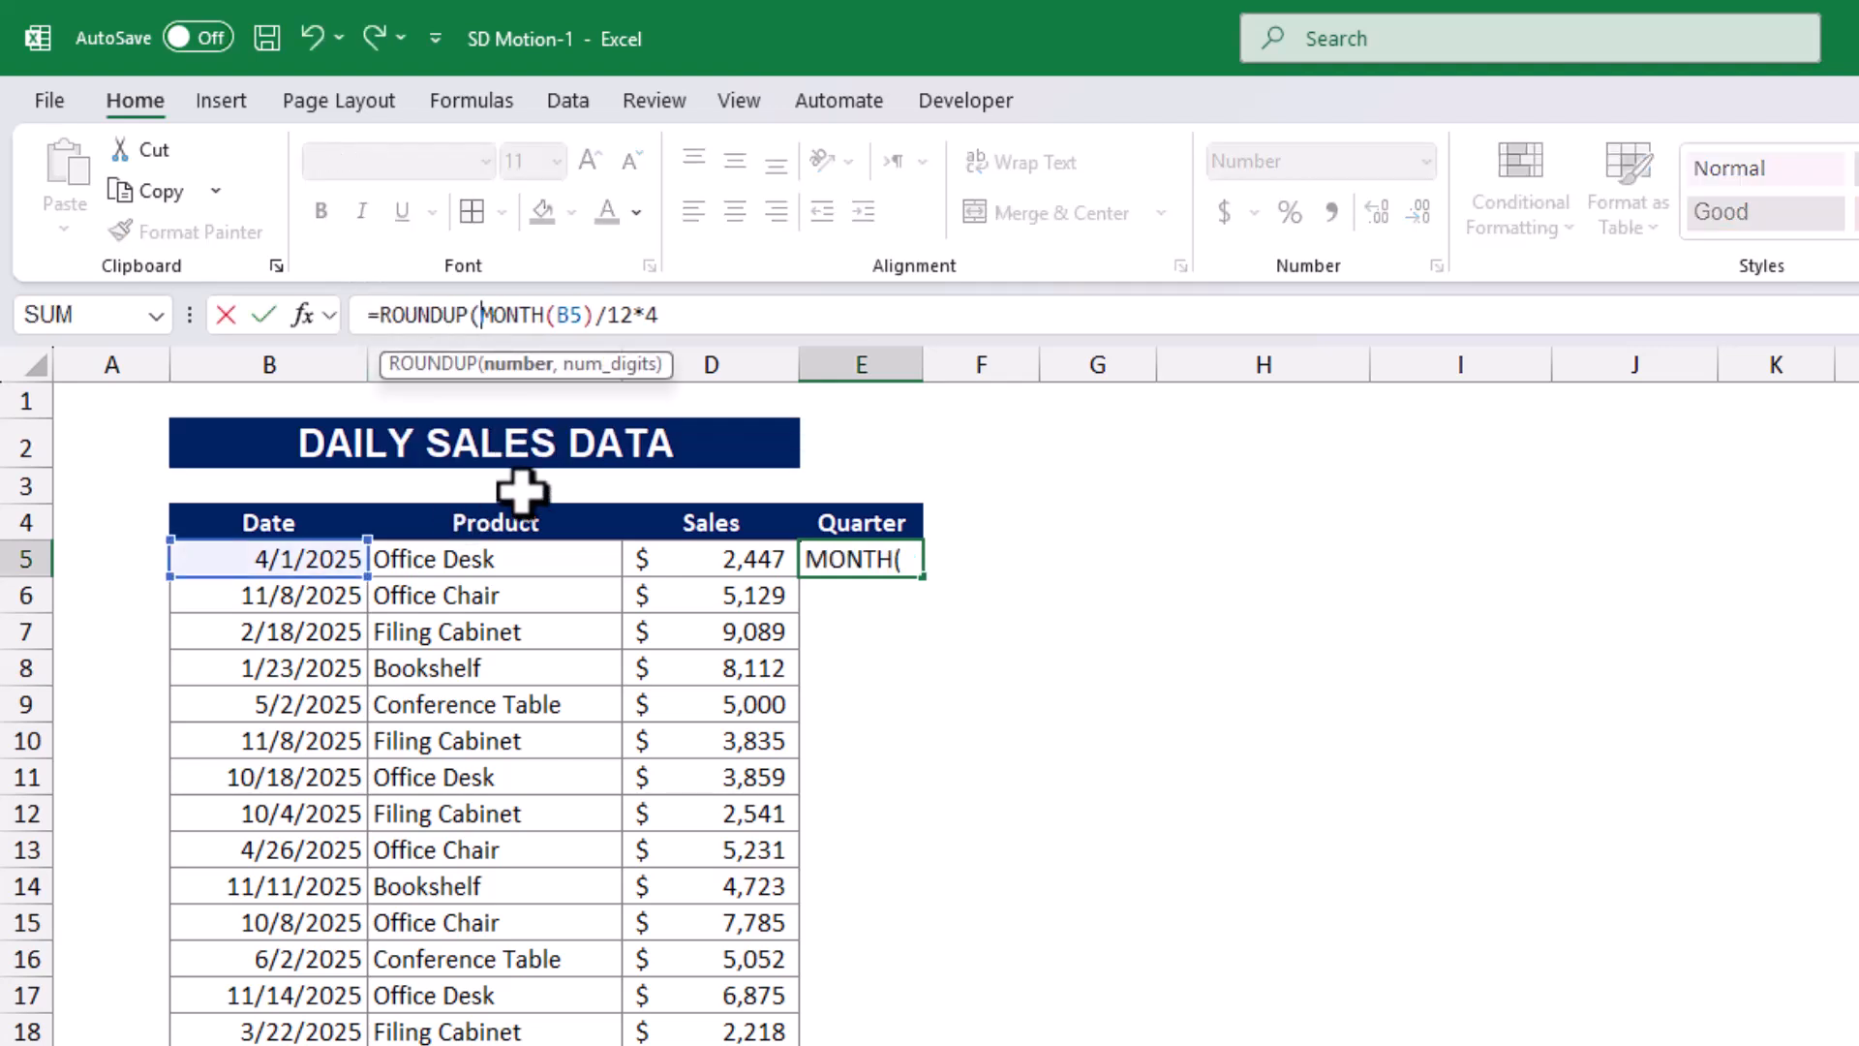
{"action": "type", "text": ","}
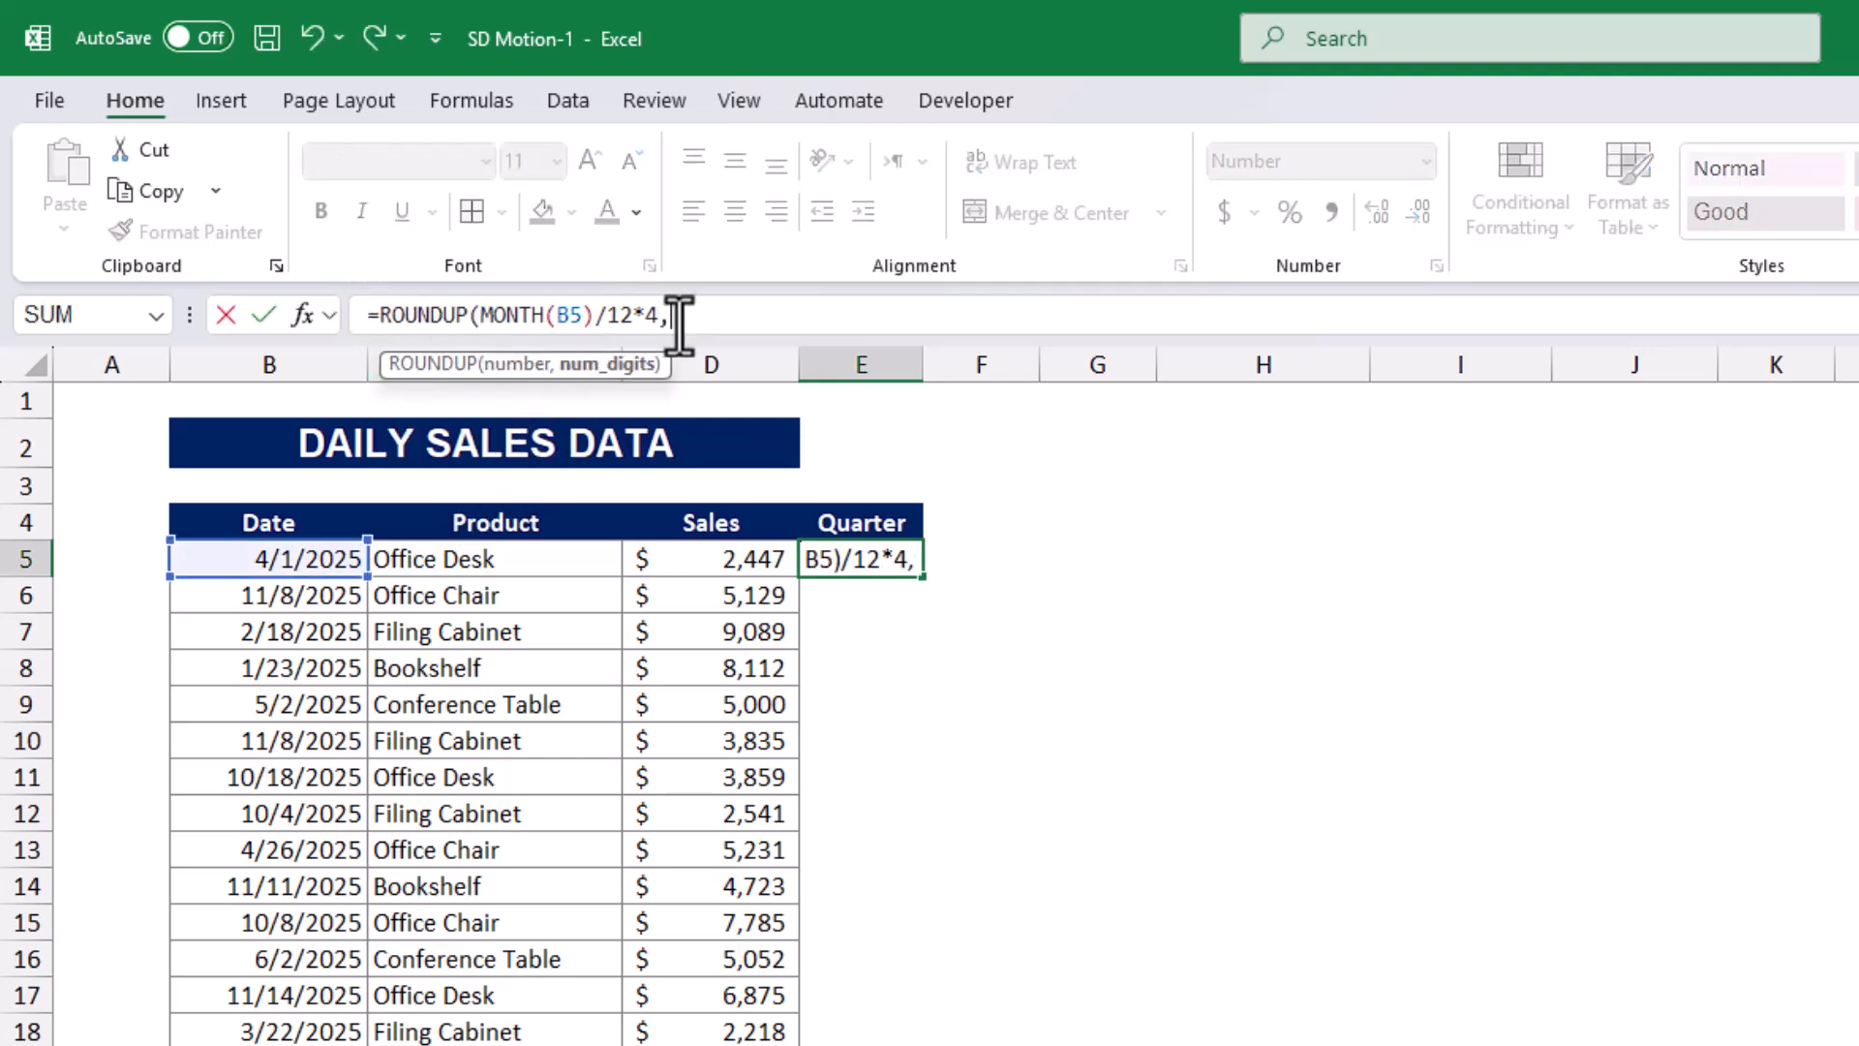
{"action": "type", "text": "0)"}
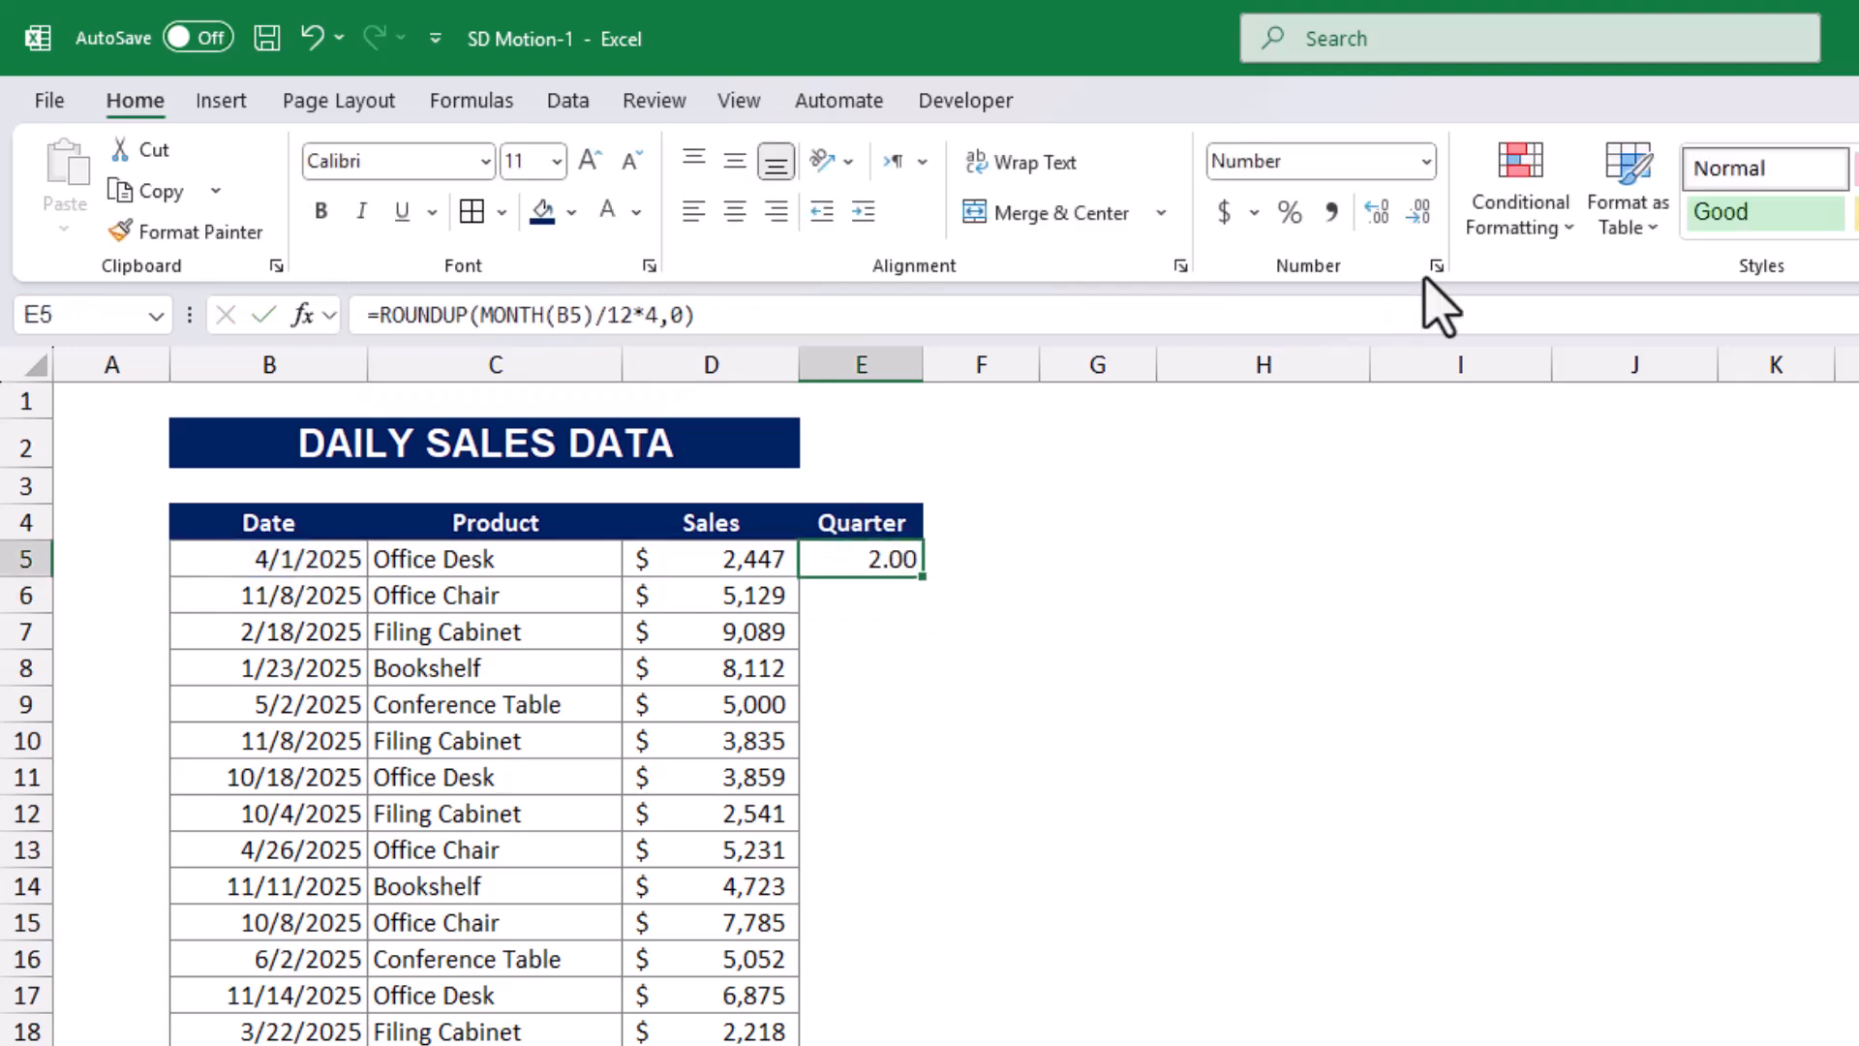
{"action": "left_click", "coordinate": [1417, 213]}
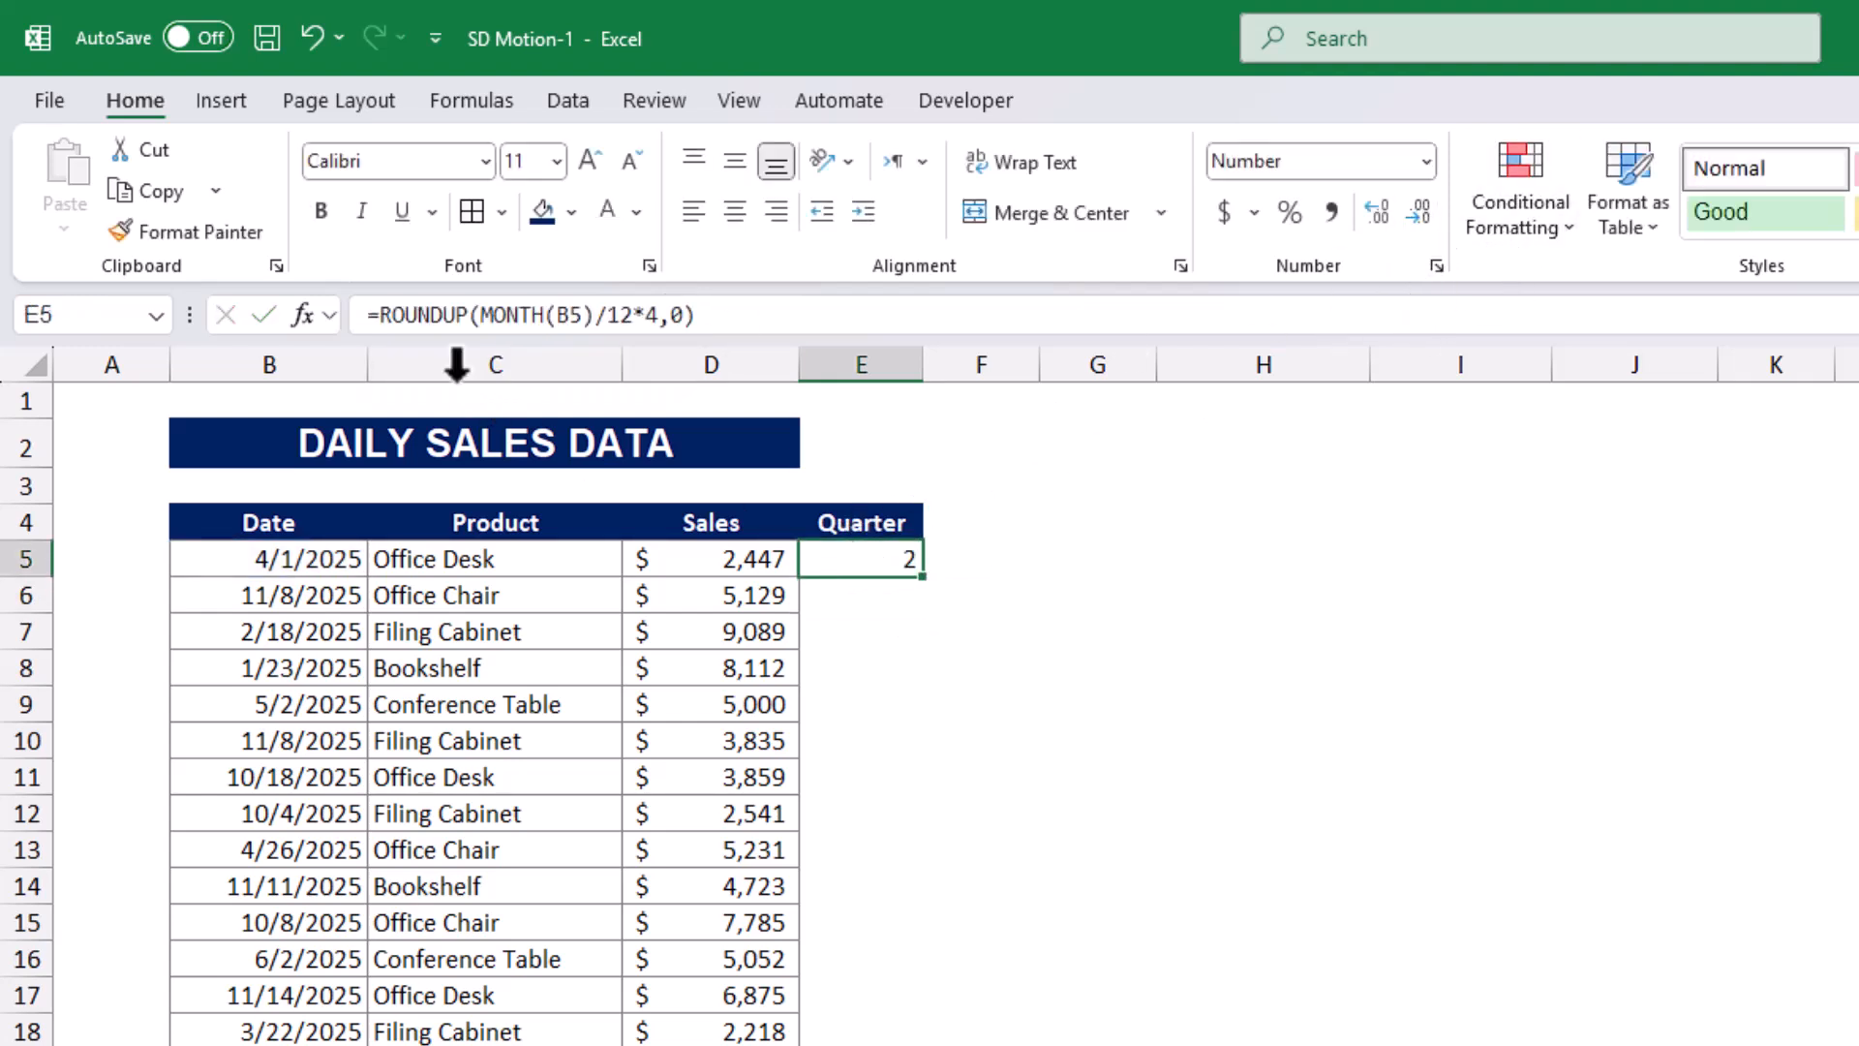
{"action": "type", "text": "\"Q\"&"}
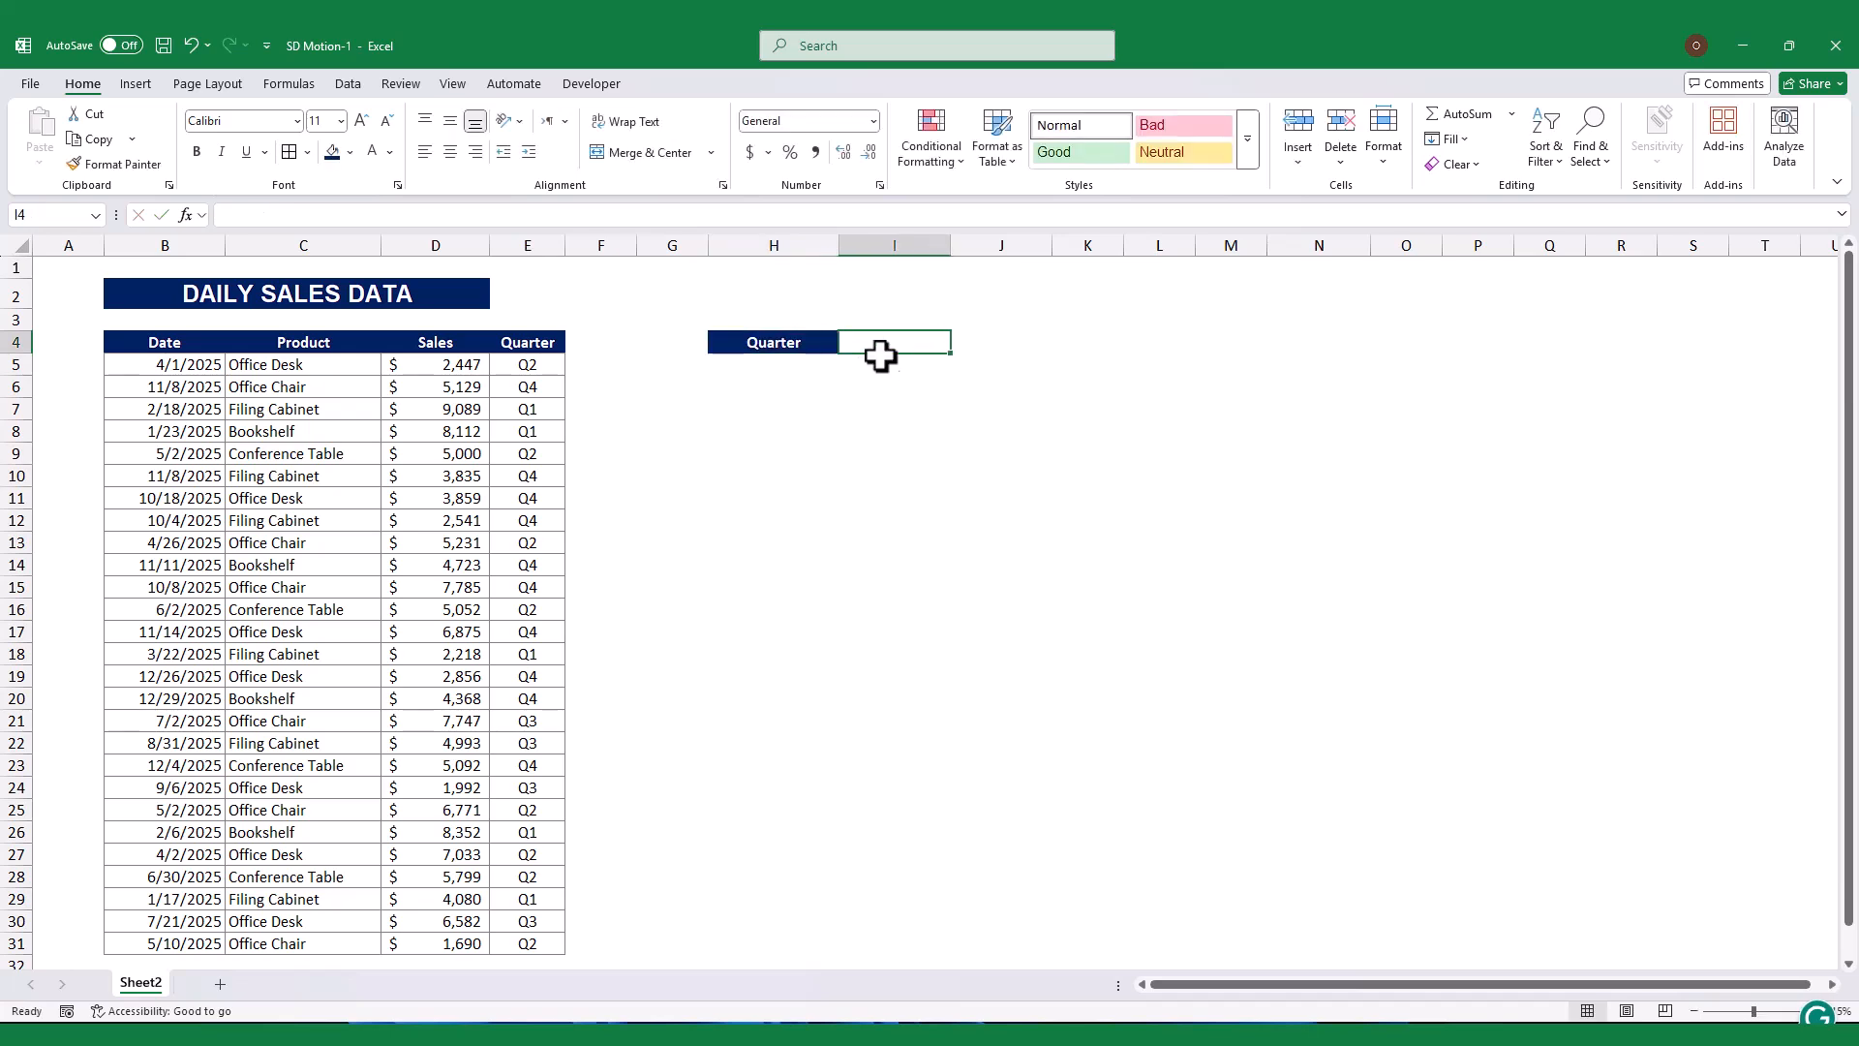
{"action": "mouse_move", "coordinate": [525, 567]}
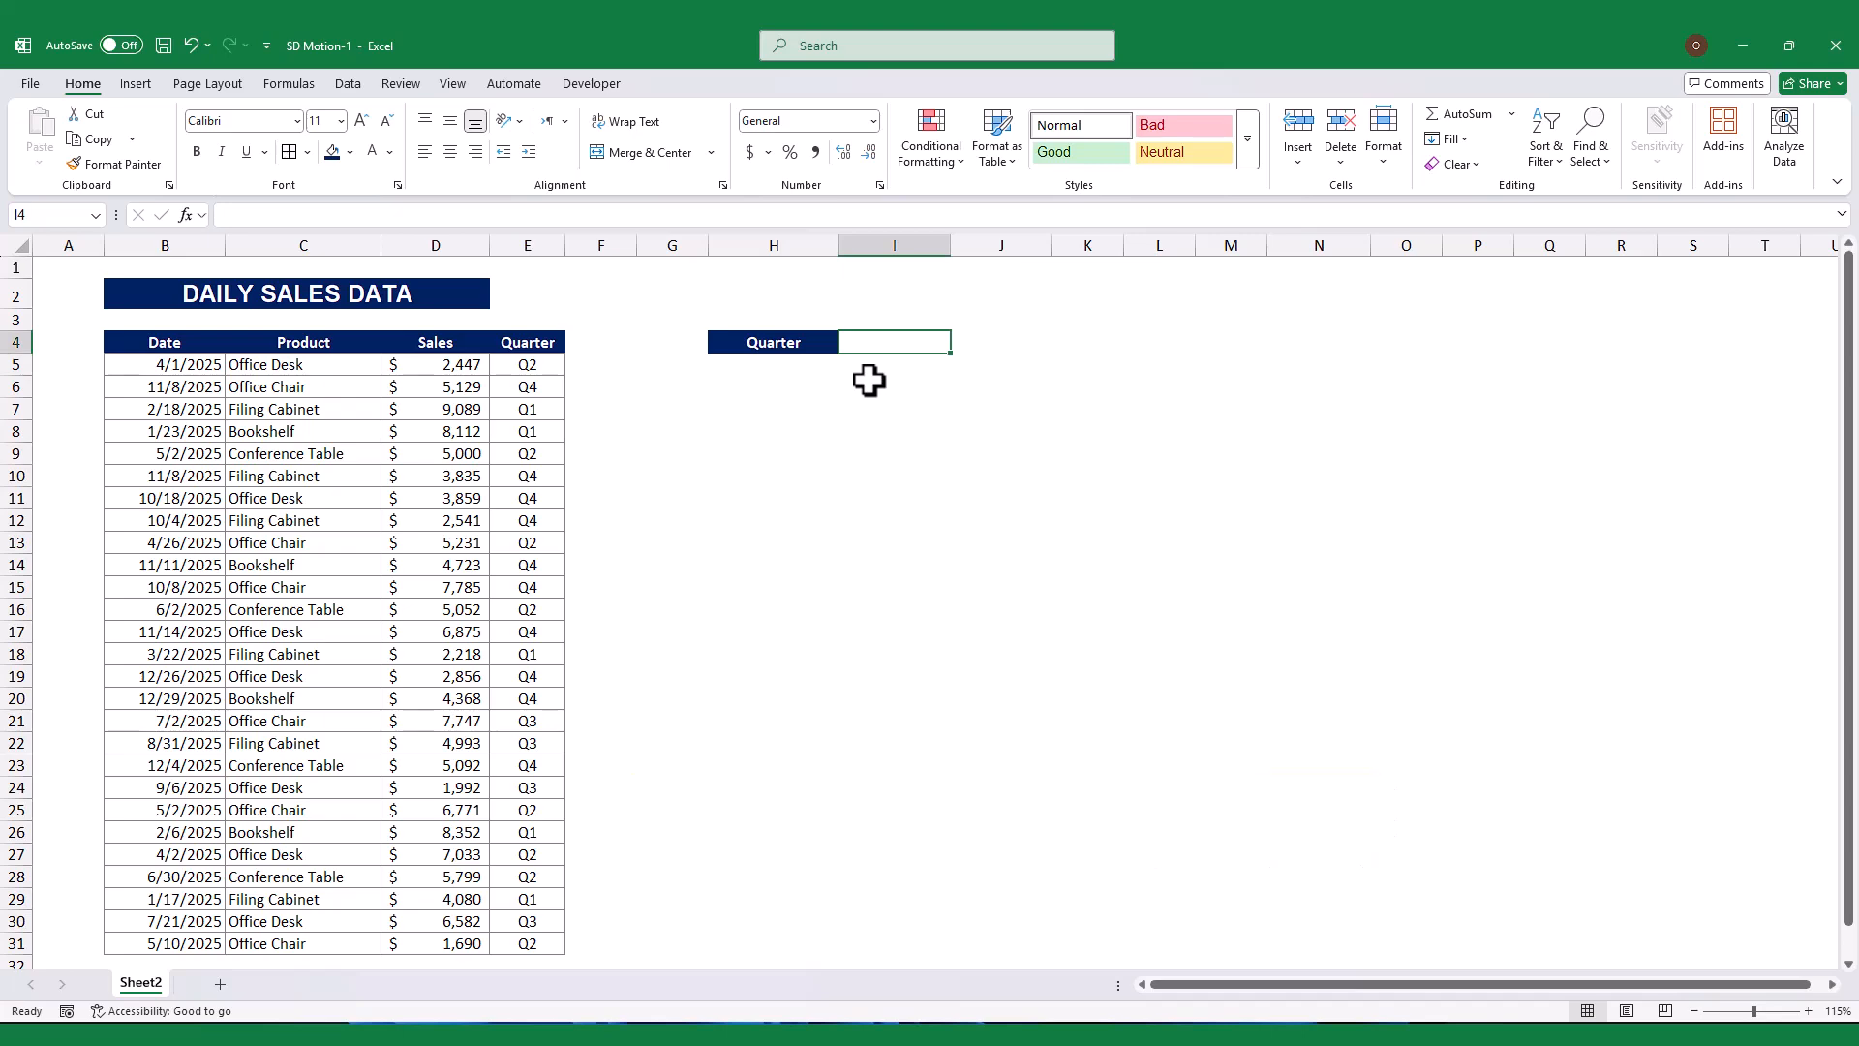
Add List data validation to I4 sourced from the whole Quarter column starting at E5.
{"action": "left_click", "coordinate": [399, 83]}
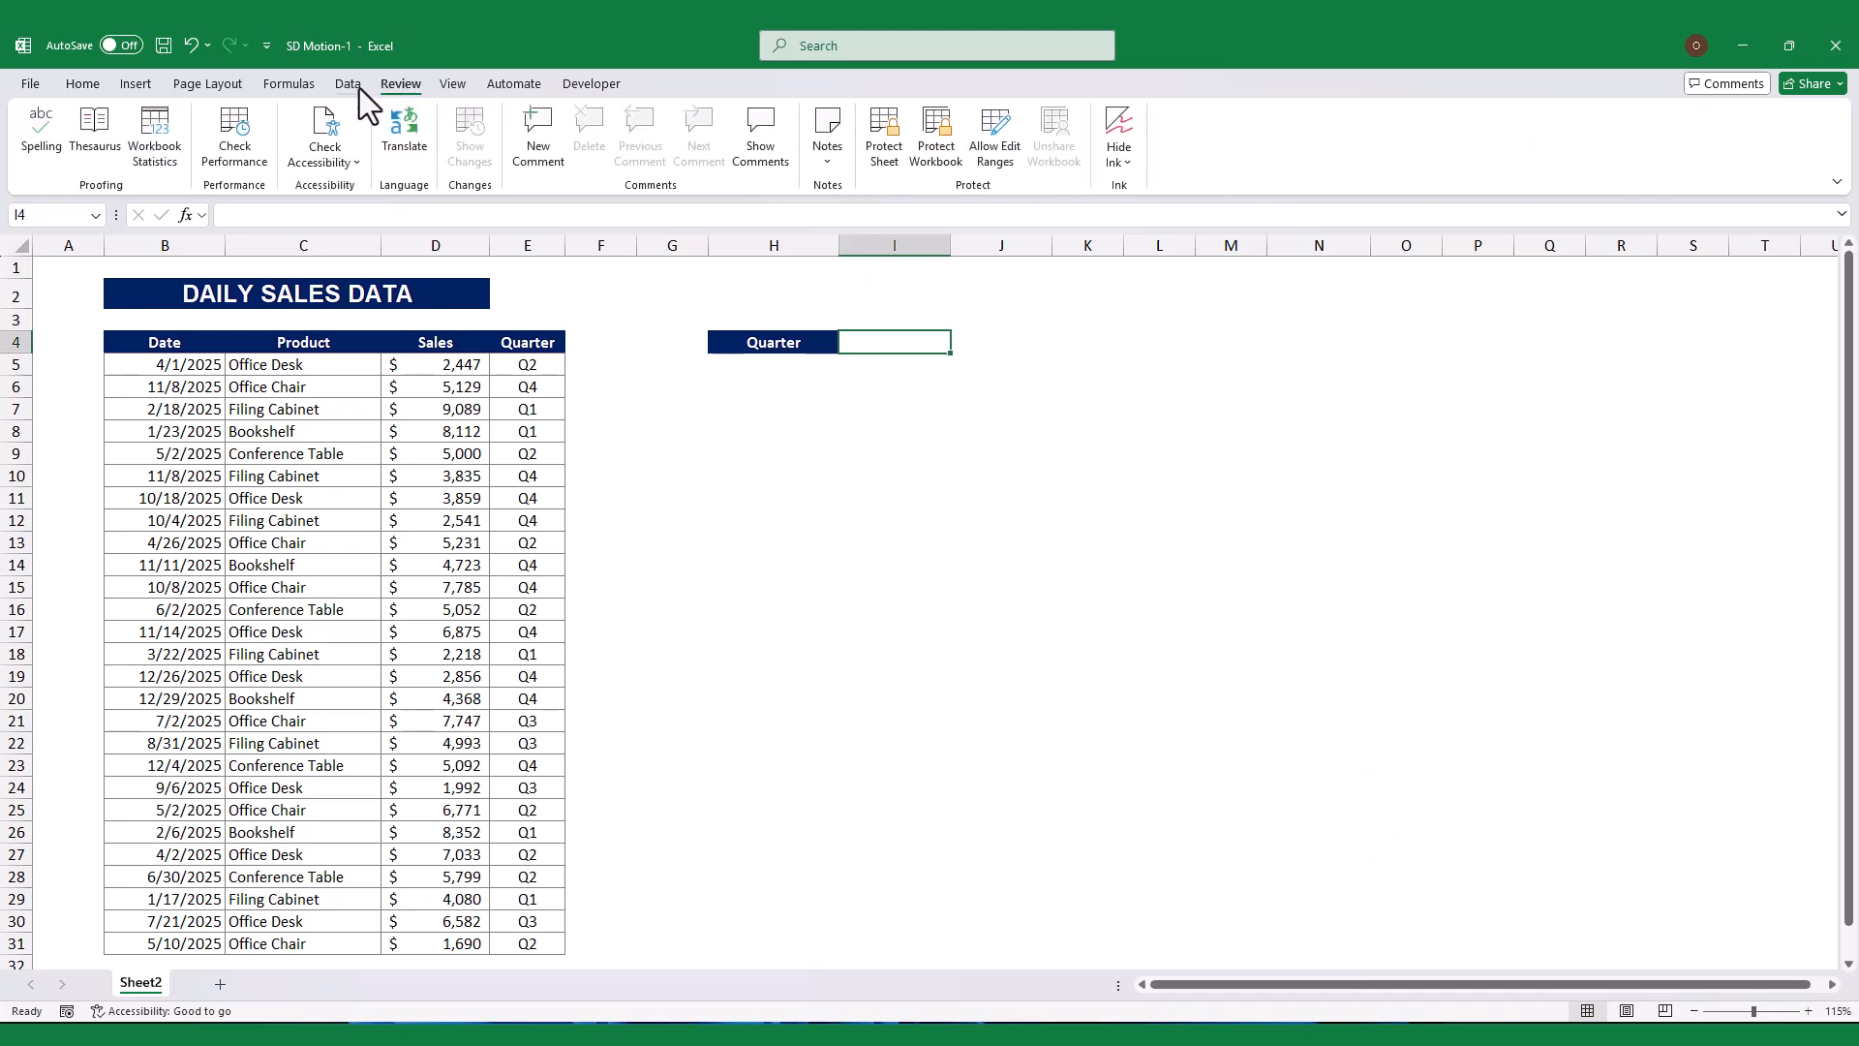
{"action": "left_click", "coordinate": [1232, 134]}
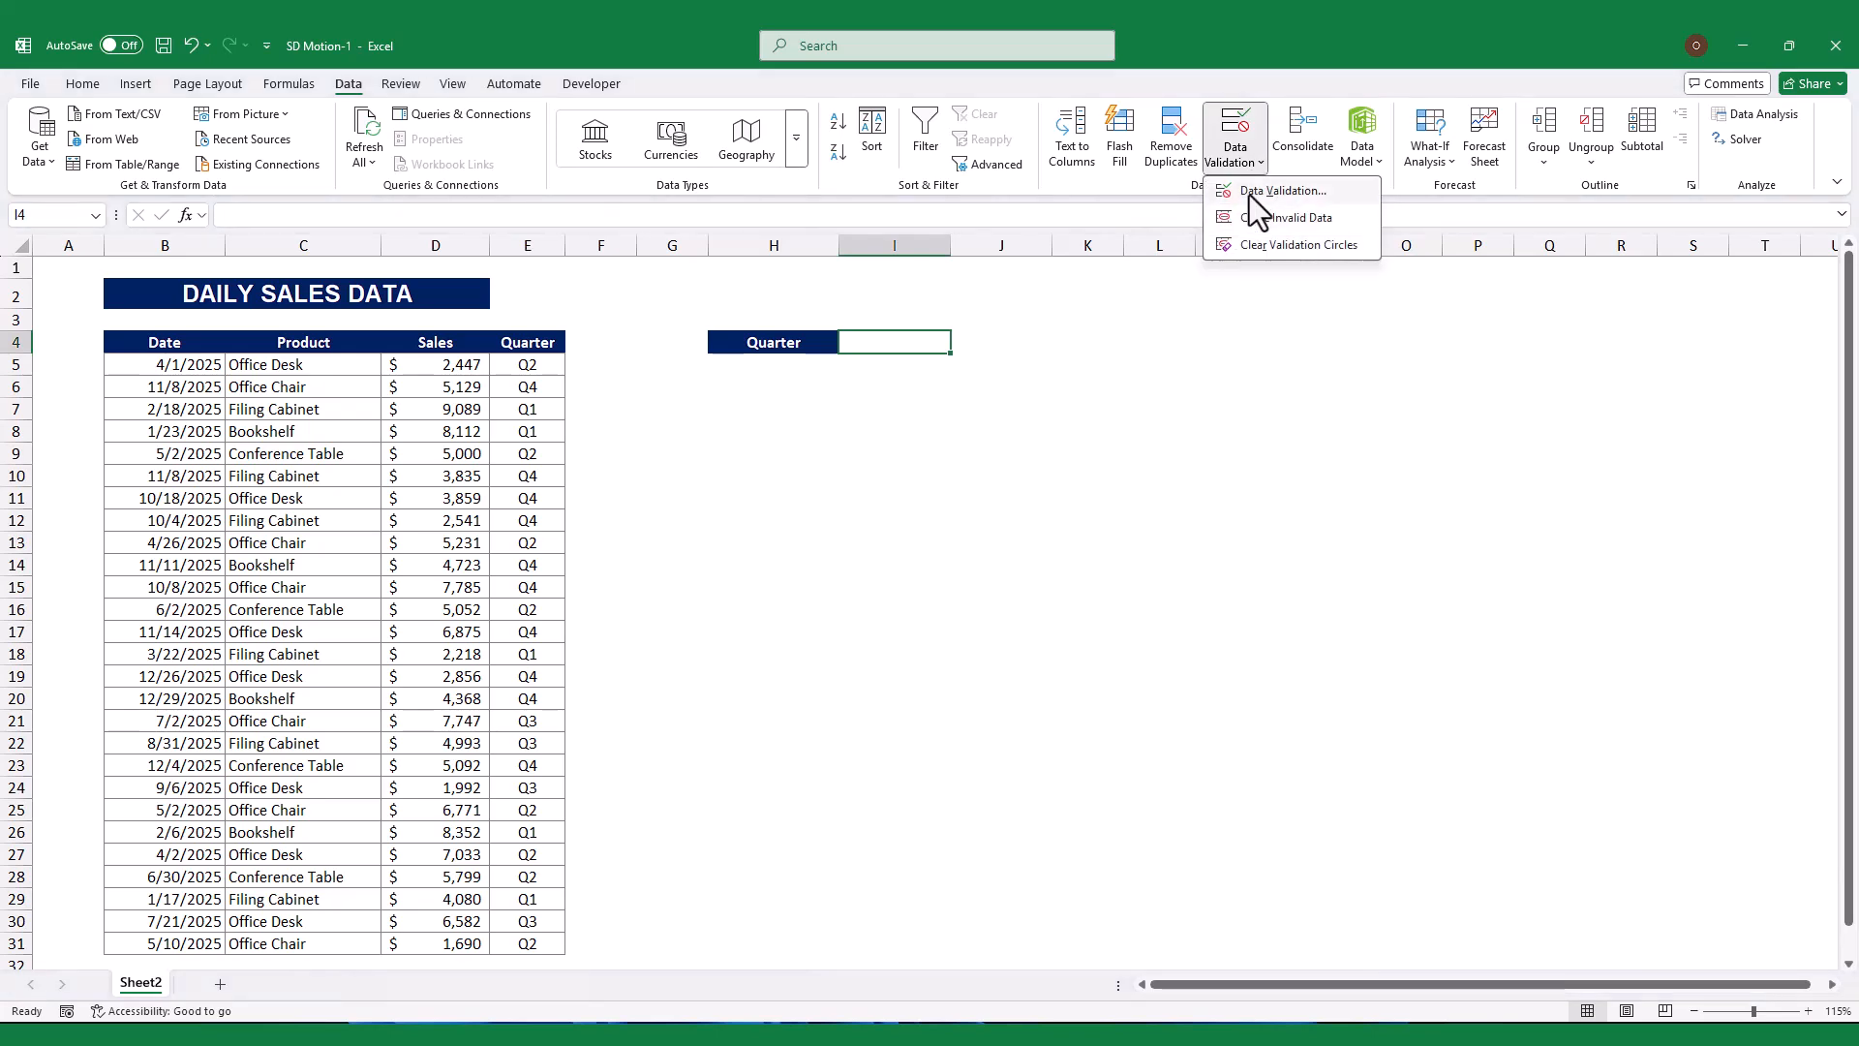
{"action": "left_click", "coordinate": [1281, 192]}
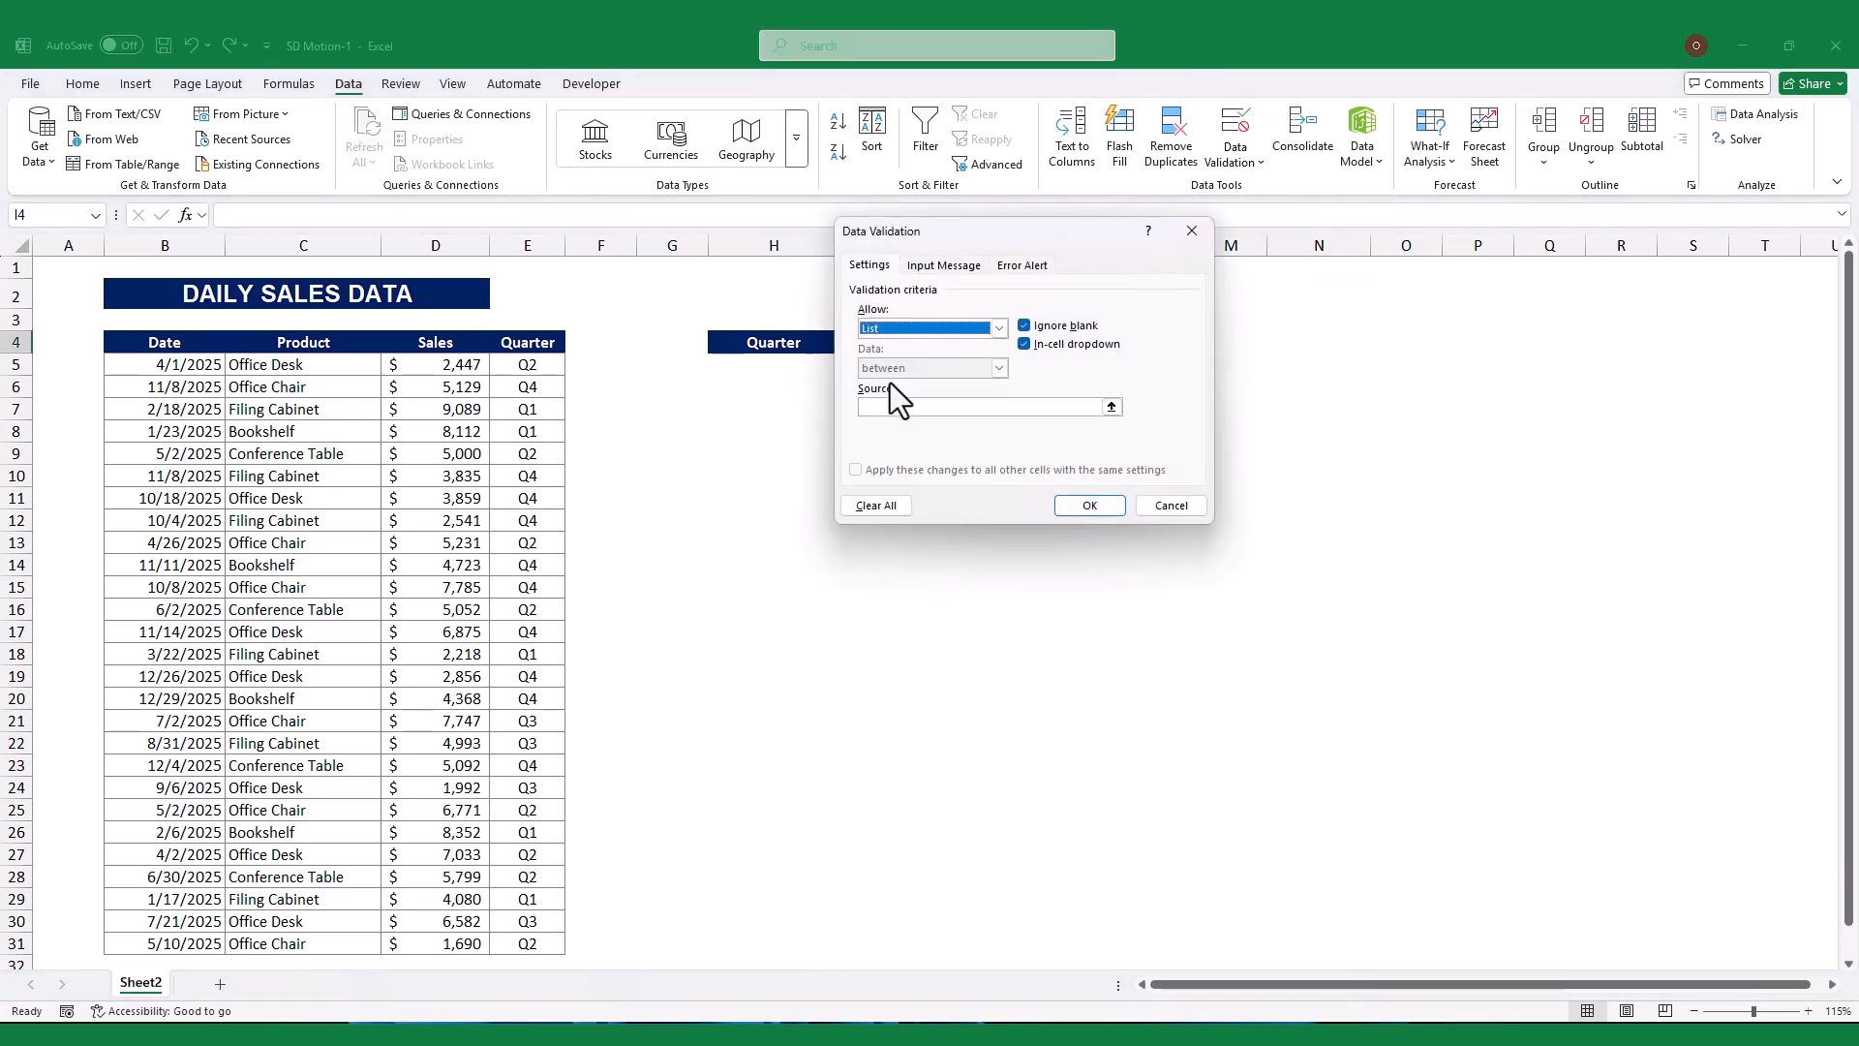
{"action": "left_click", "coordinate": [1111, 407]}
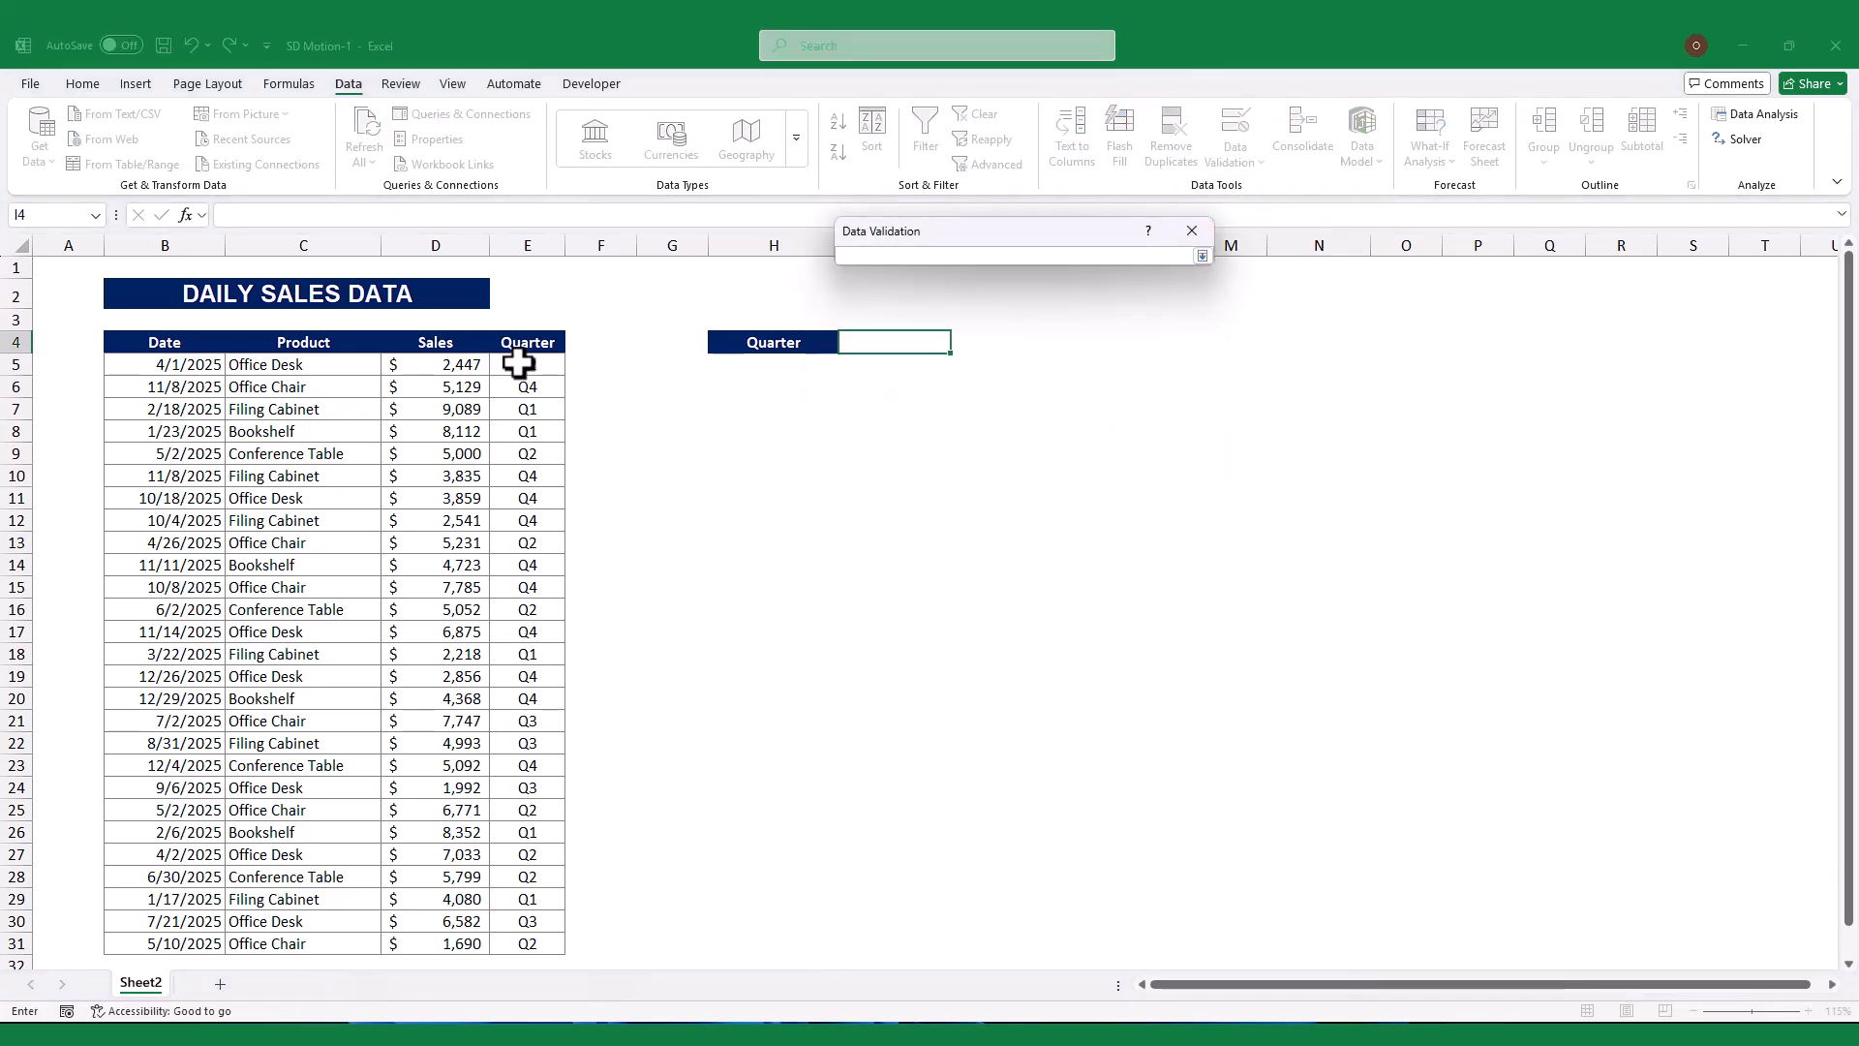
{"action": "key", "text": "ctrl+shift+down"}
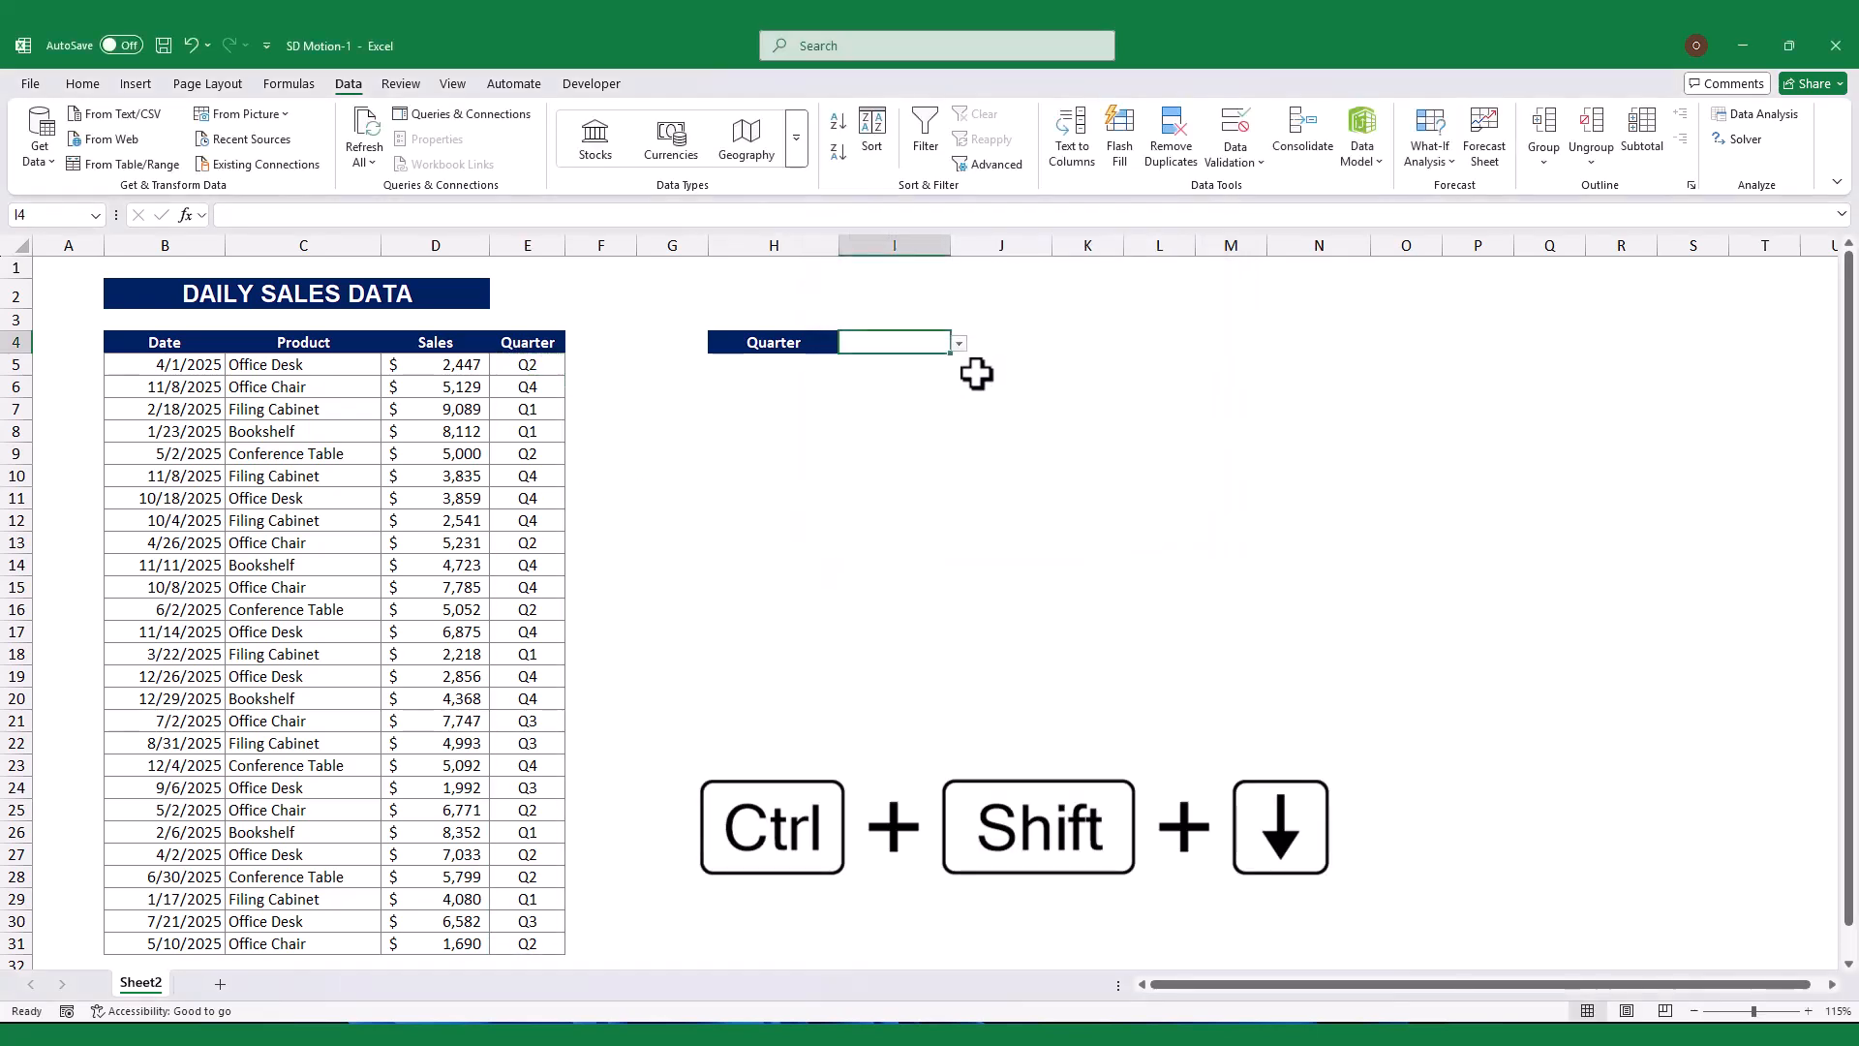
Choose a quarter from the new I4 drop-down.
{"action": "left_click", "coordinate": [956, 342]}
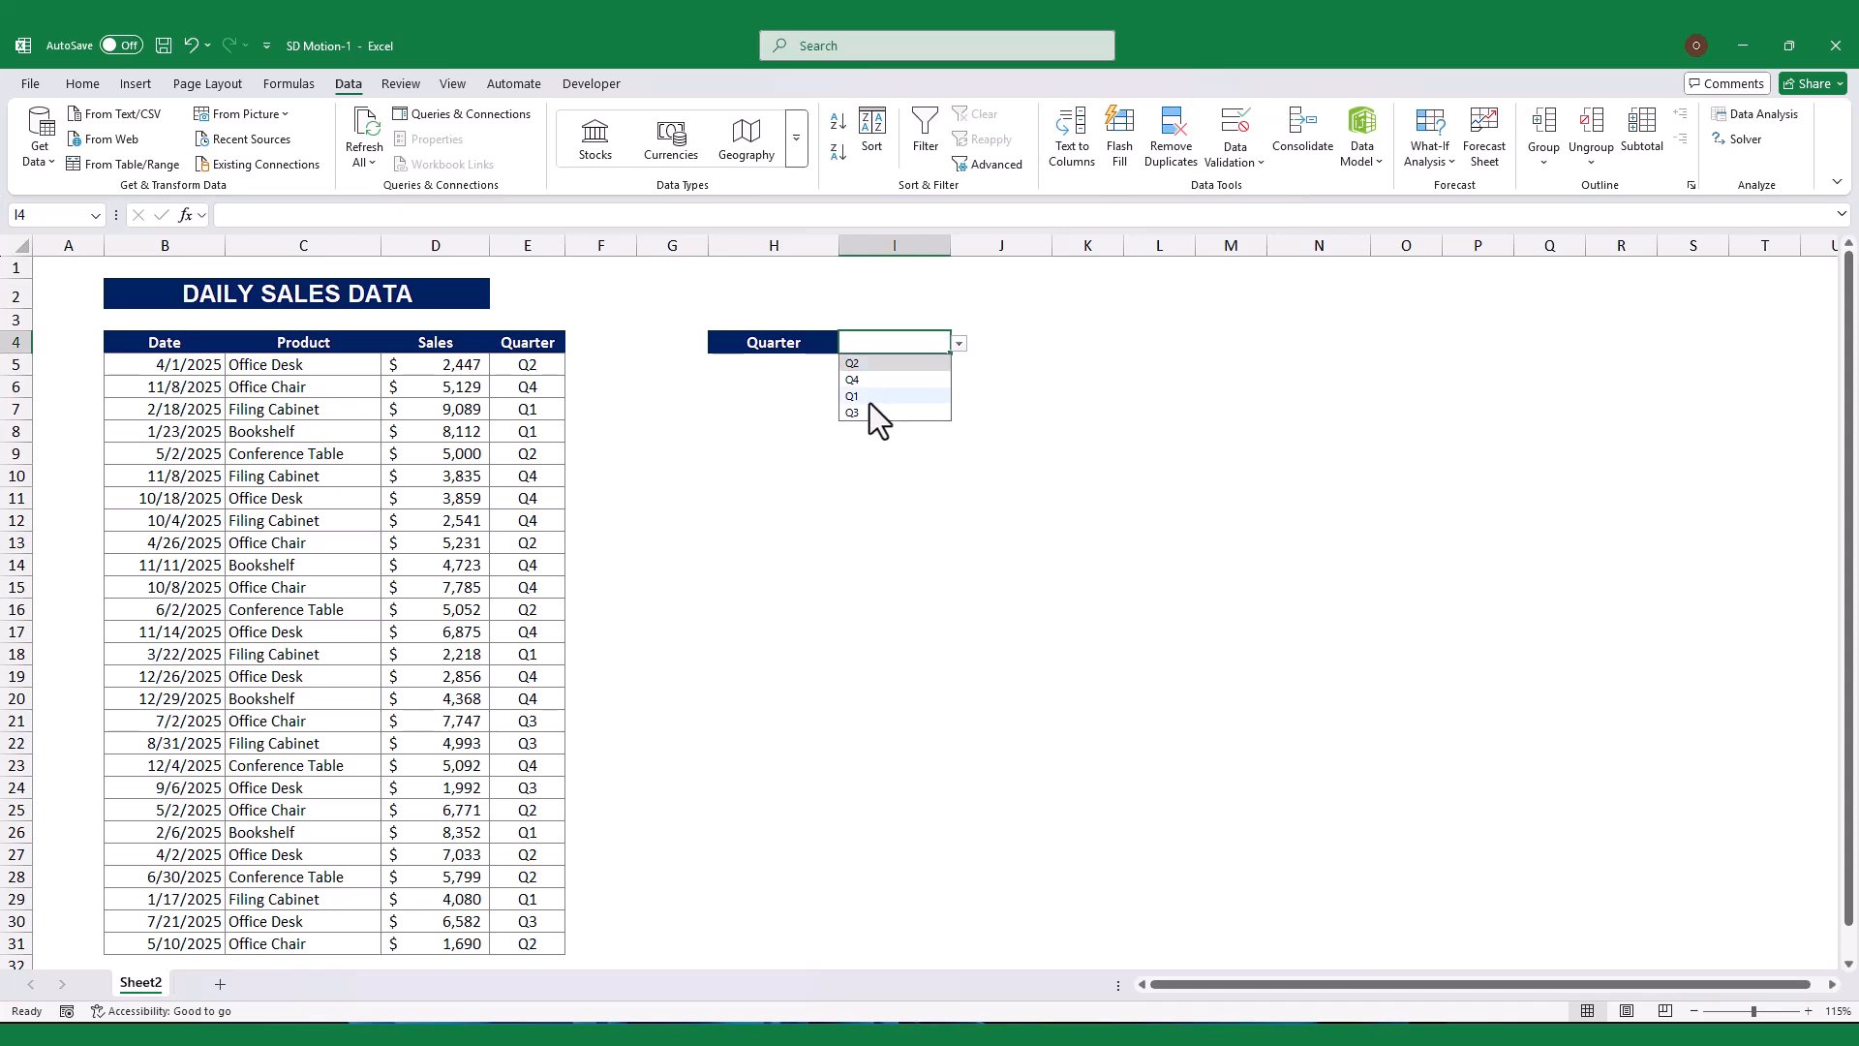
{"action": "left_click", "coordinate": [852, 395]}
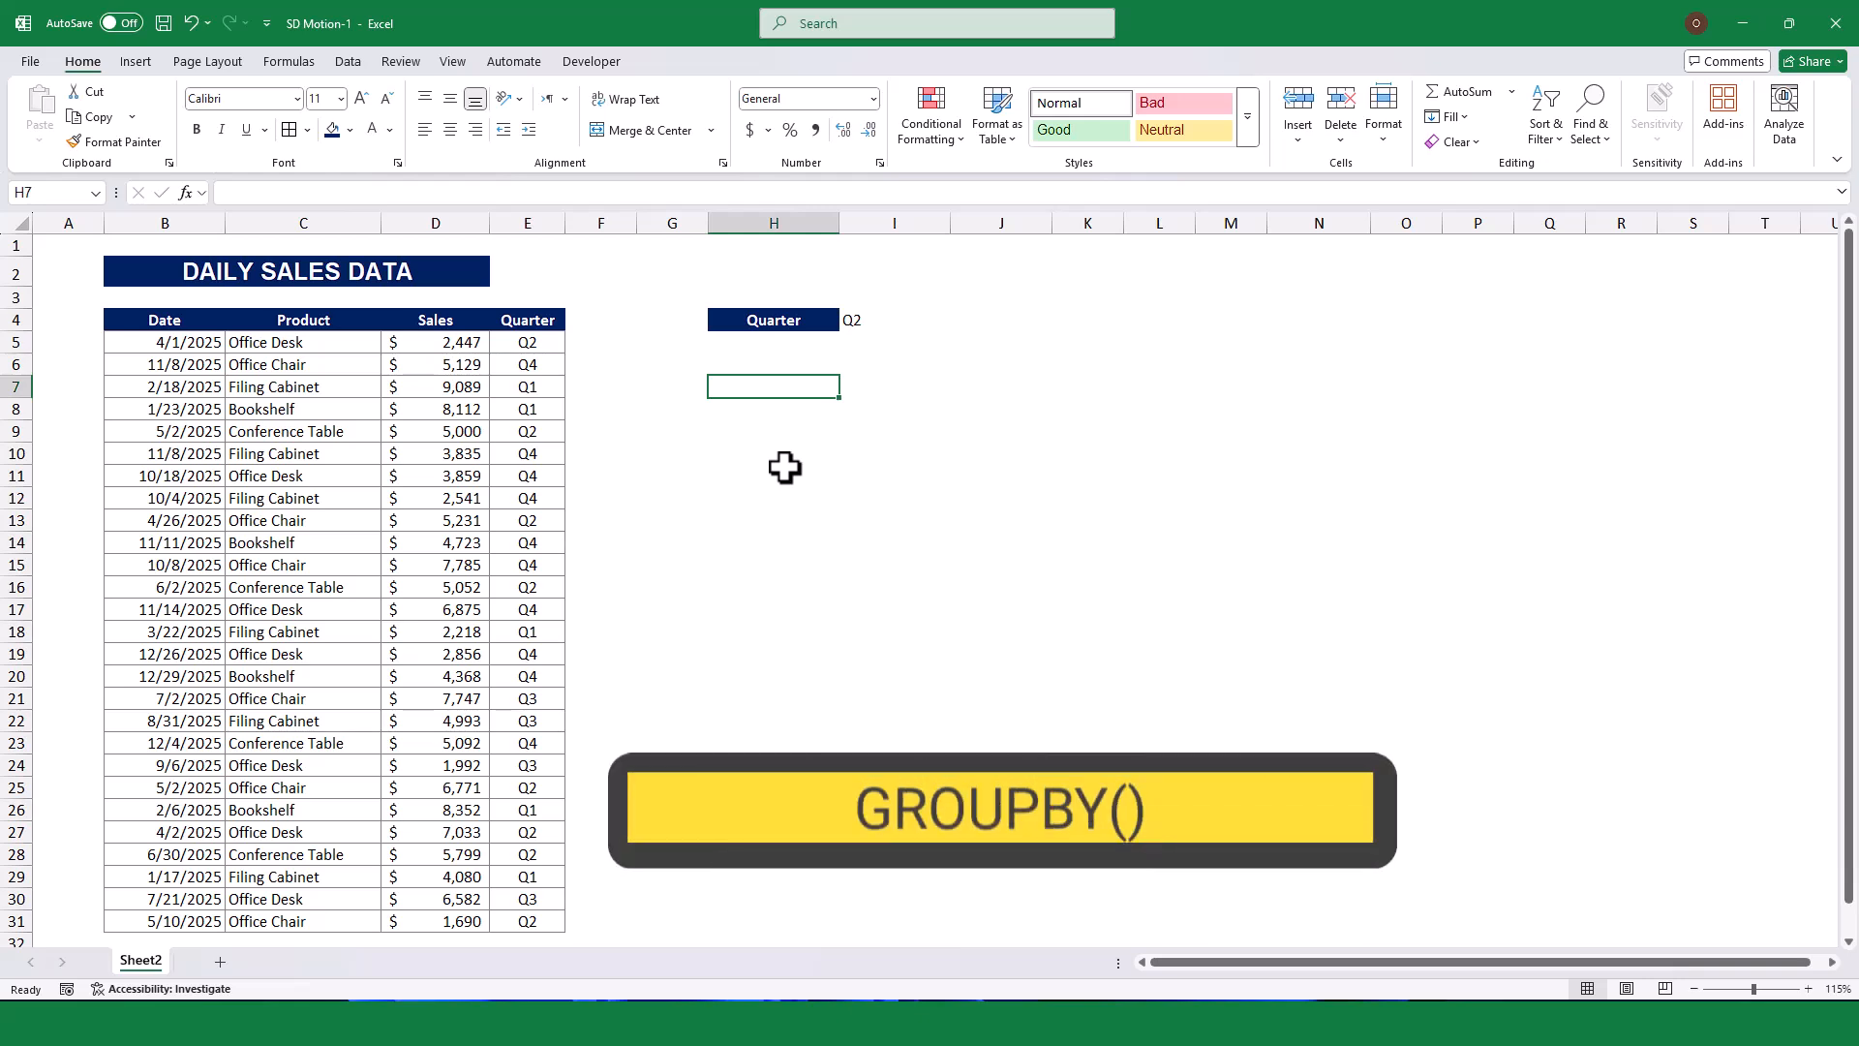
Enter =GROUPBY(C5:C31,D5:D31,SUM,3,0,,E5:E31=I4) in H7 to total sales by product for the chosen quarter.
{"action": "type", "text": "=GROUPBY(C5:C31"}
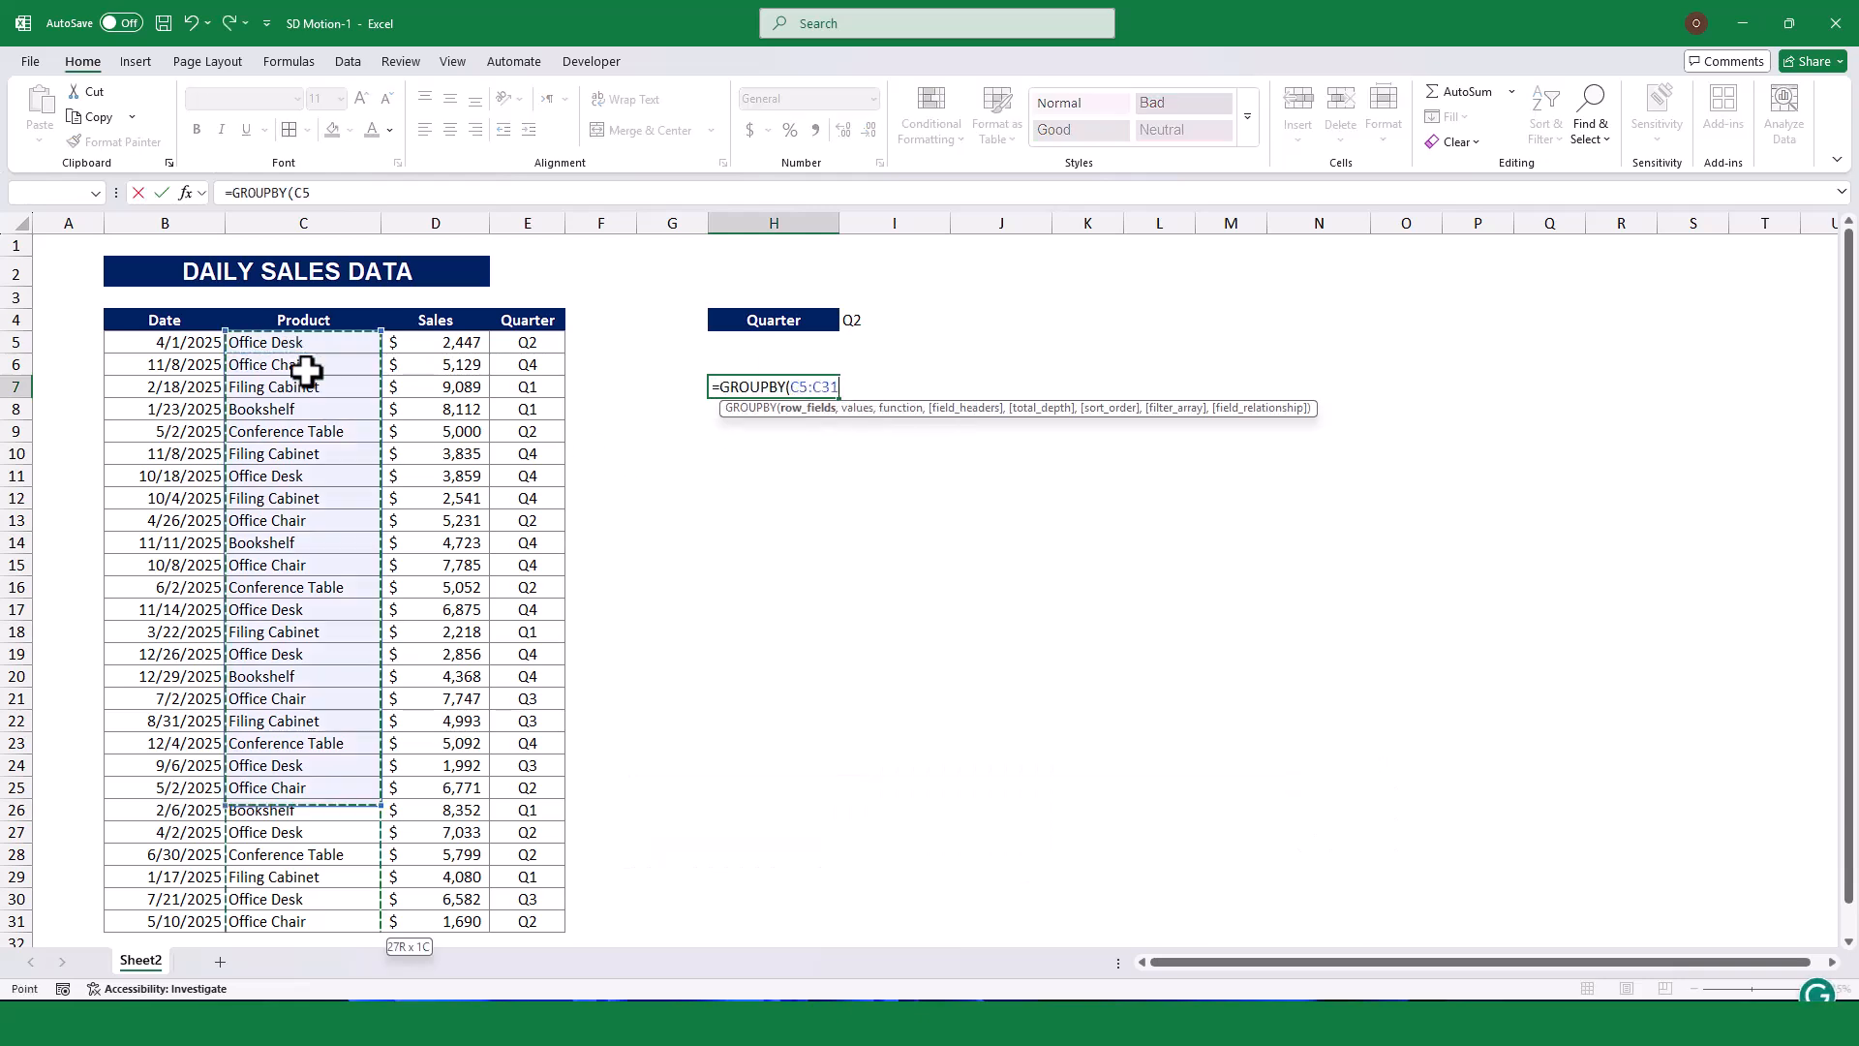
{"action": "key", "text": "ctrl+shift+down"}
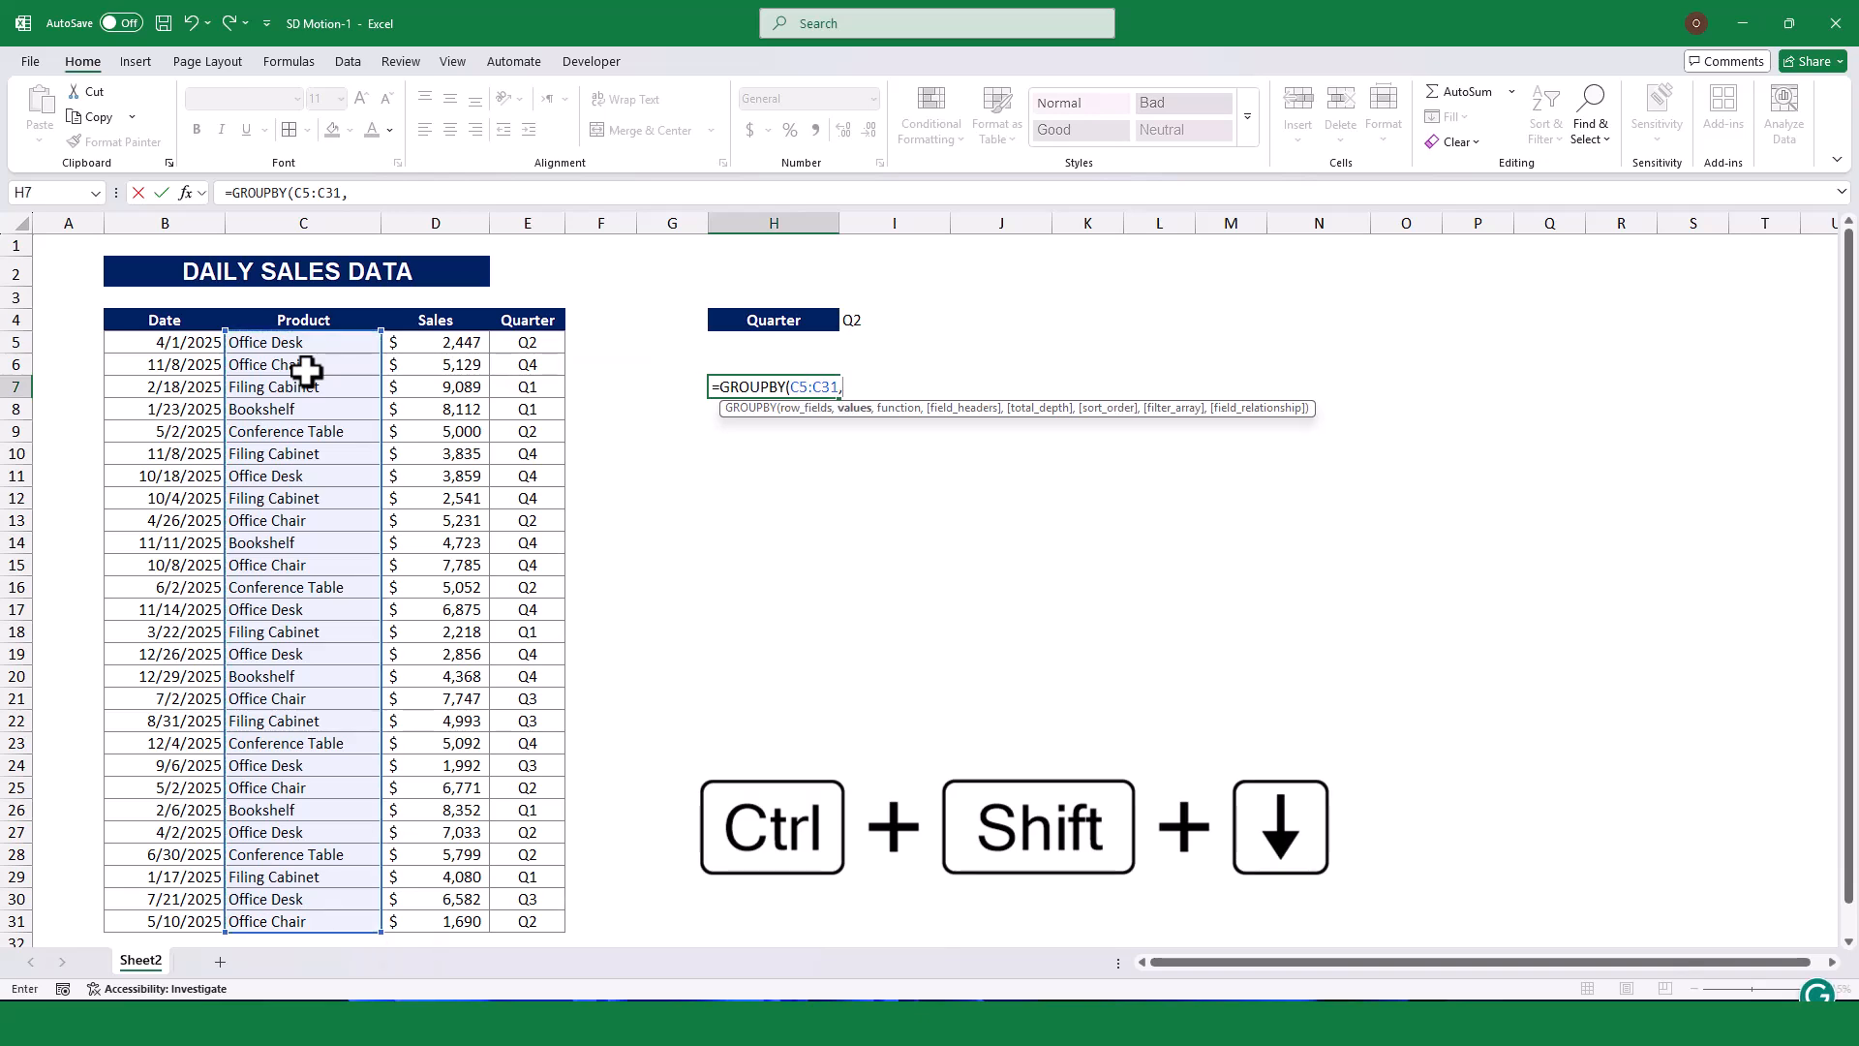
{"action": "key", "text": "ctrl+shift+down"}
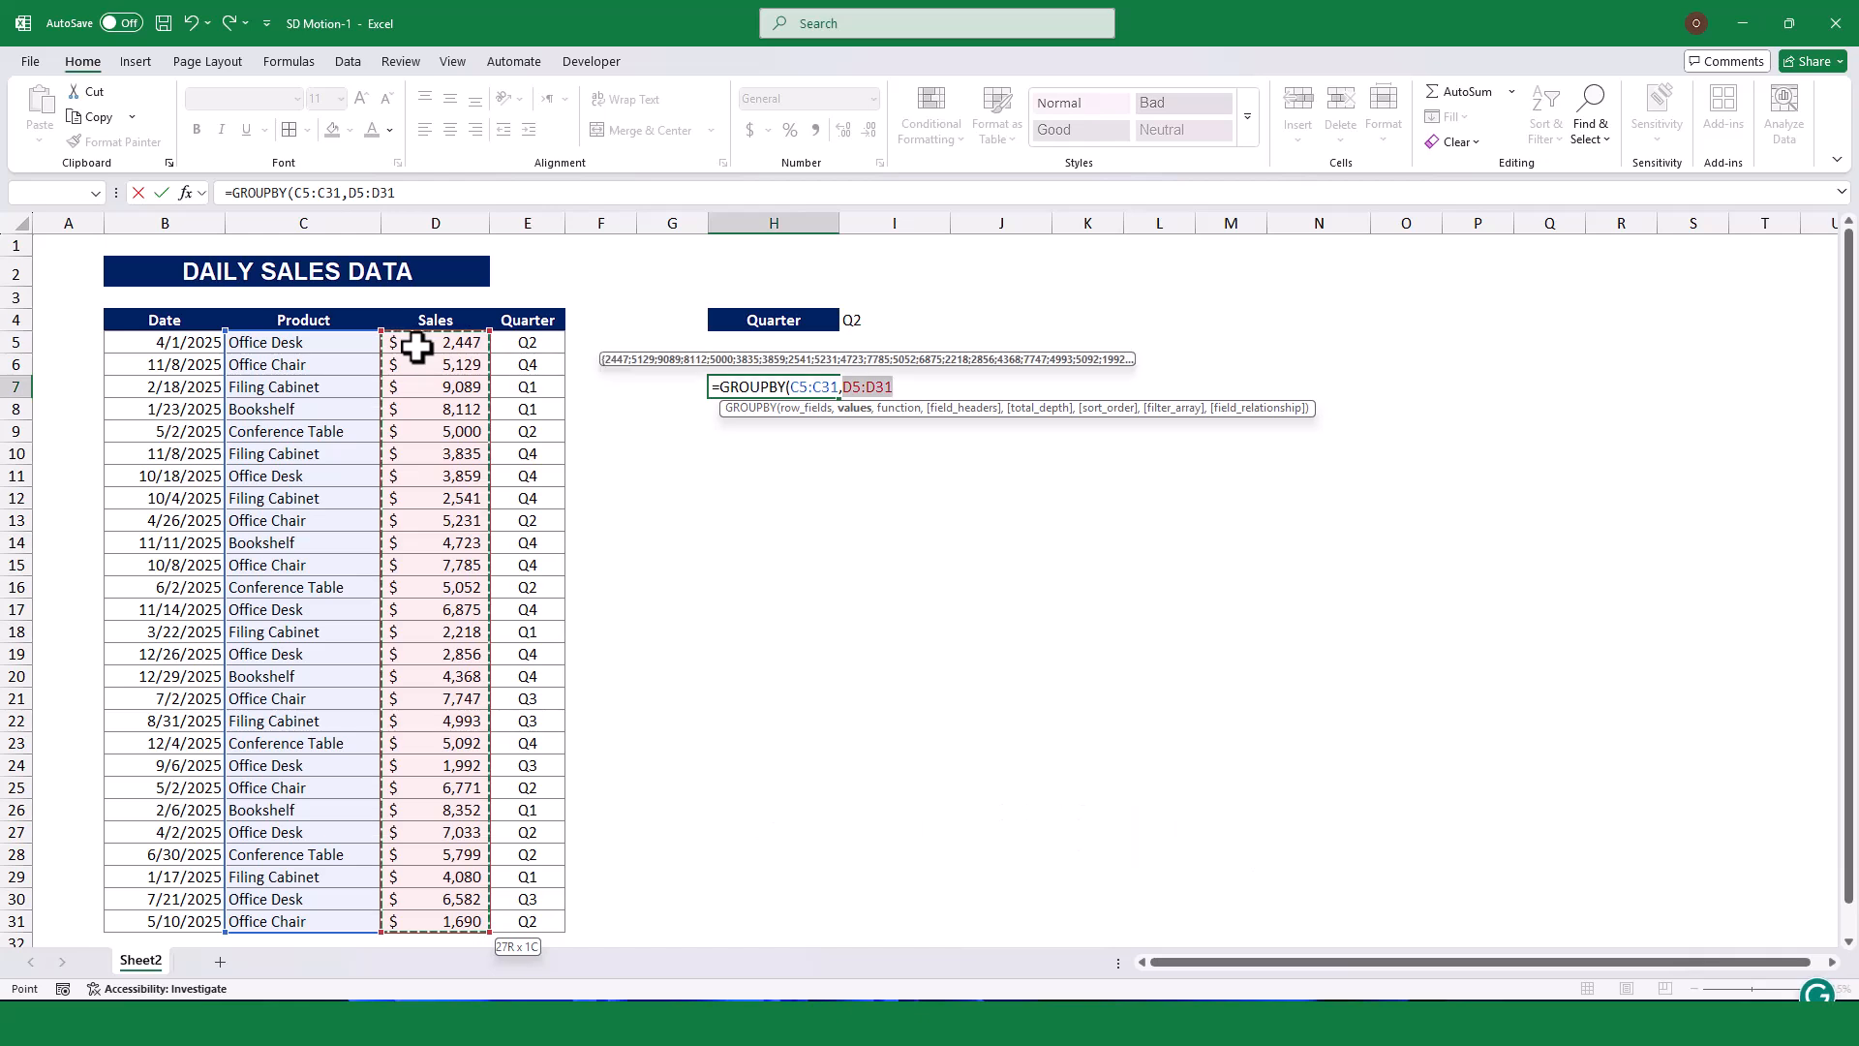
{"action": "type", "text": ",SUM"}
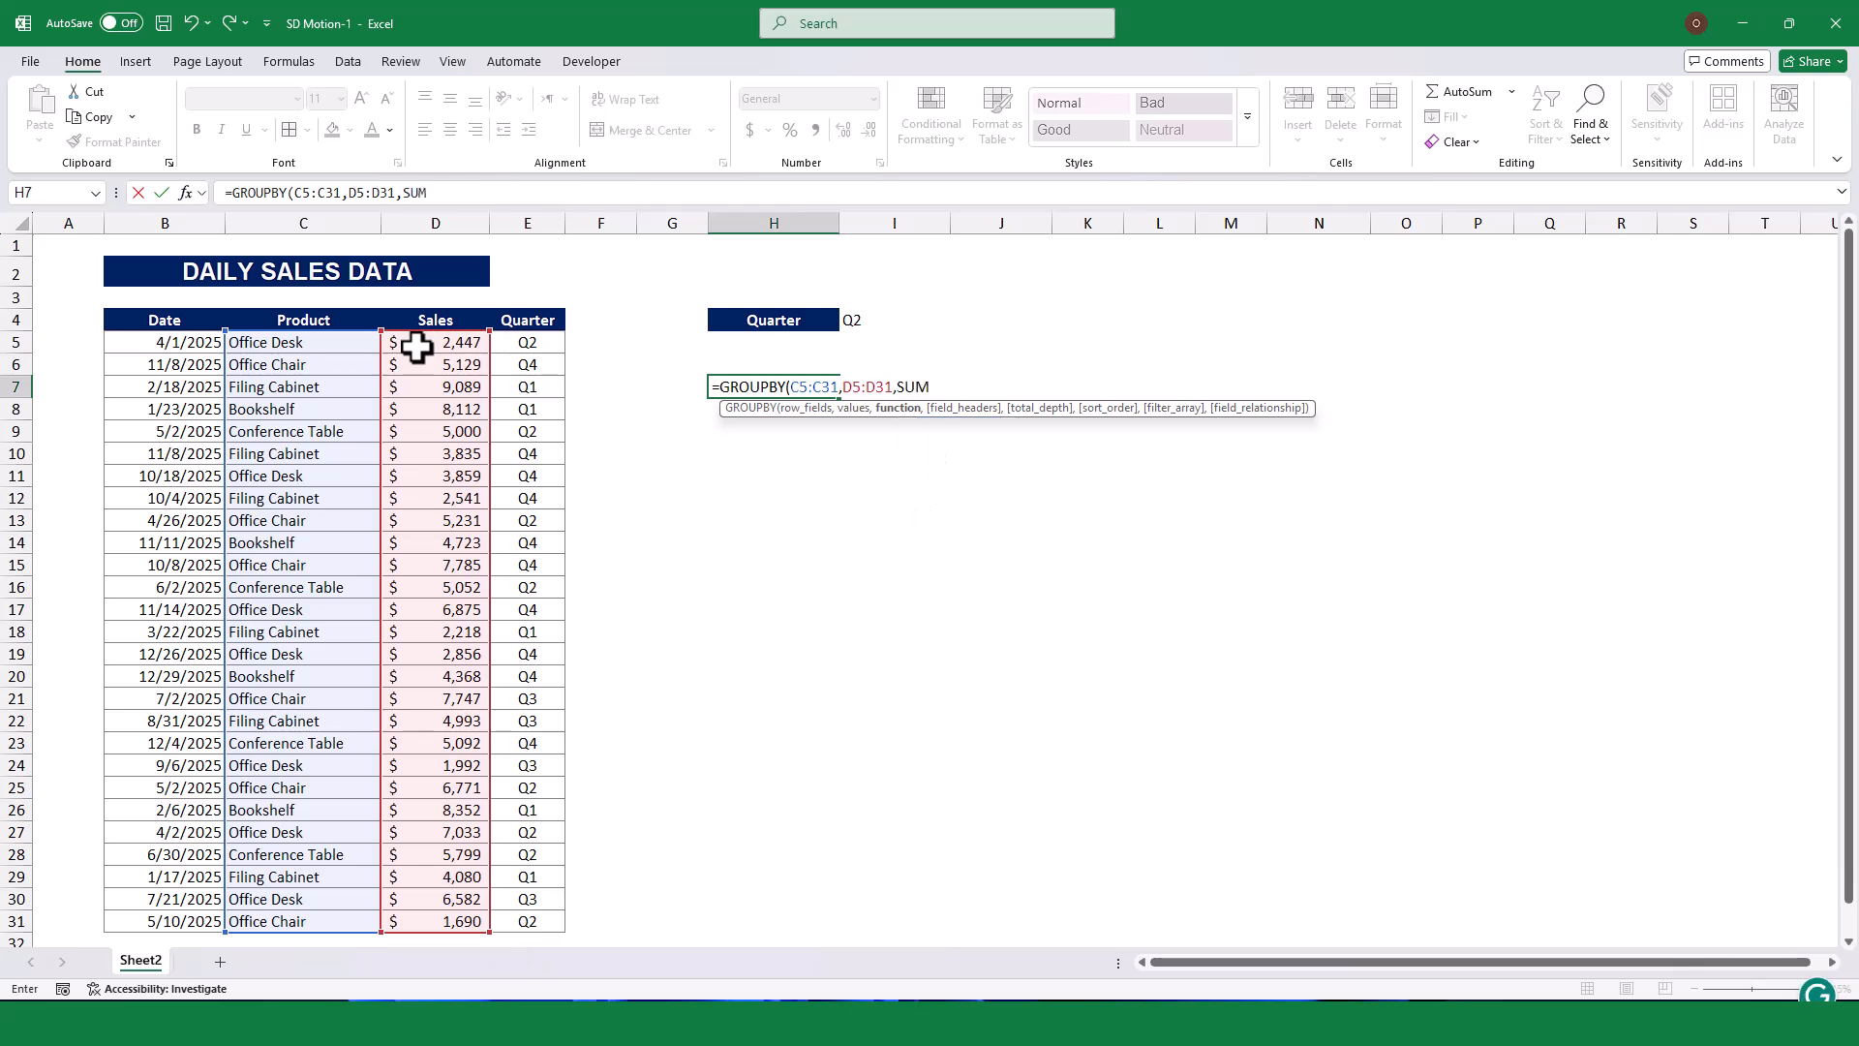
{"action": "type", "text": ",3,0,,"}
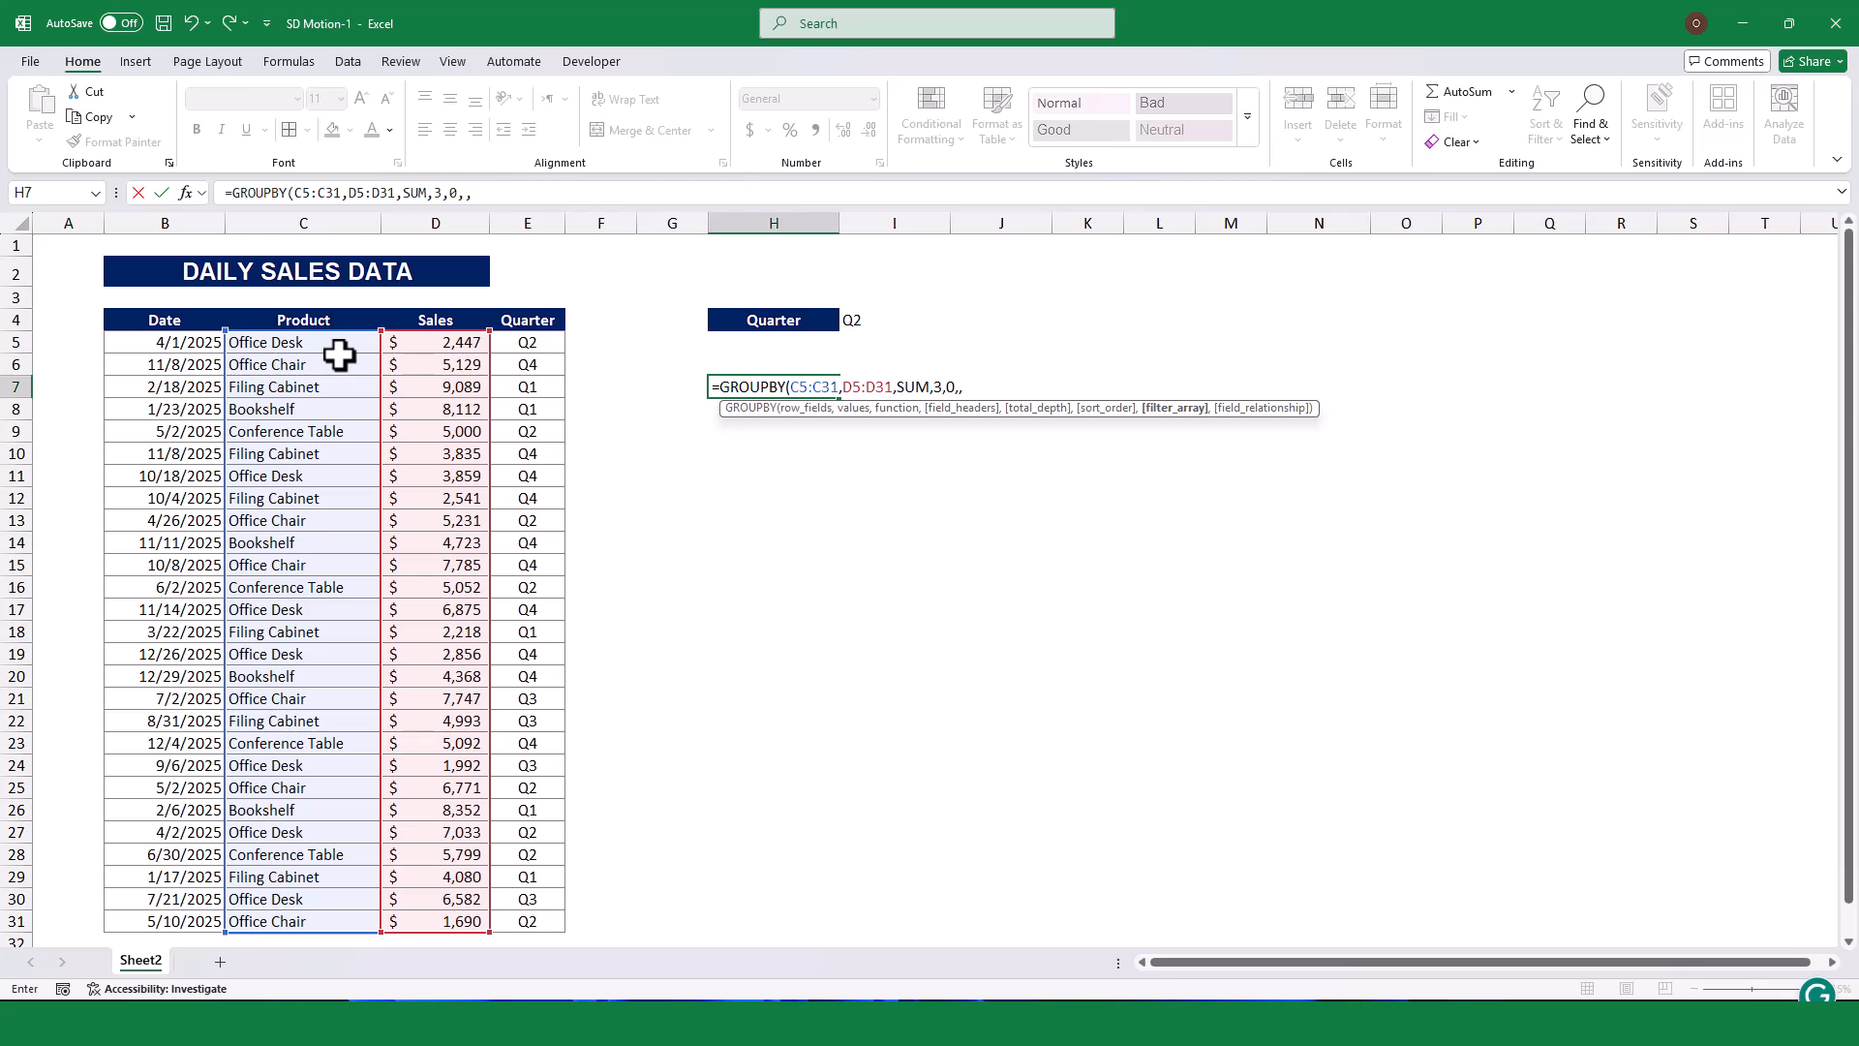
{"action": "left_click", "coordinate": [920, 319]}
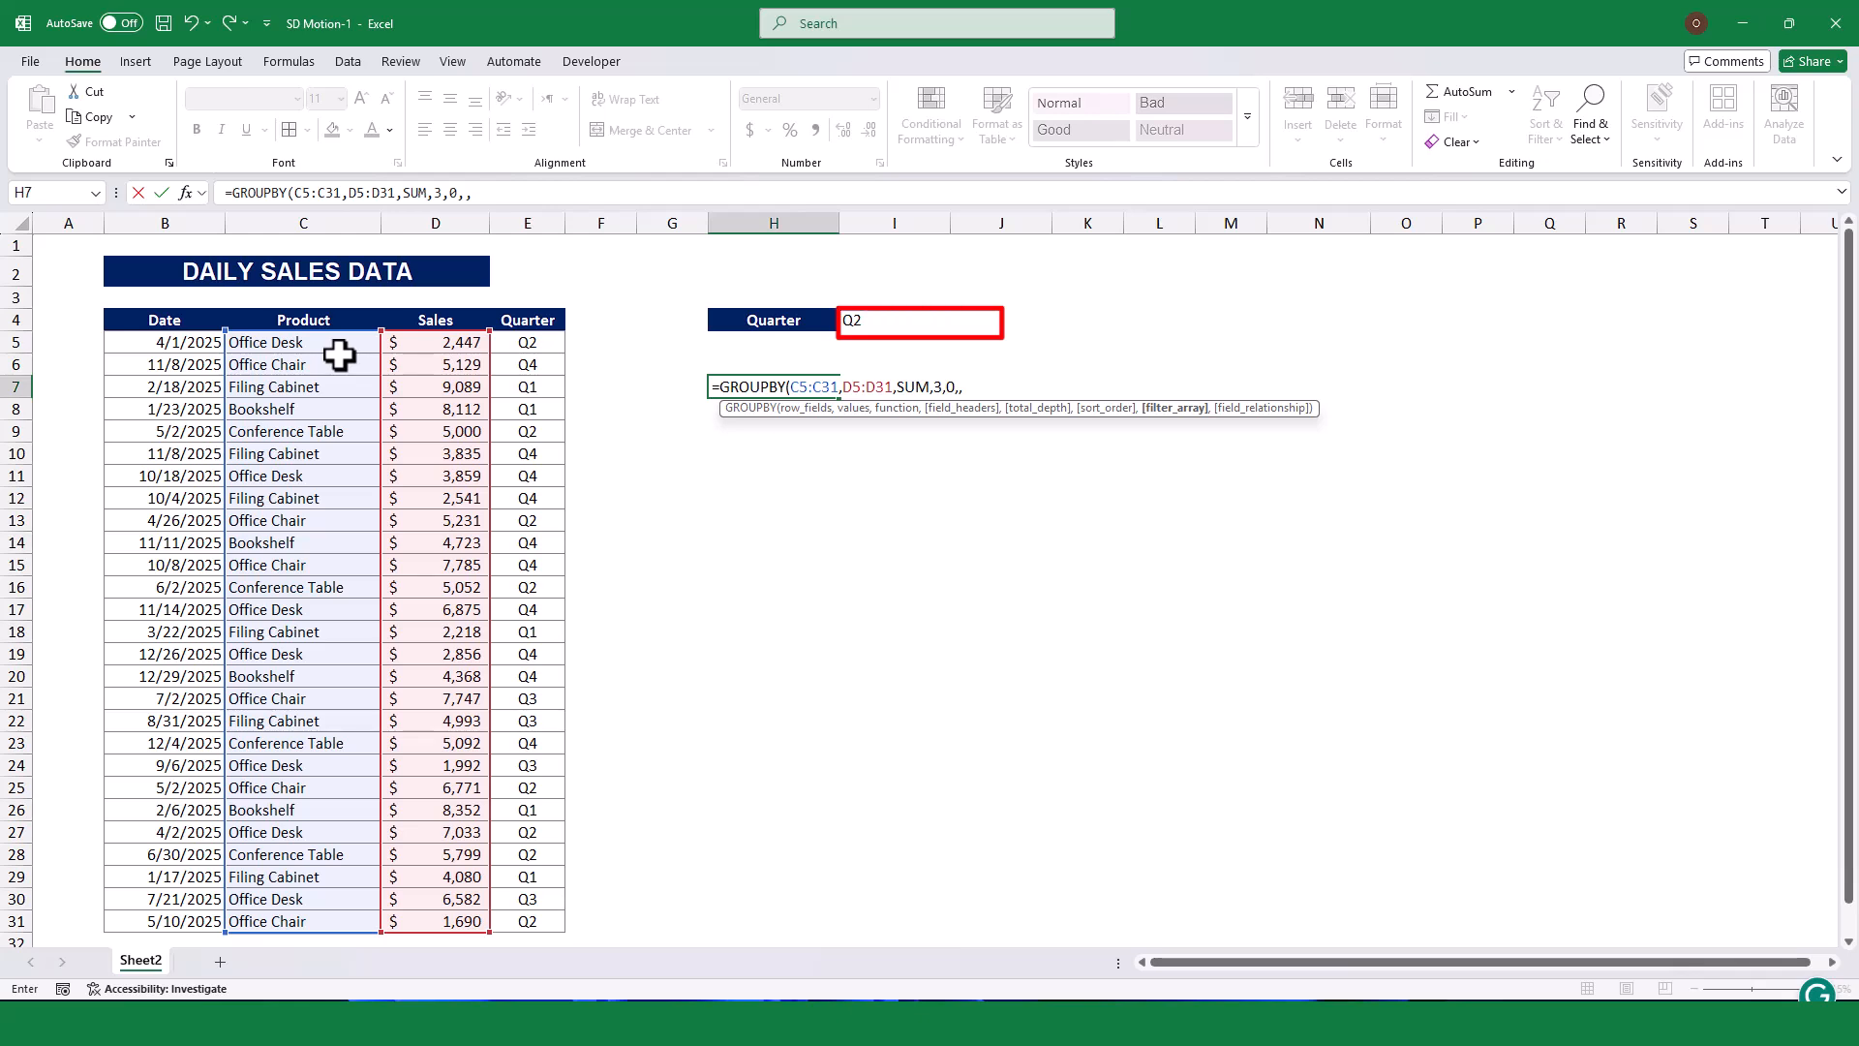
{"action": "left_click", "coordinate": [526, 341]}
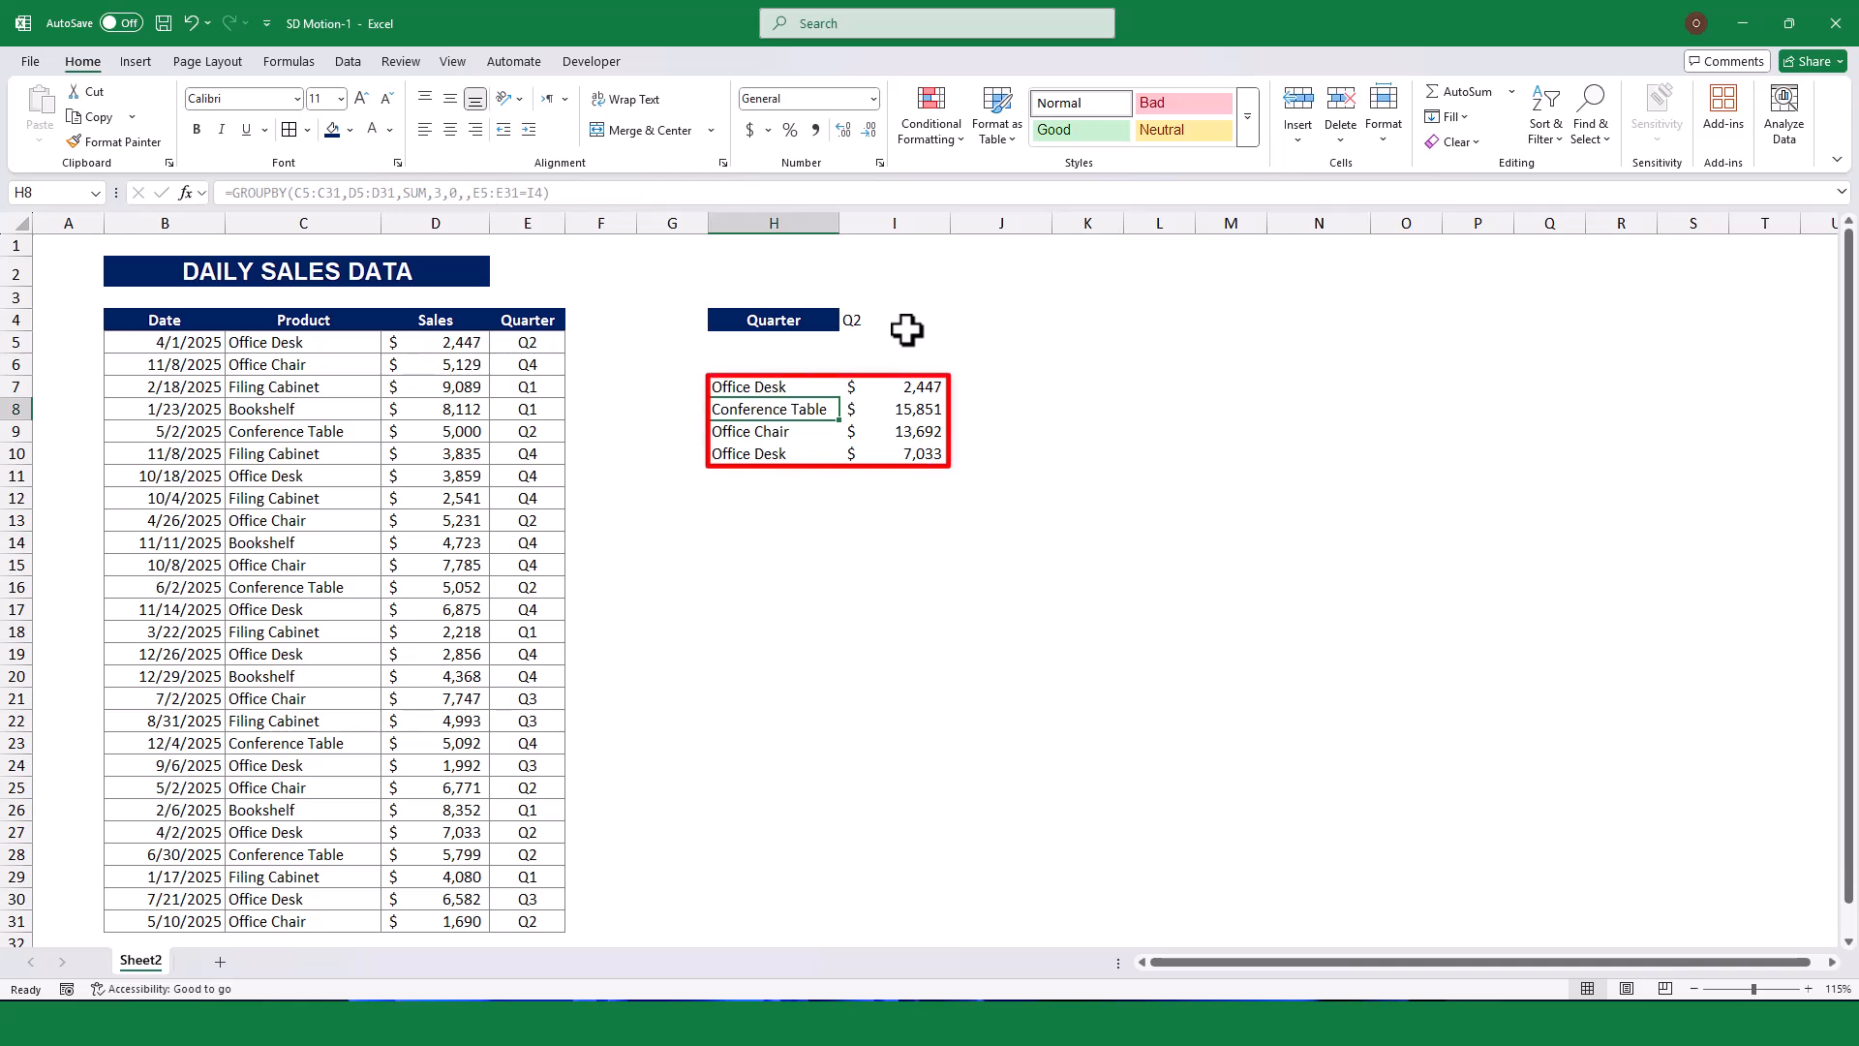
Try Q1 in I4, then edit the GROUPBY ranges to start at row 4 for Product and Sales headers.
{"action": "left_click", "coordinate": [773, 430]}
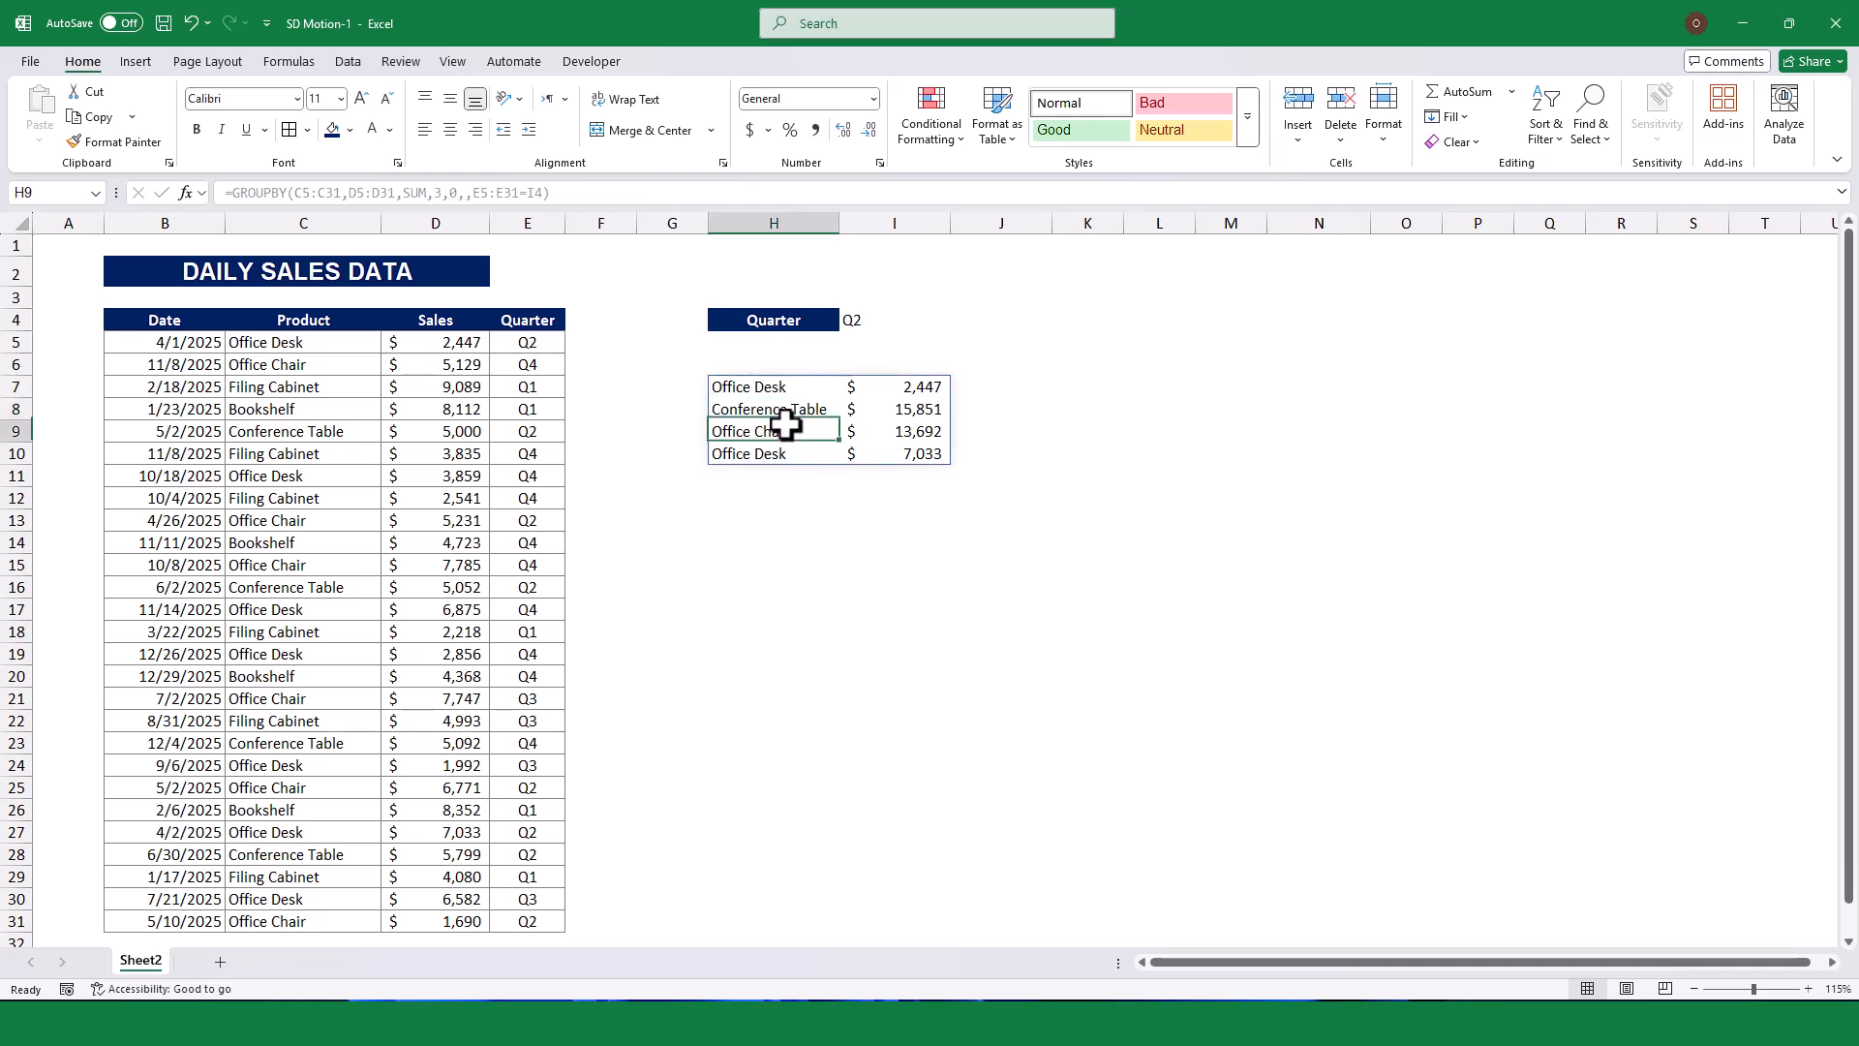
{"action": "left_click", "coordinate": [957, 320]}
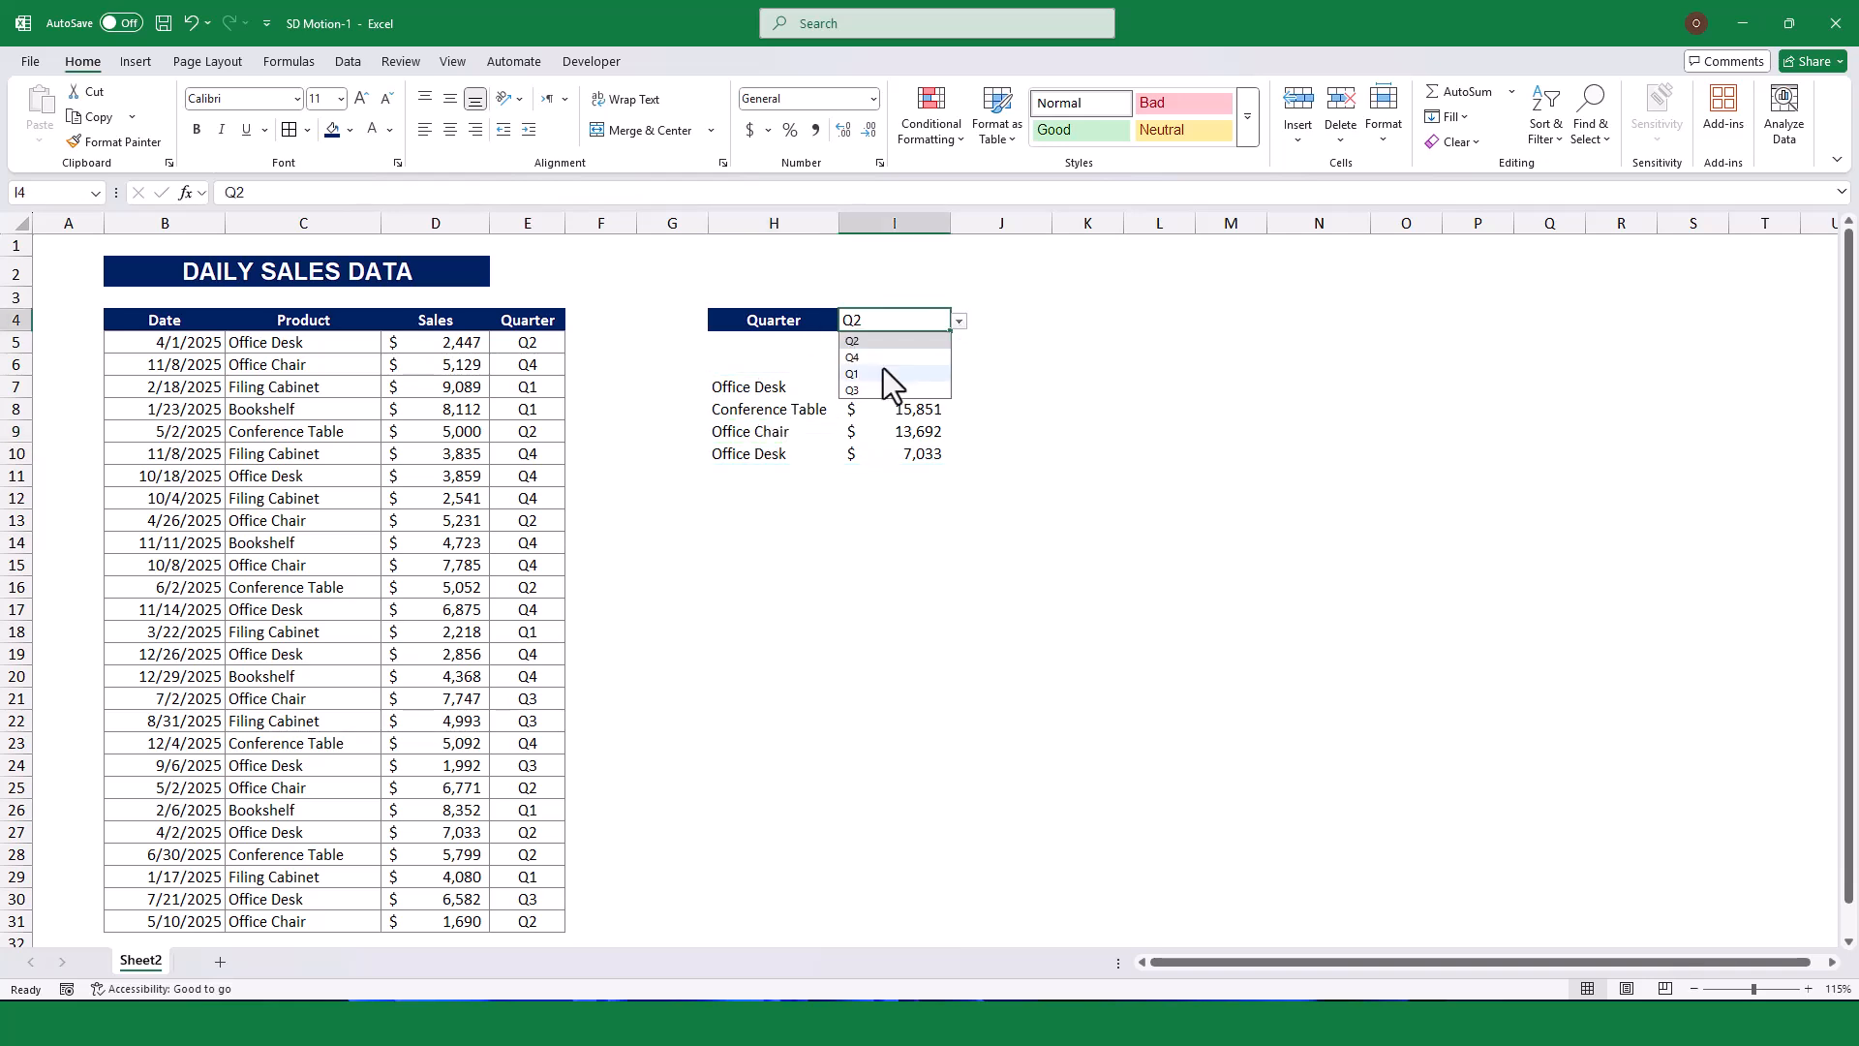
{"action": "left_click", "coordinate": [852, 374]}
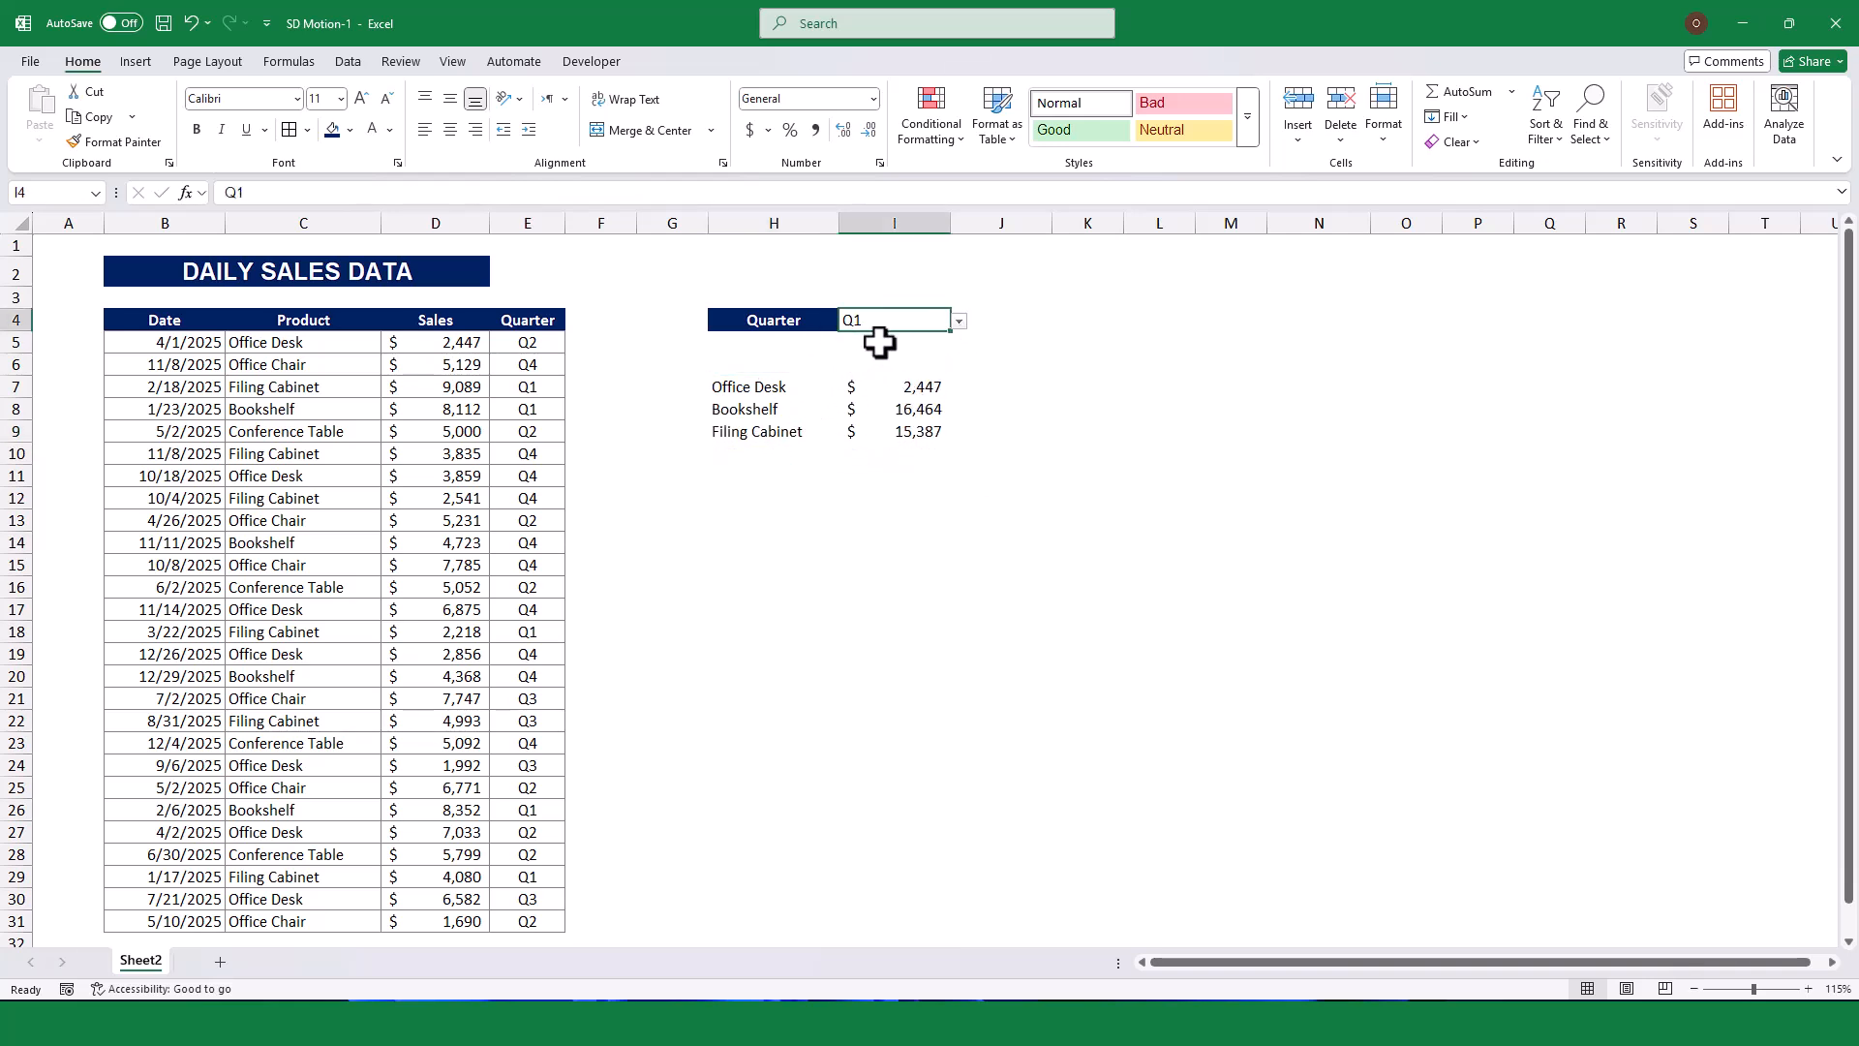
{"action": "left_click", "coordinate": [773, 387]}
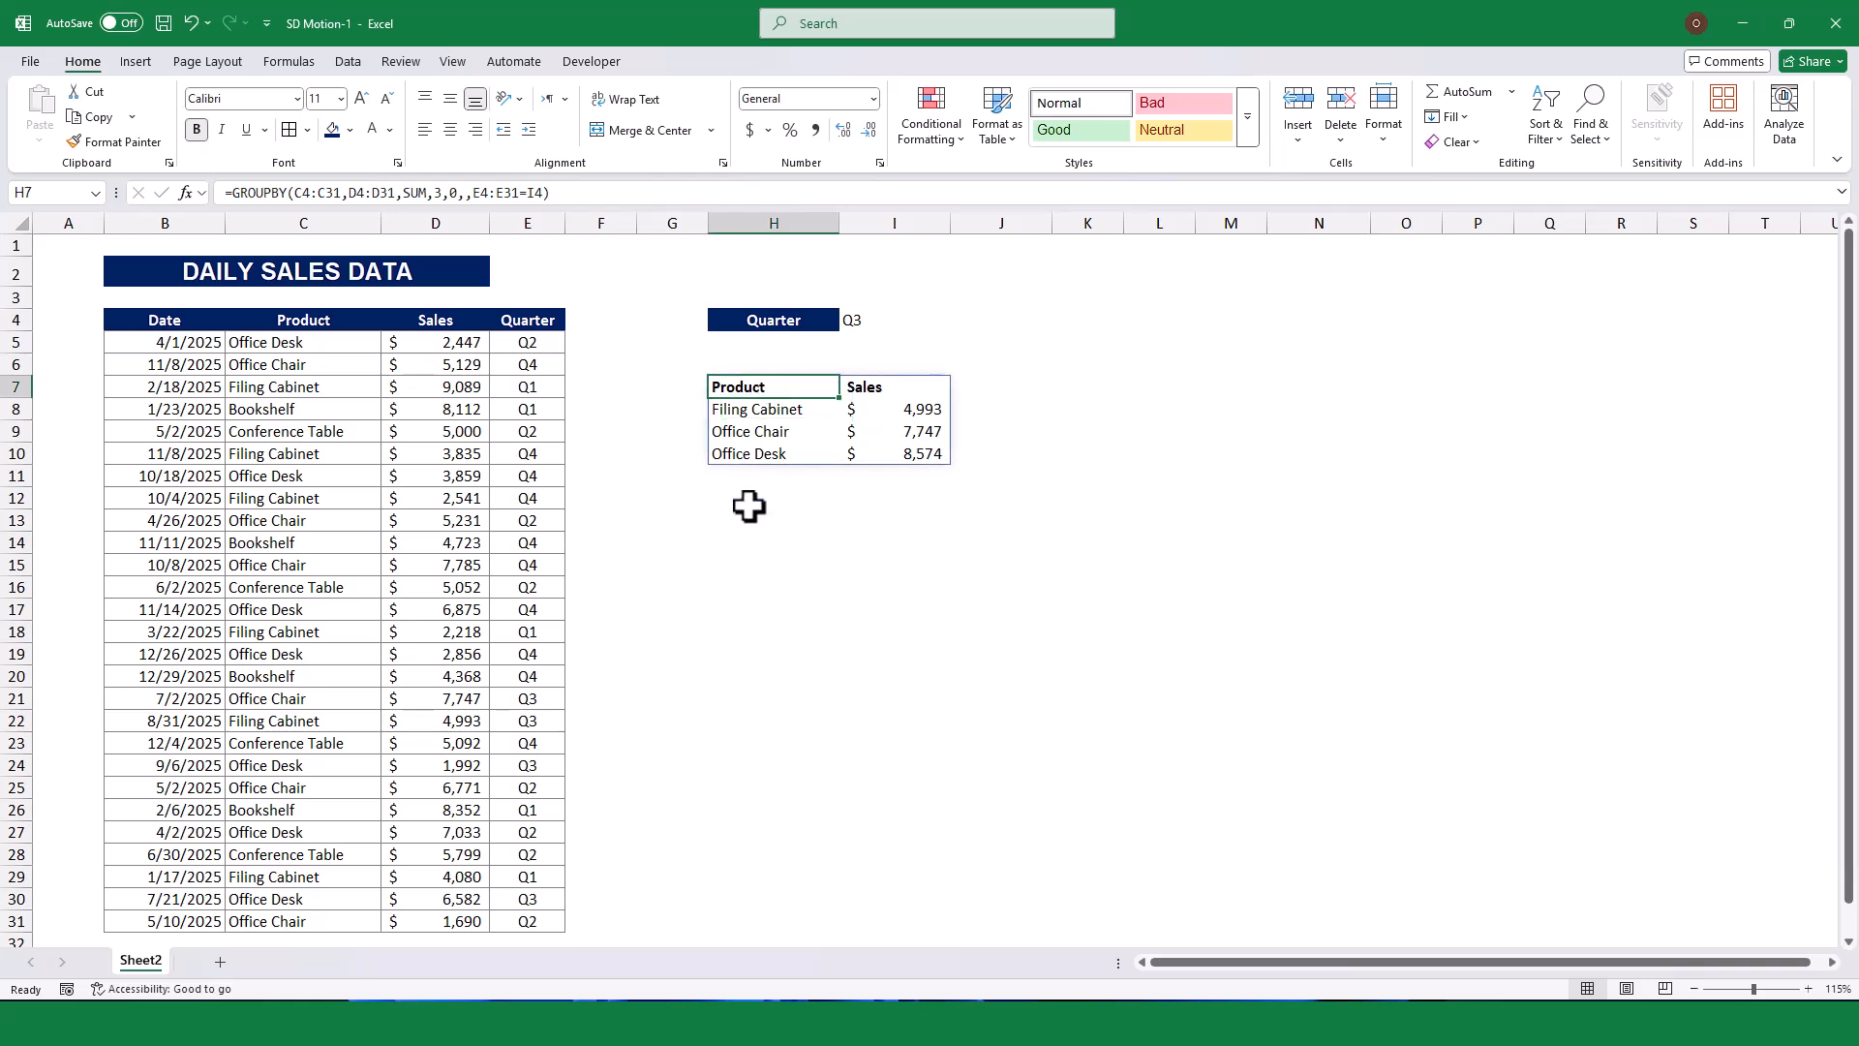
Insert a doughnut chart of H7:I10 and title it 'Quarterly Sales'.
{"action": "left_click", "coordinate": [133, 60]}
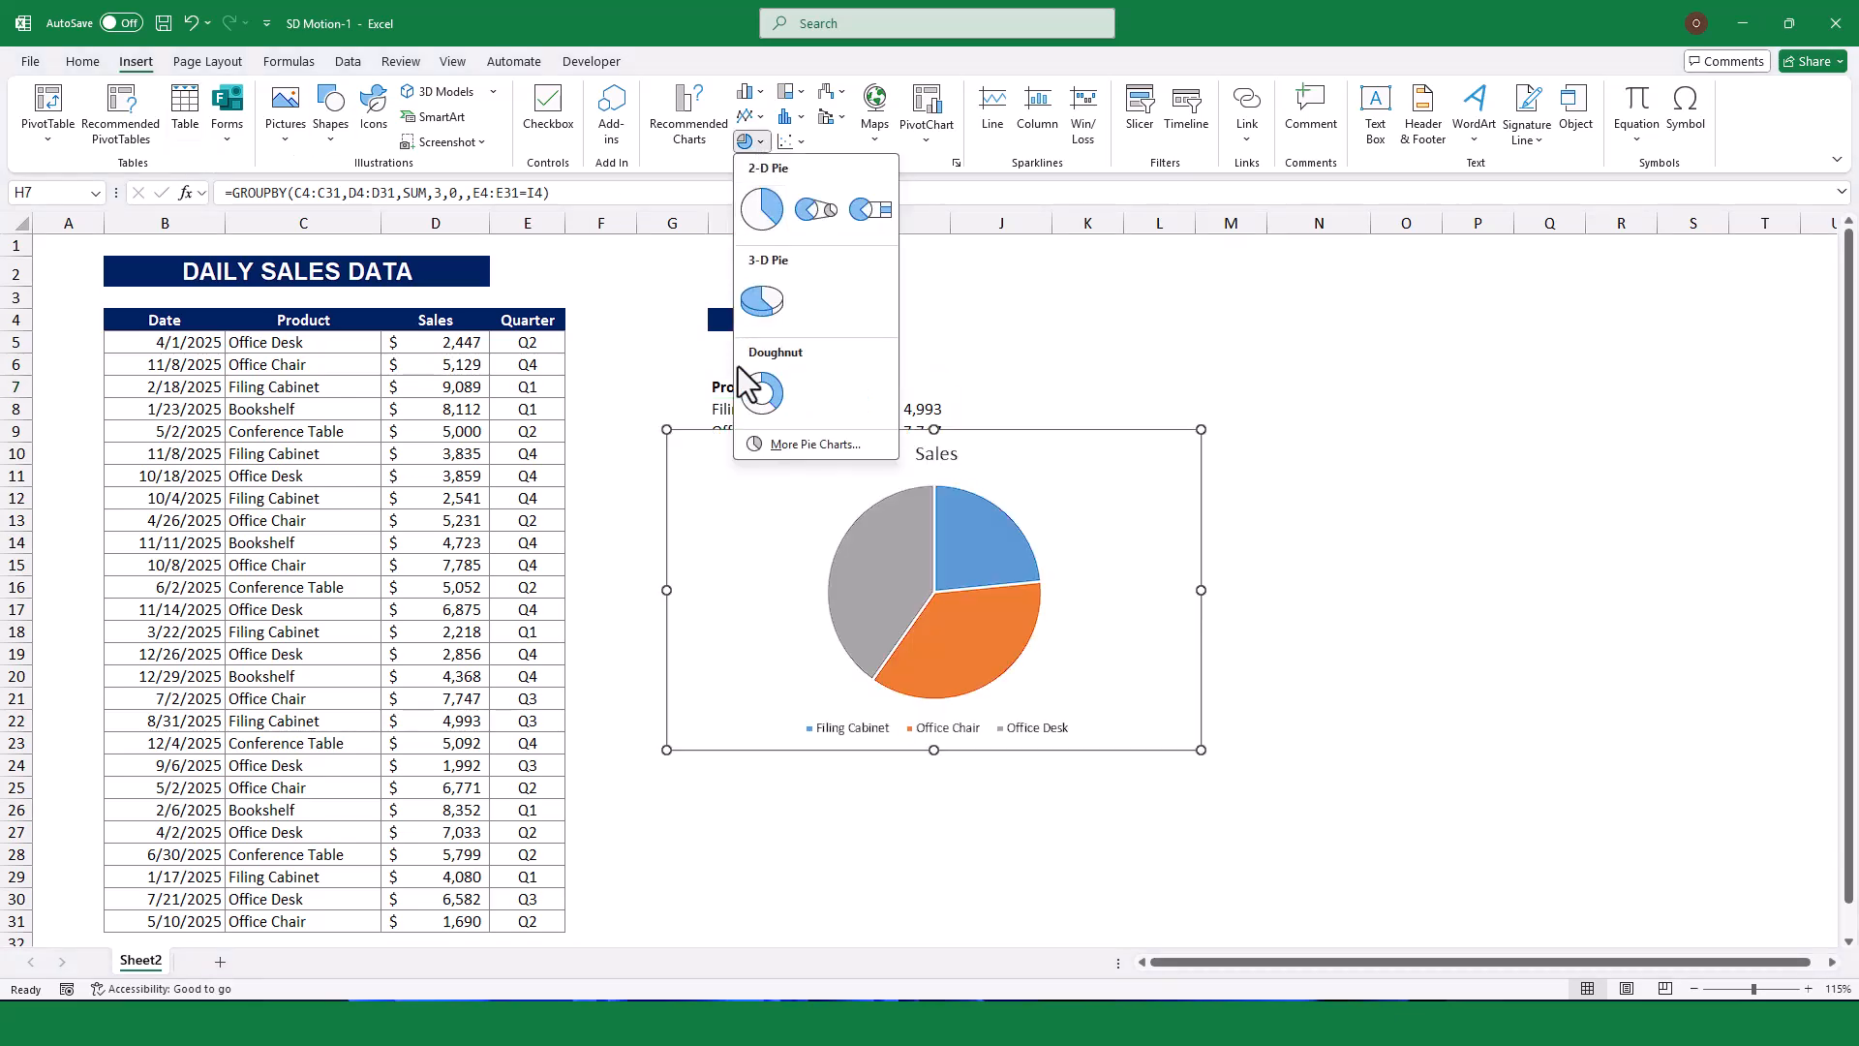
{"action": "left_click", "coordinate": [759, 389]}
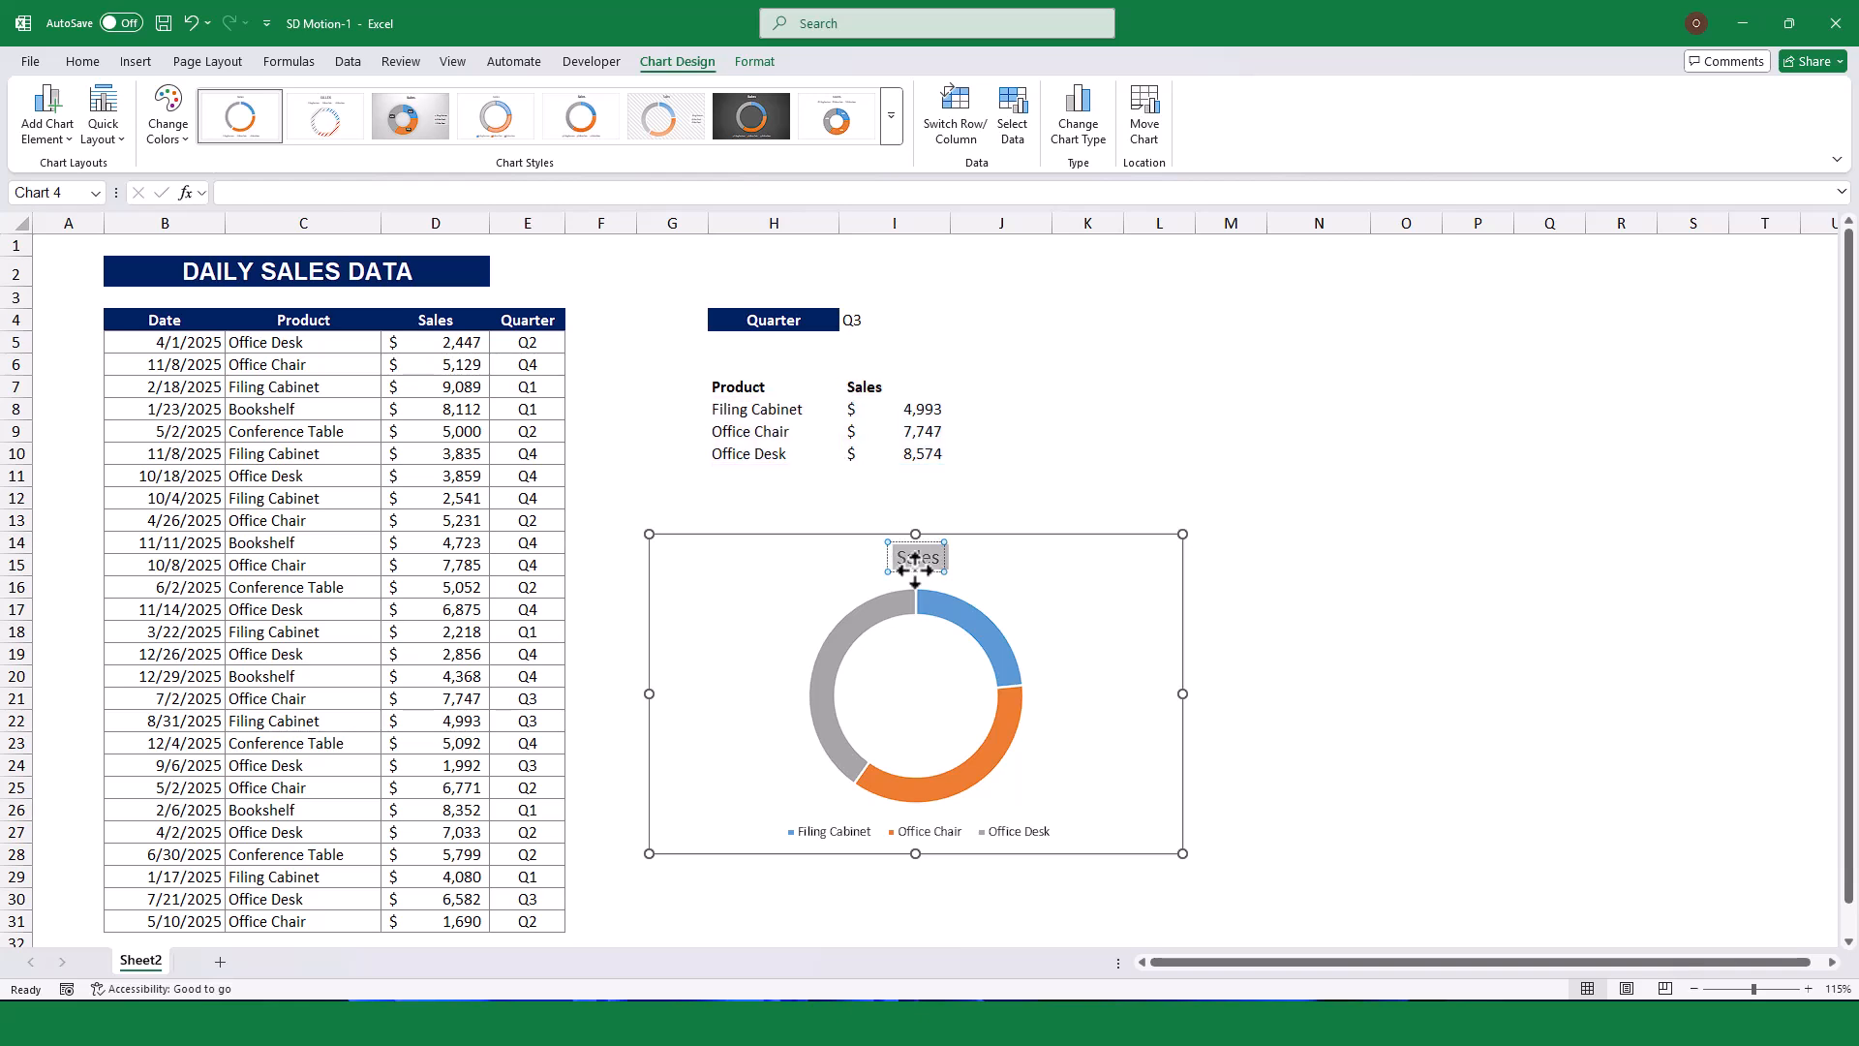
{"action": "type", "text": "Quarterly"}
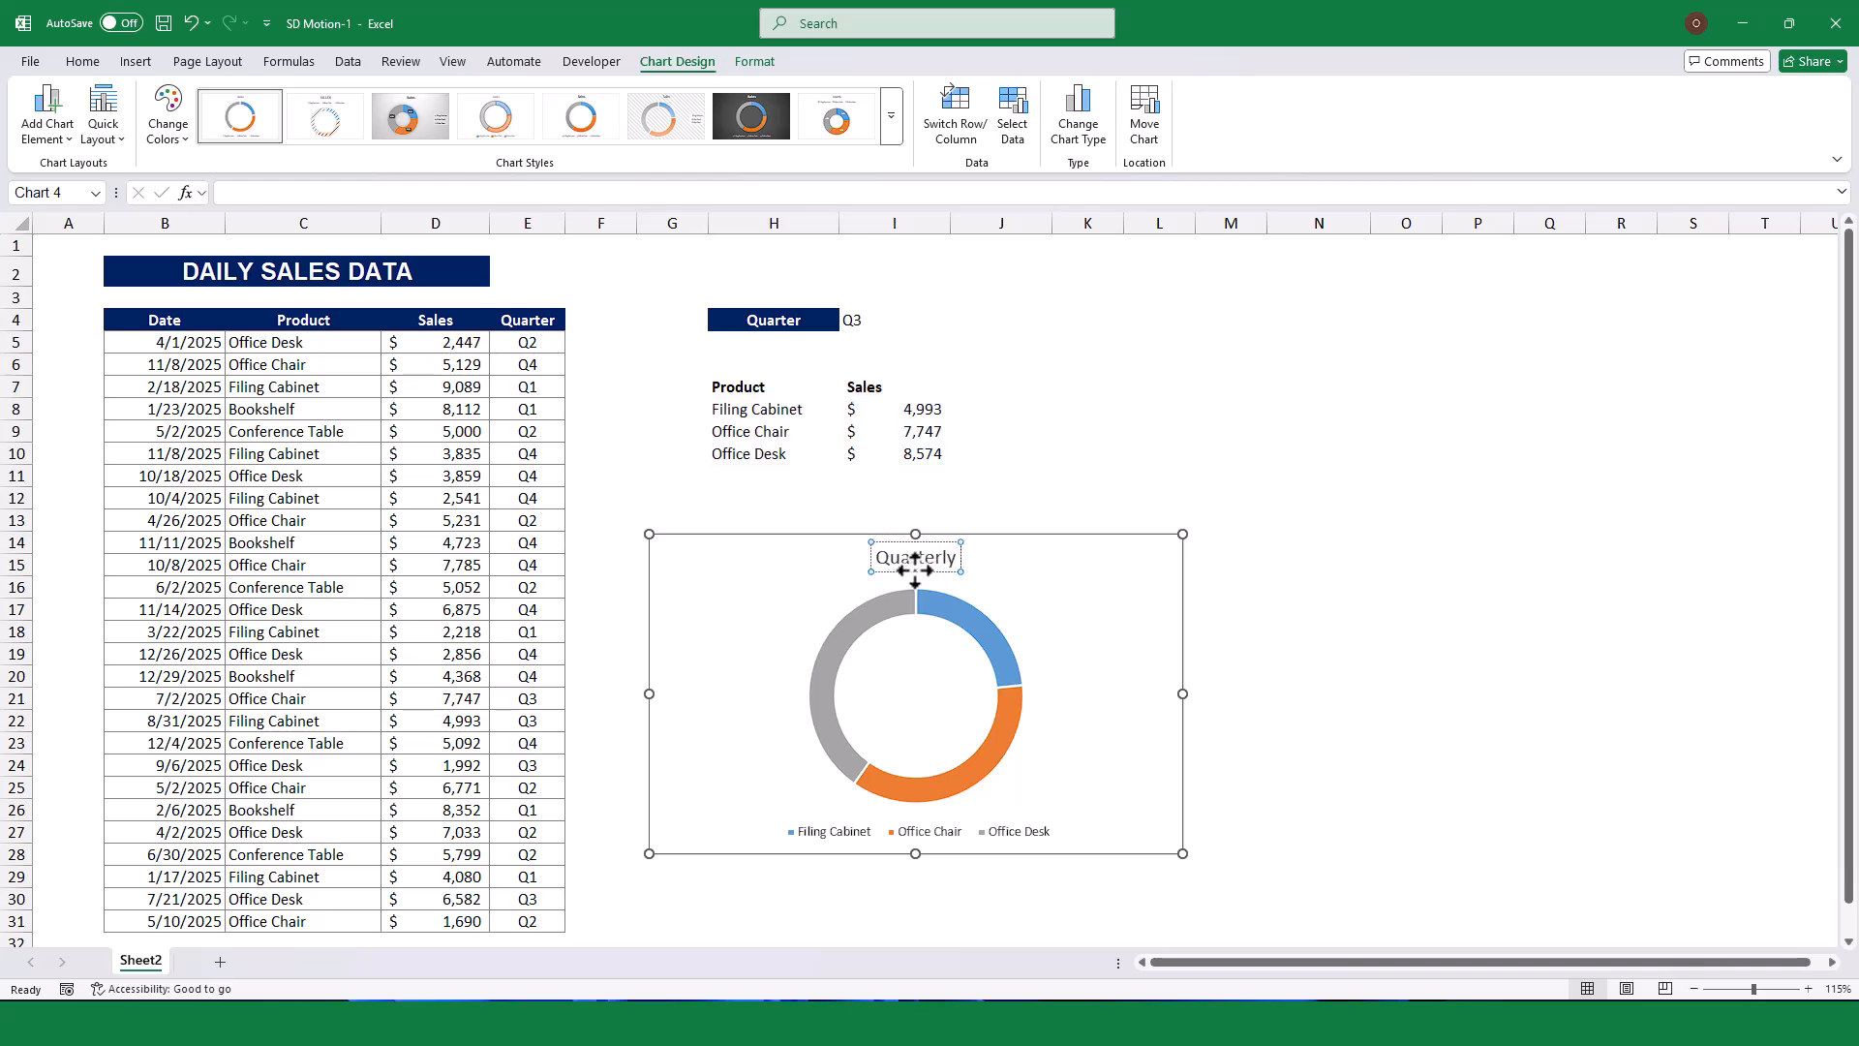
{"action": "left_click", "coordinate": [1317, 697]}
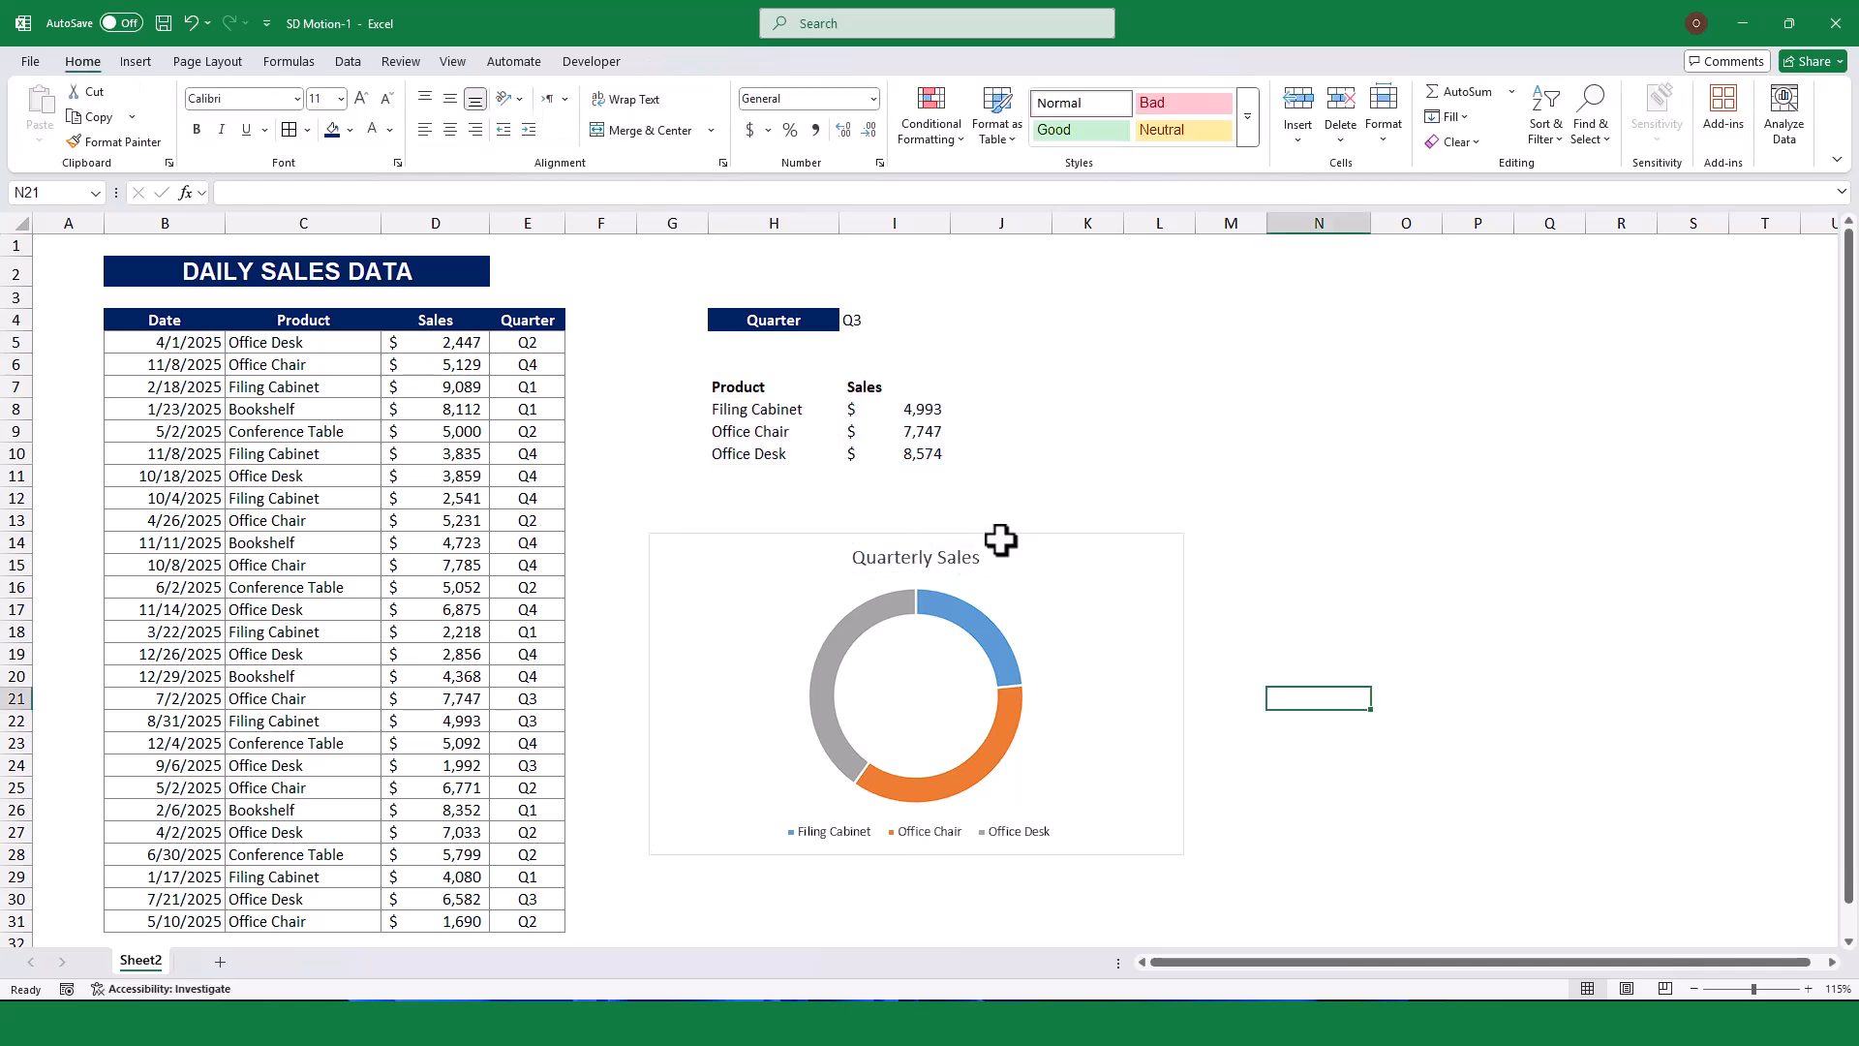
Add data labels to the doughnut slices and place the legend at the right.
{"action": "left_click", "coordinate": [914, 693]}
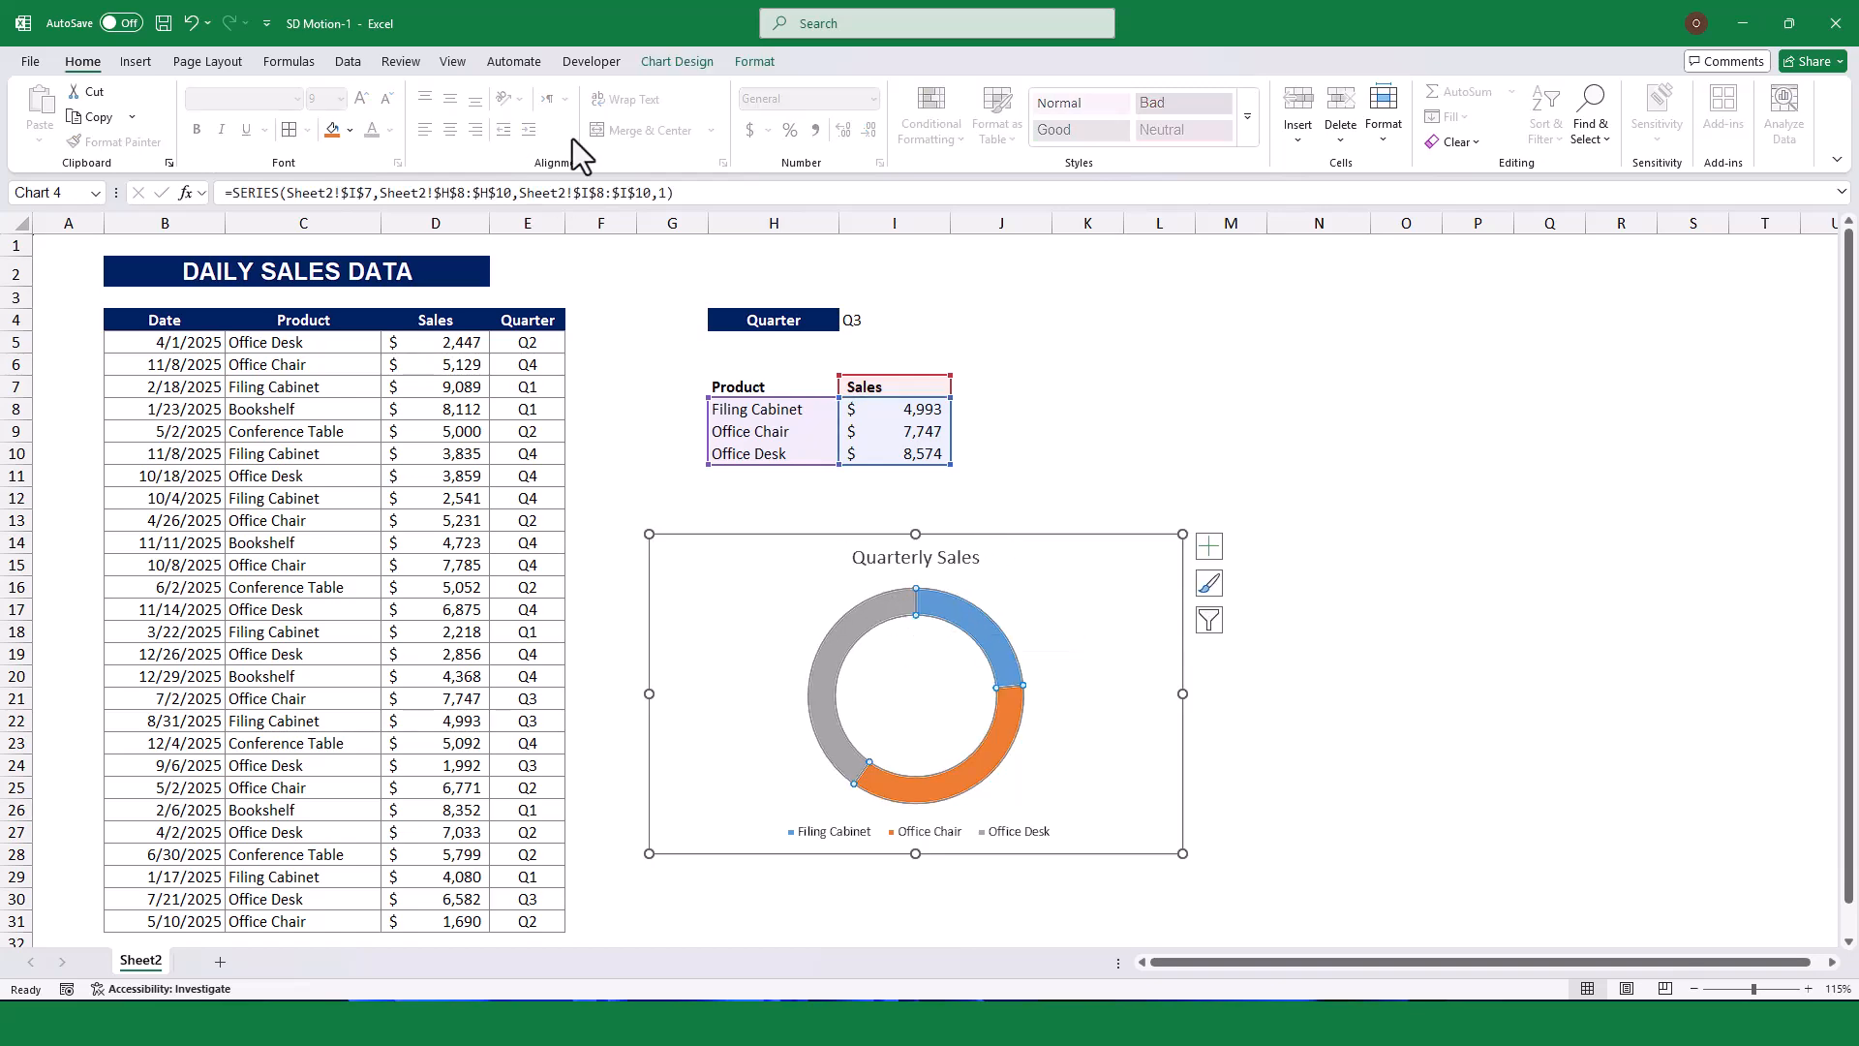
{"action": "right_click", "coordinate": [912, 599]}
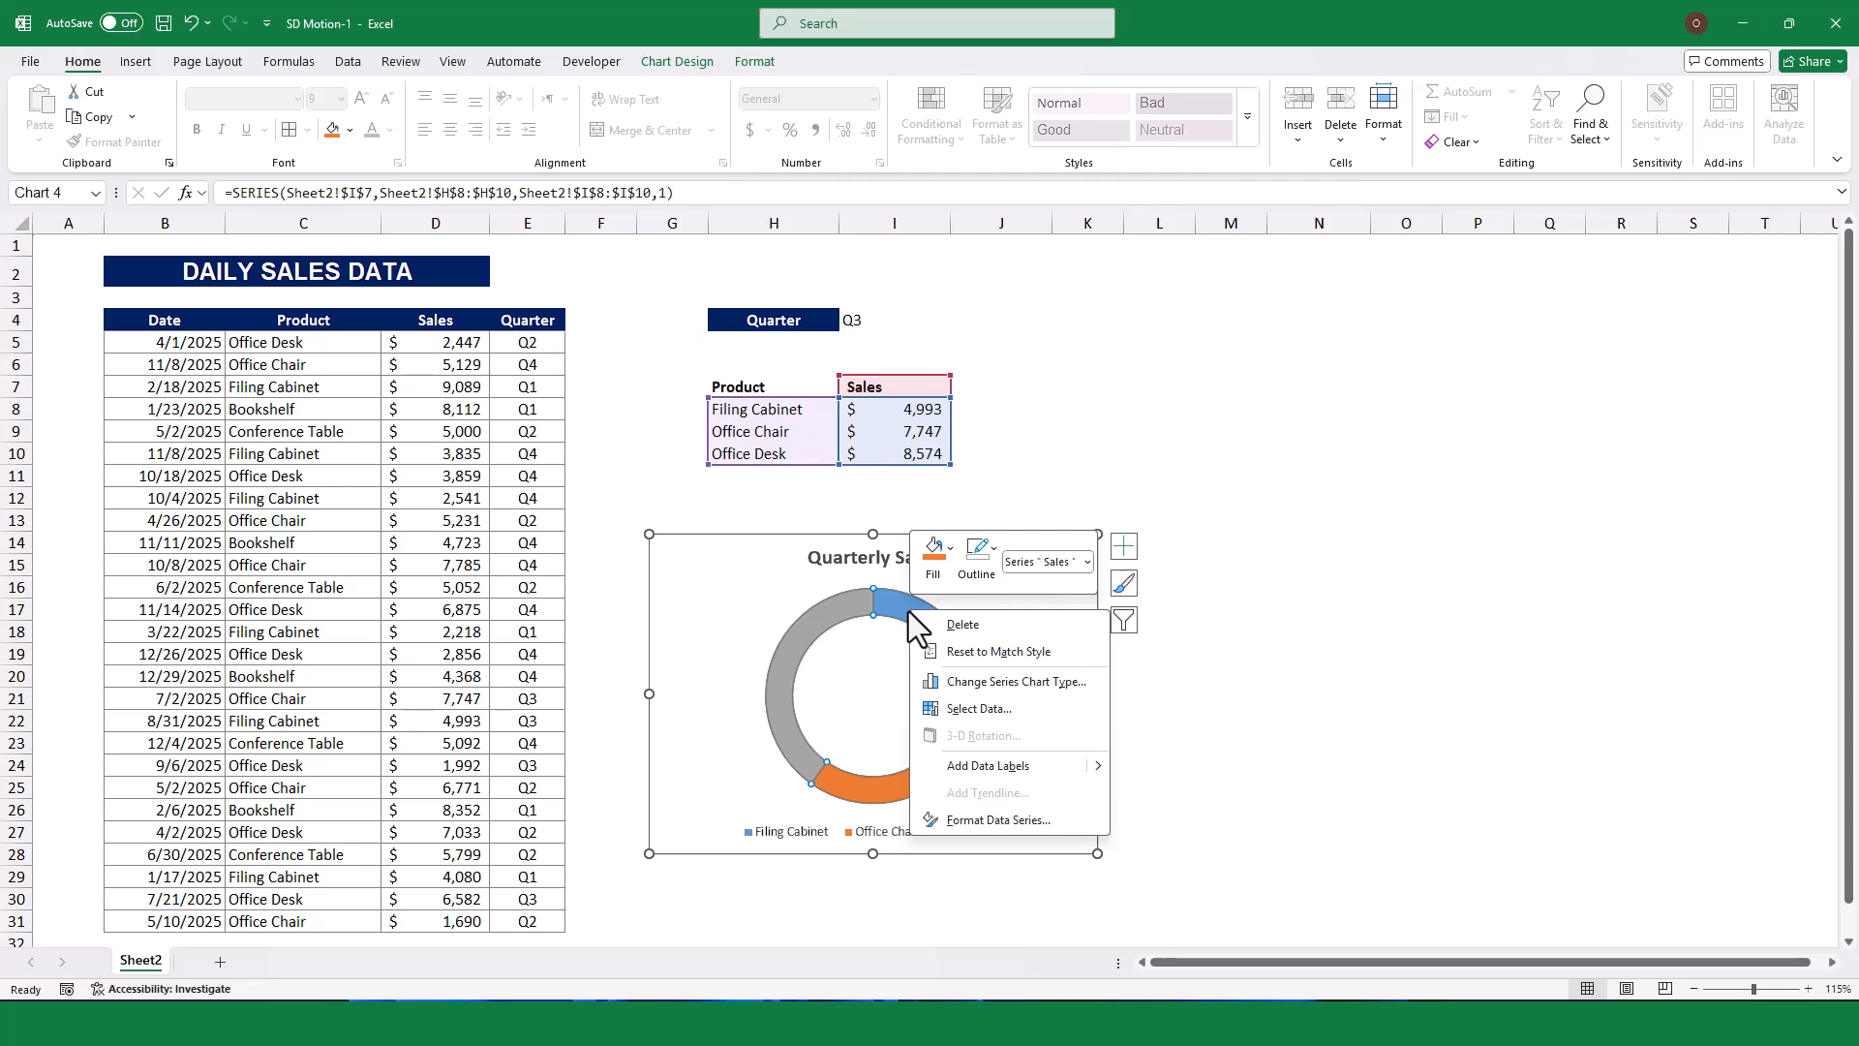
{"action": "left_click", "coordinate": [987, 765]}
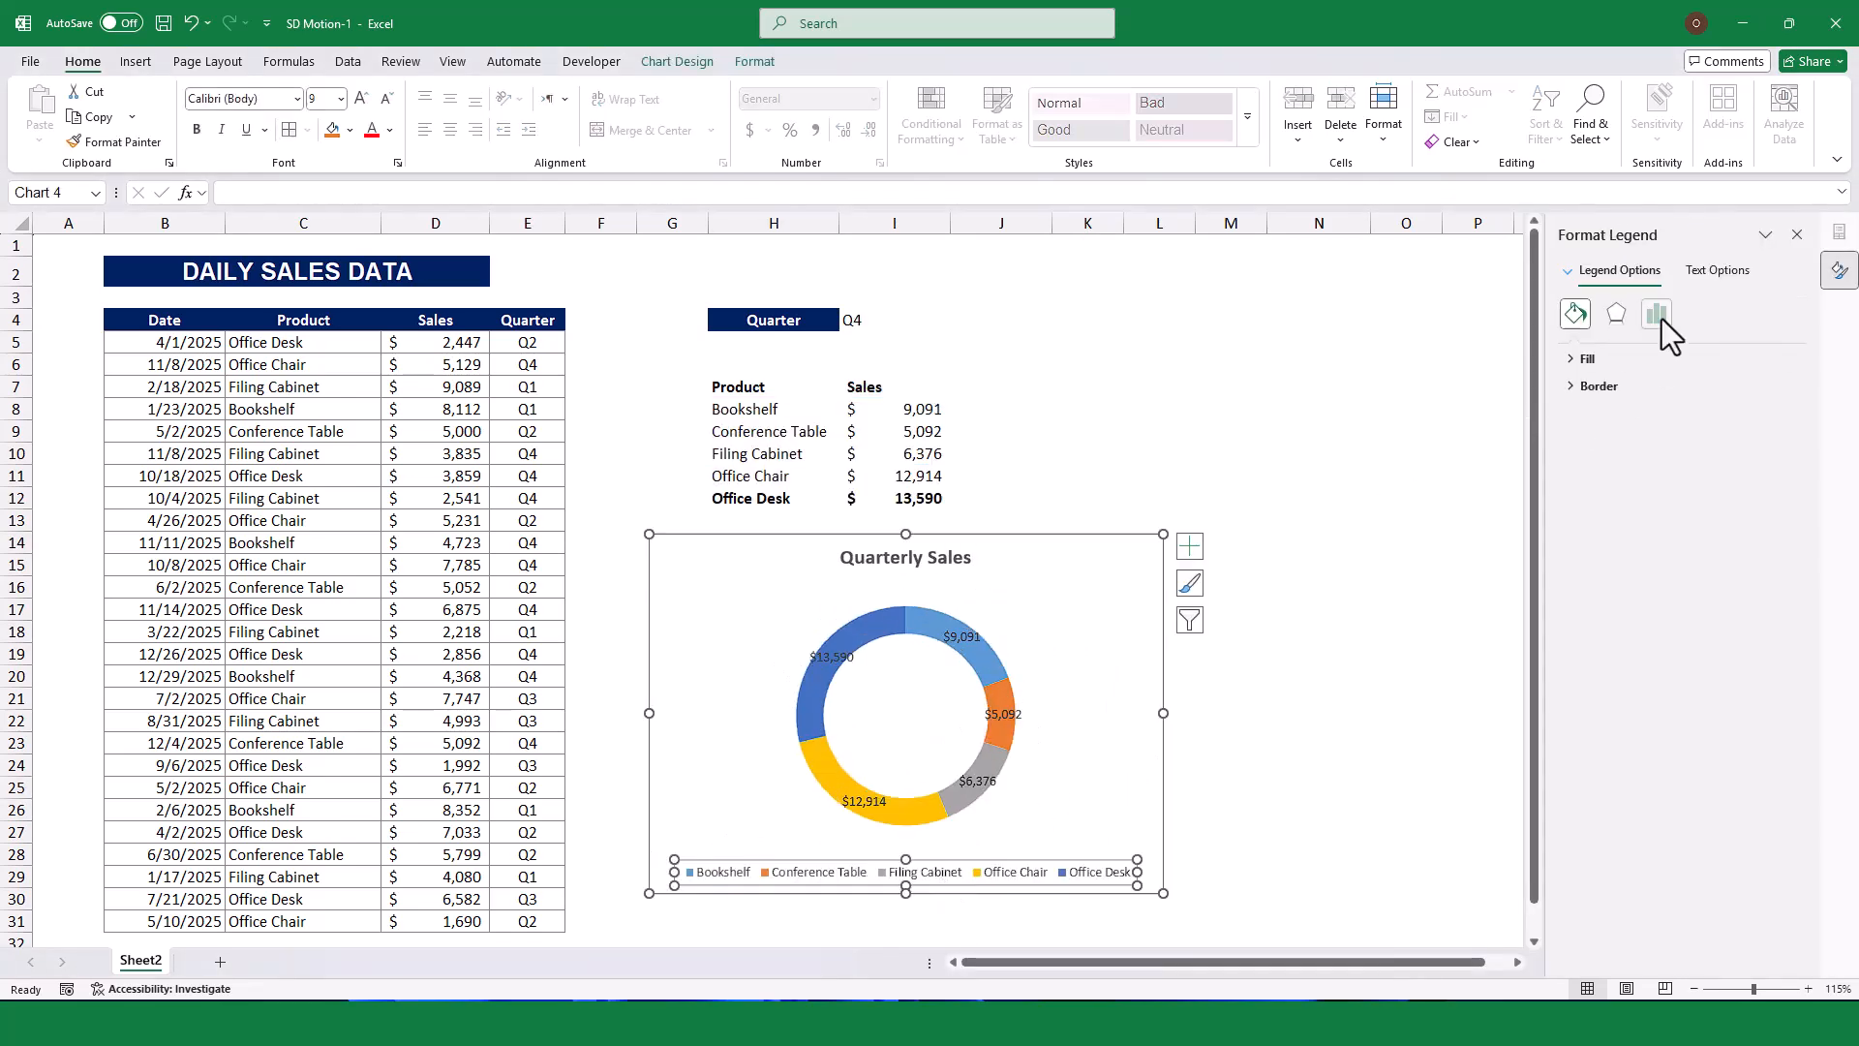
{"action": "left_click", "coordinate": [1655, 313]}
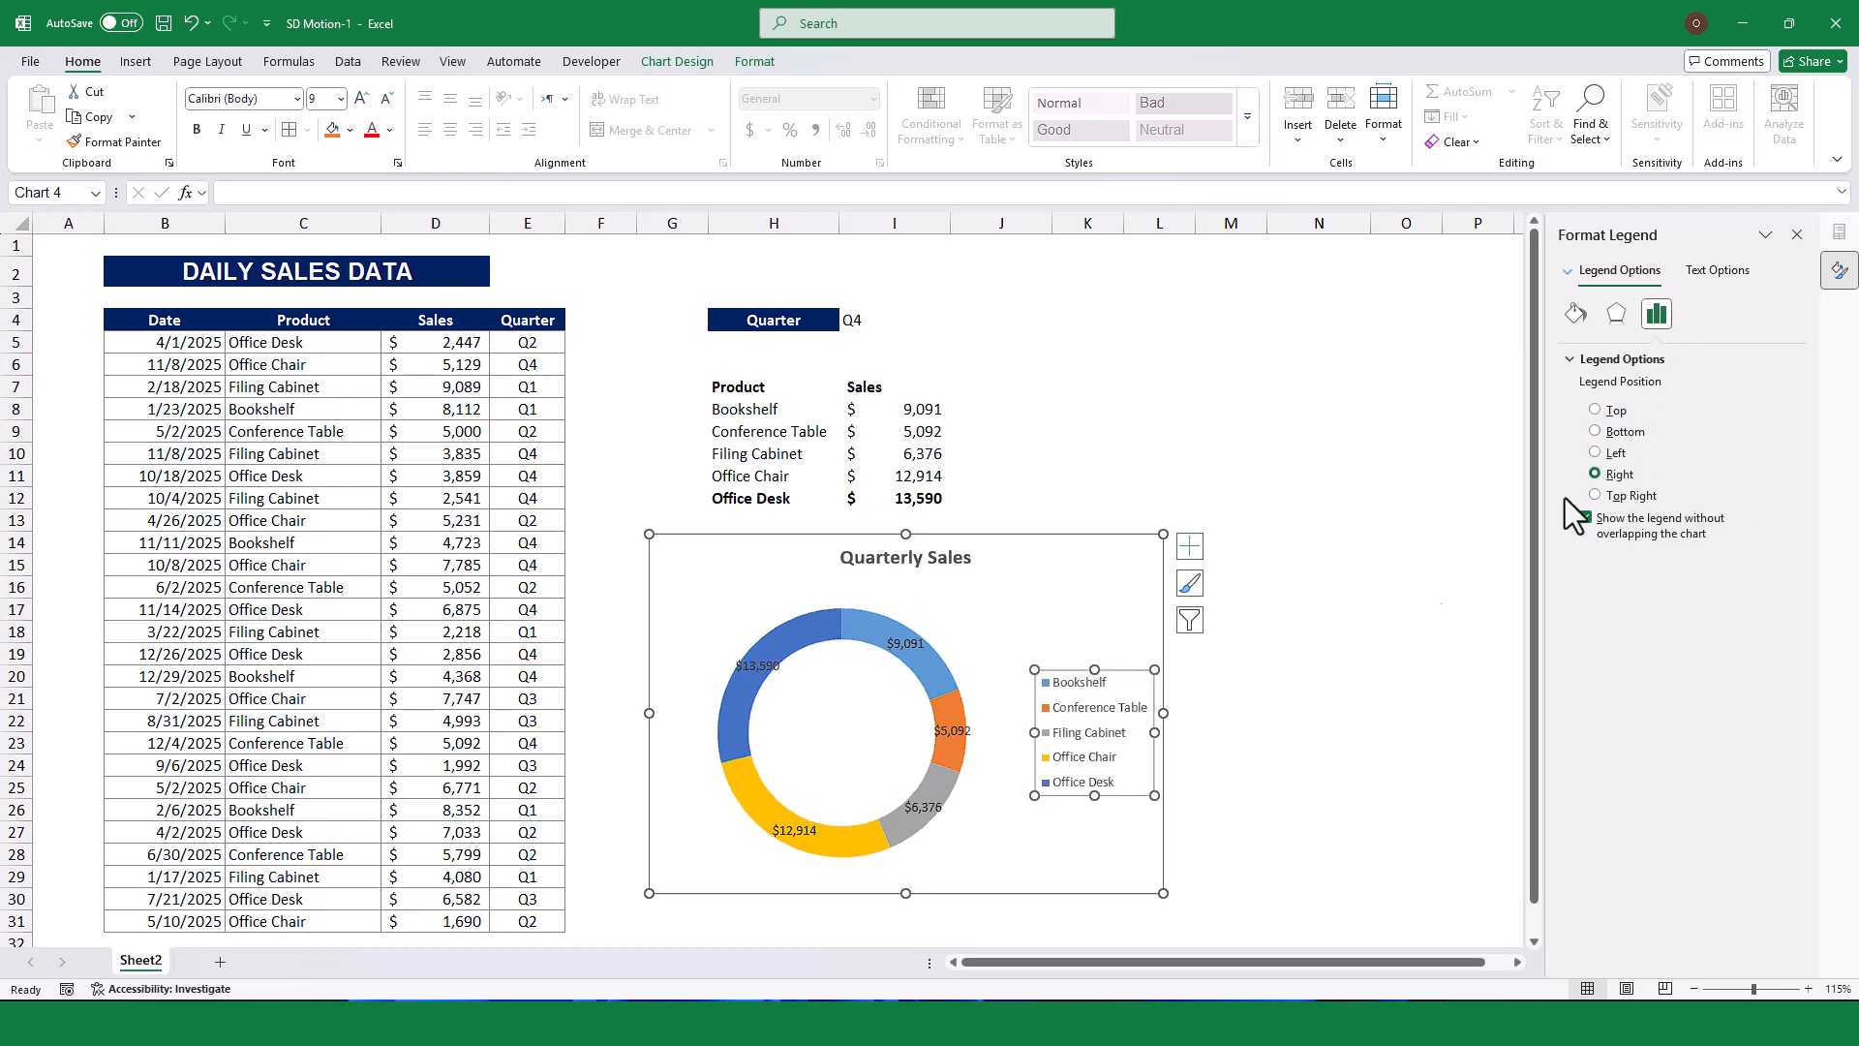
Show percentages instead of dollar values on the slice labels, then return to I4.
{"action": "left_click", "coordinate": [1597, 500]}
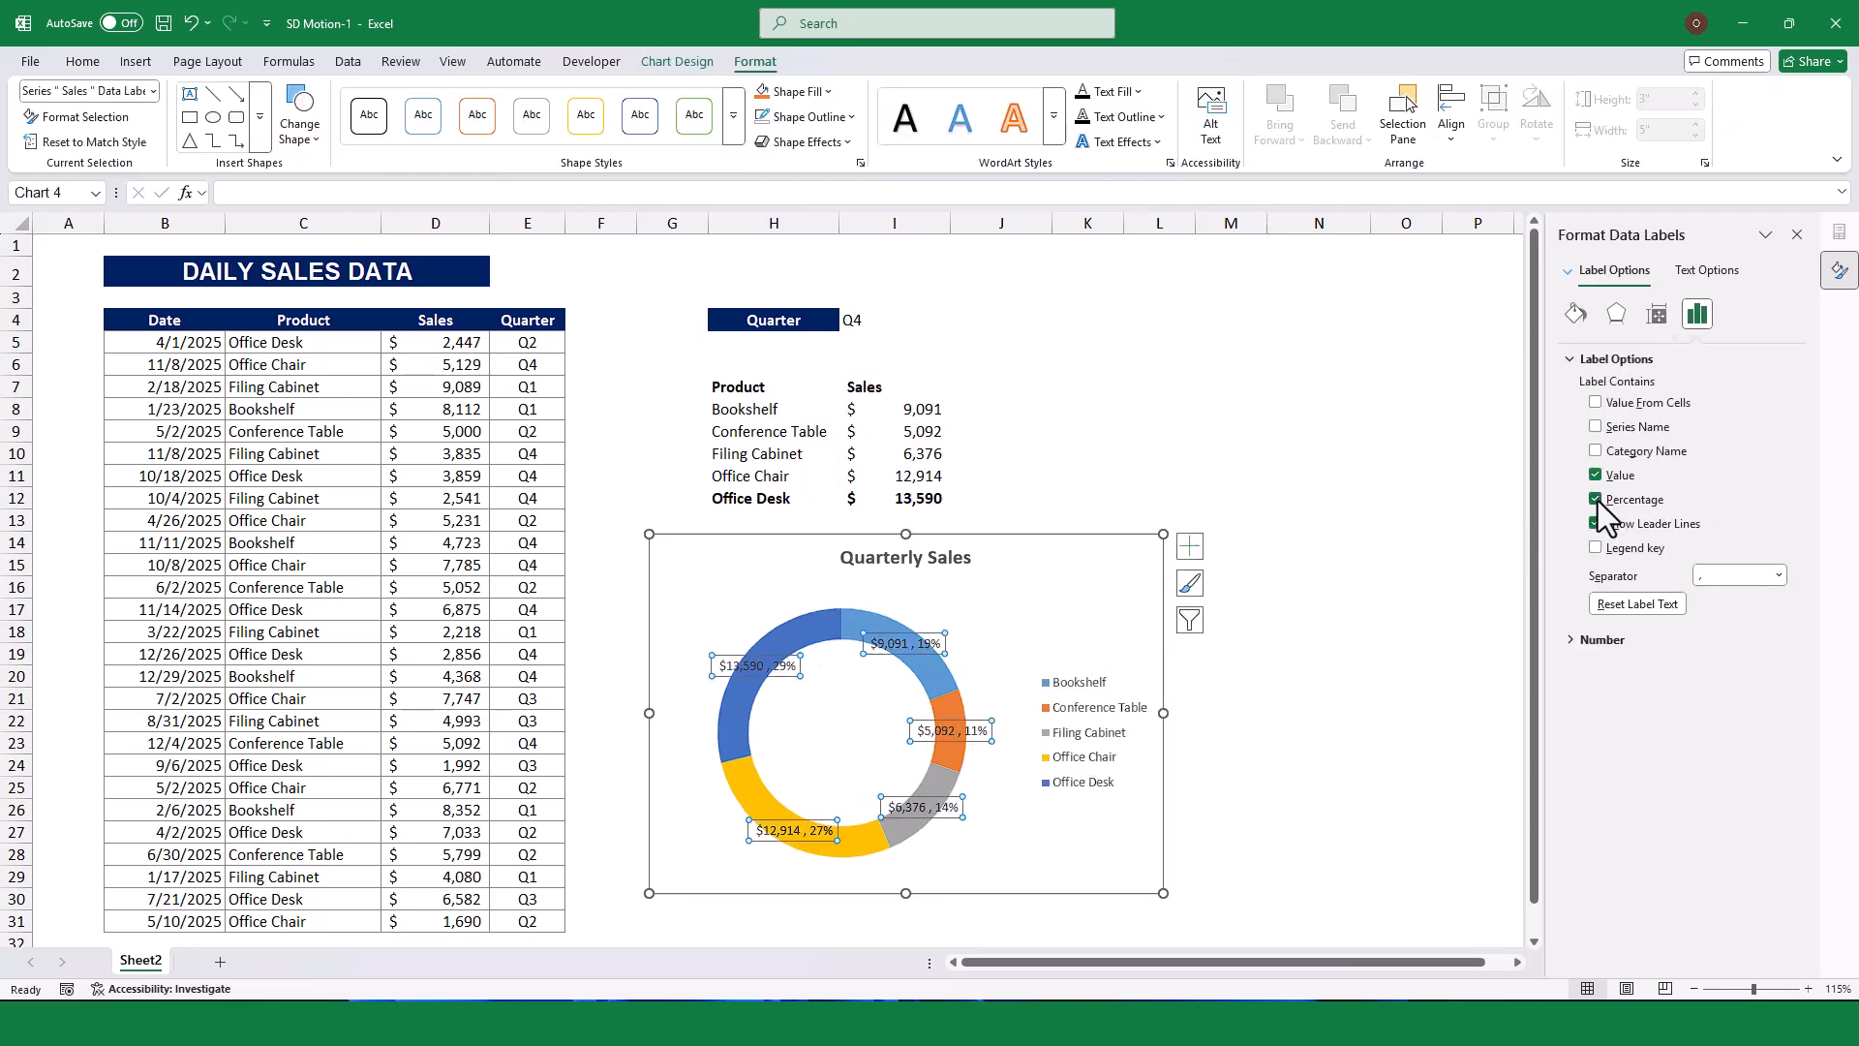
{"action": "left_click", "coordinate": [1595, 474]}
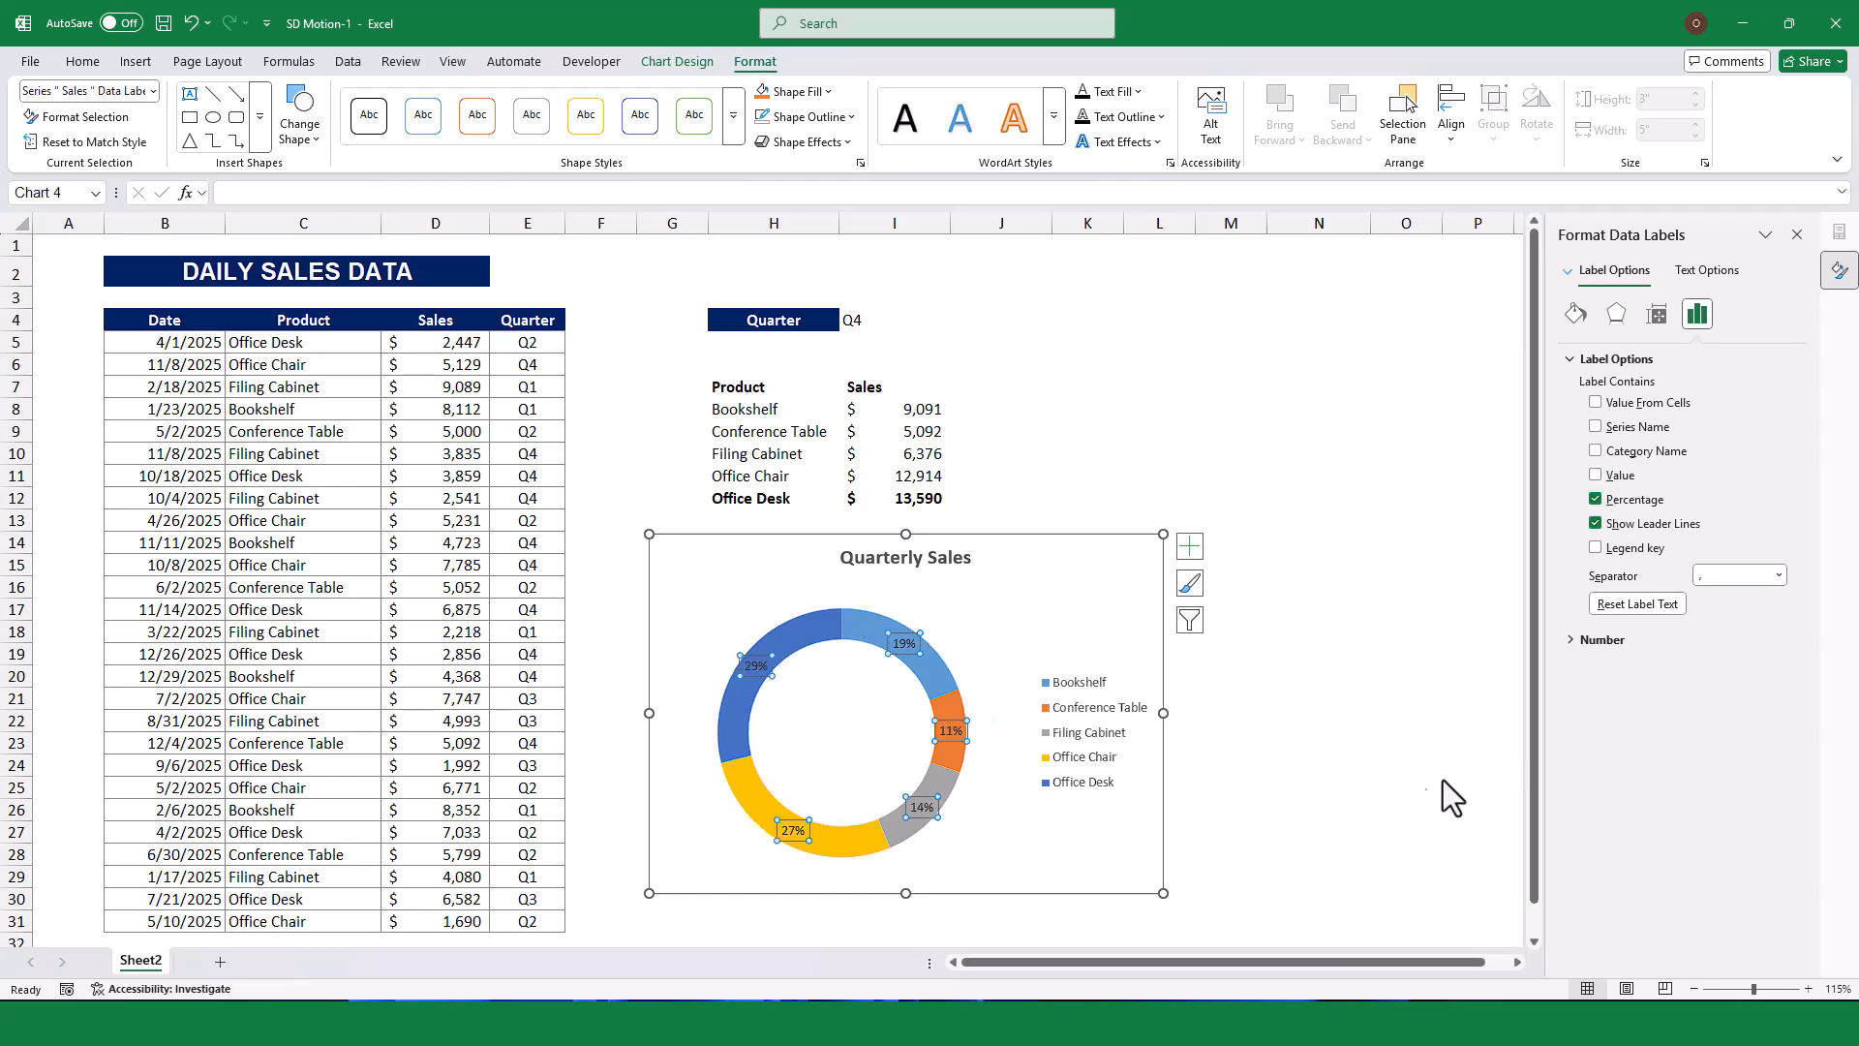
{"action": "left_click", "coordinate": [895, 319]}
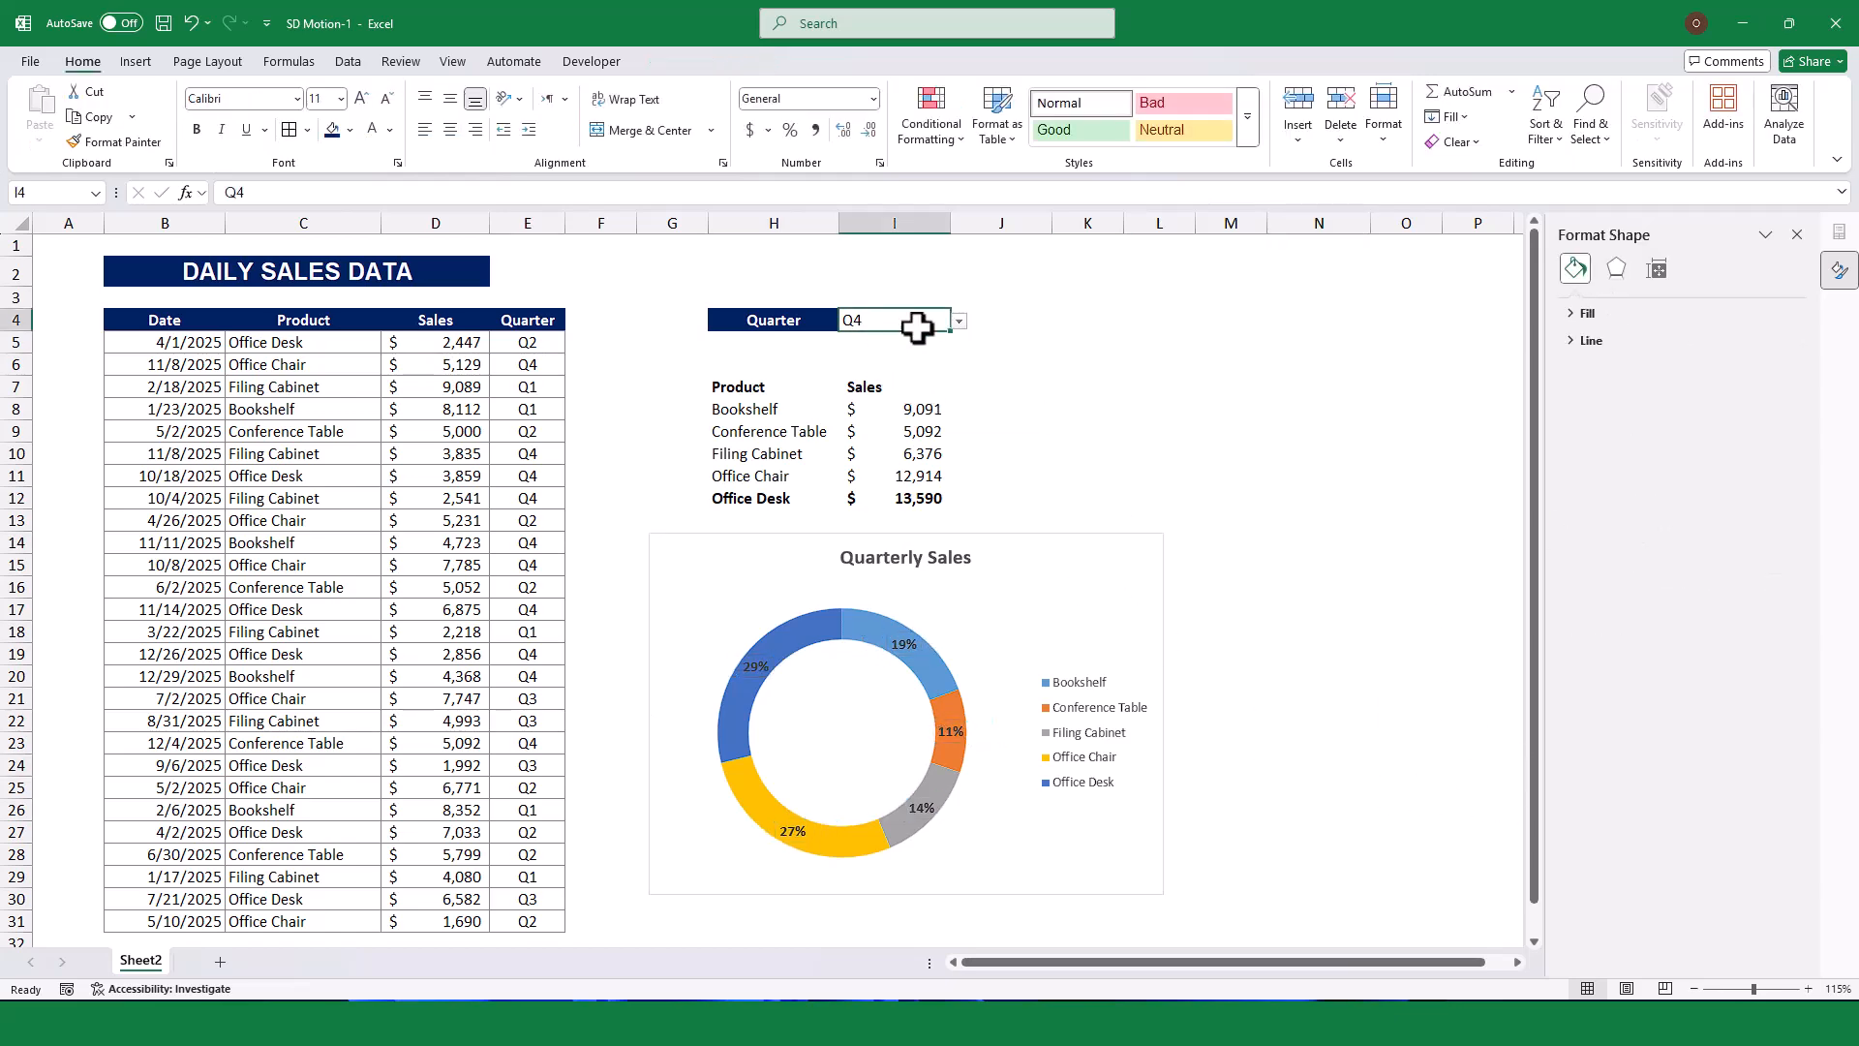
Switch I4 to Q3, then Q1, then Q2 so the summary and chart show Q2 sales.
{"action": "left_click", "coordinate": [955, 320]}
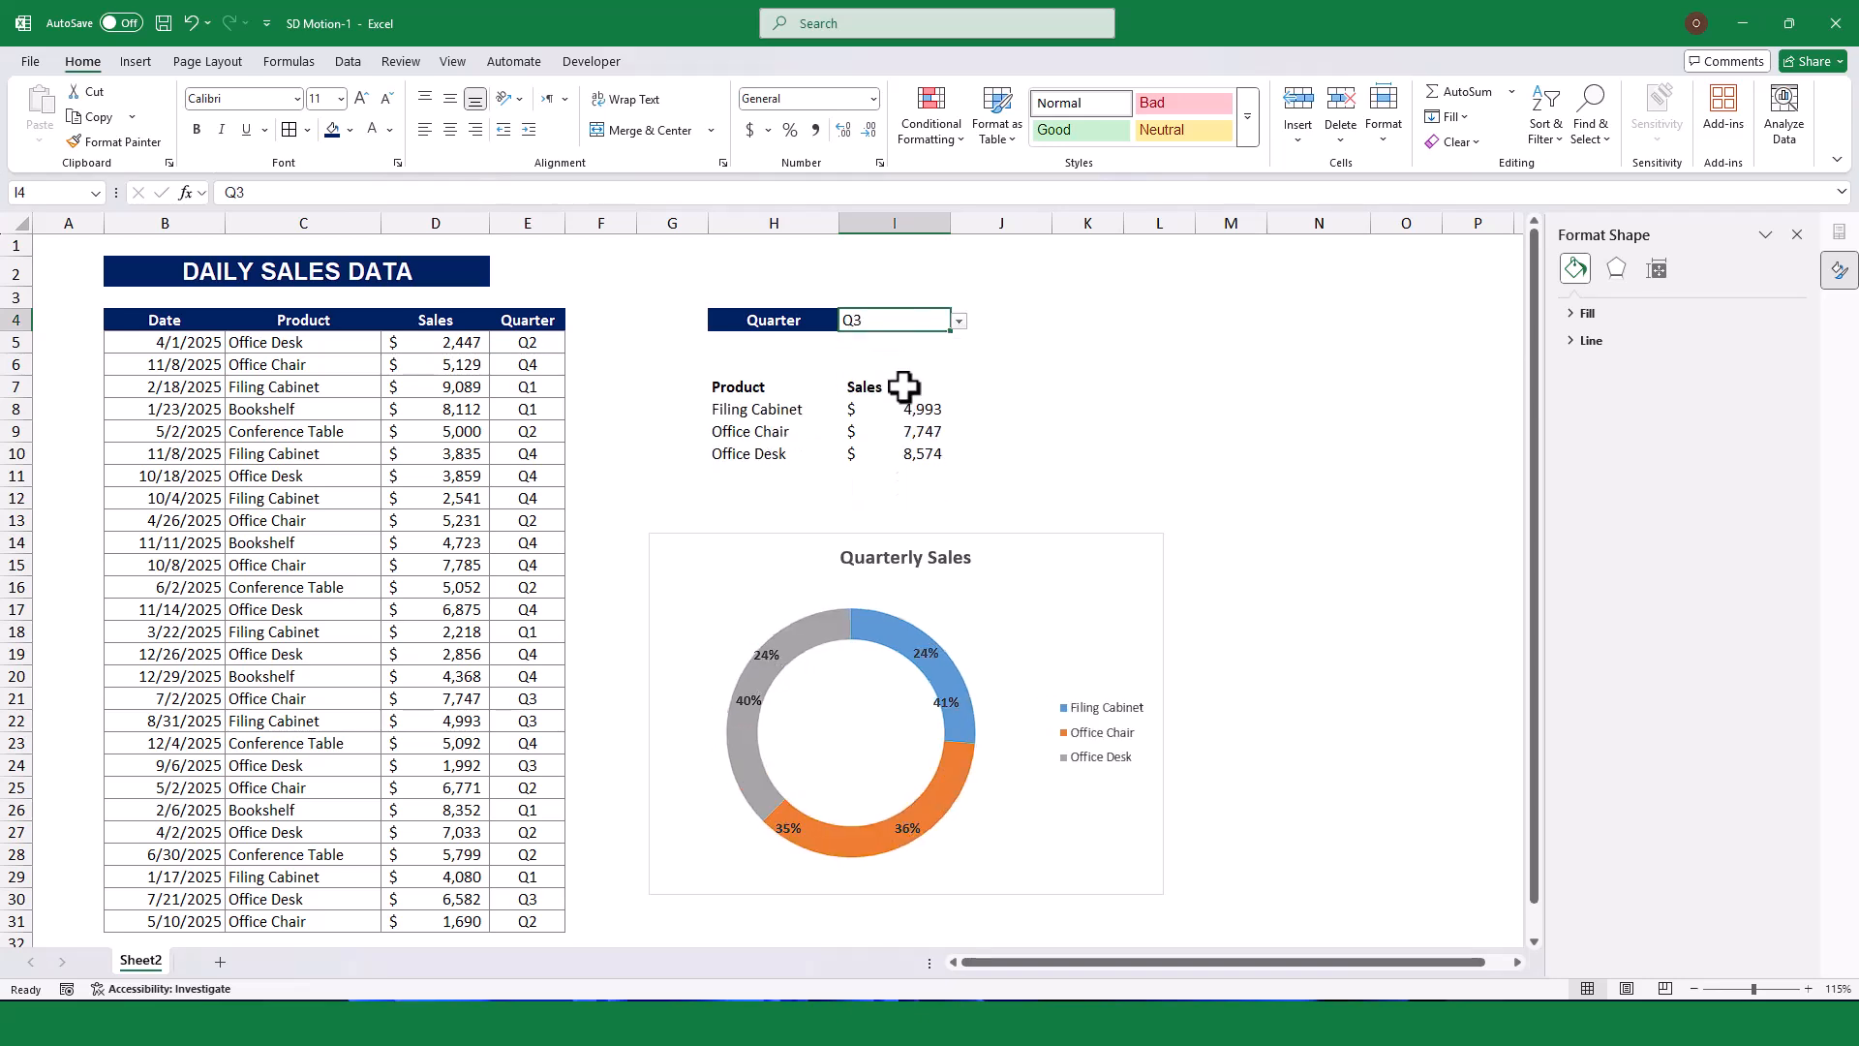
{"action": "left_click", "coordinate": [957, 320]}
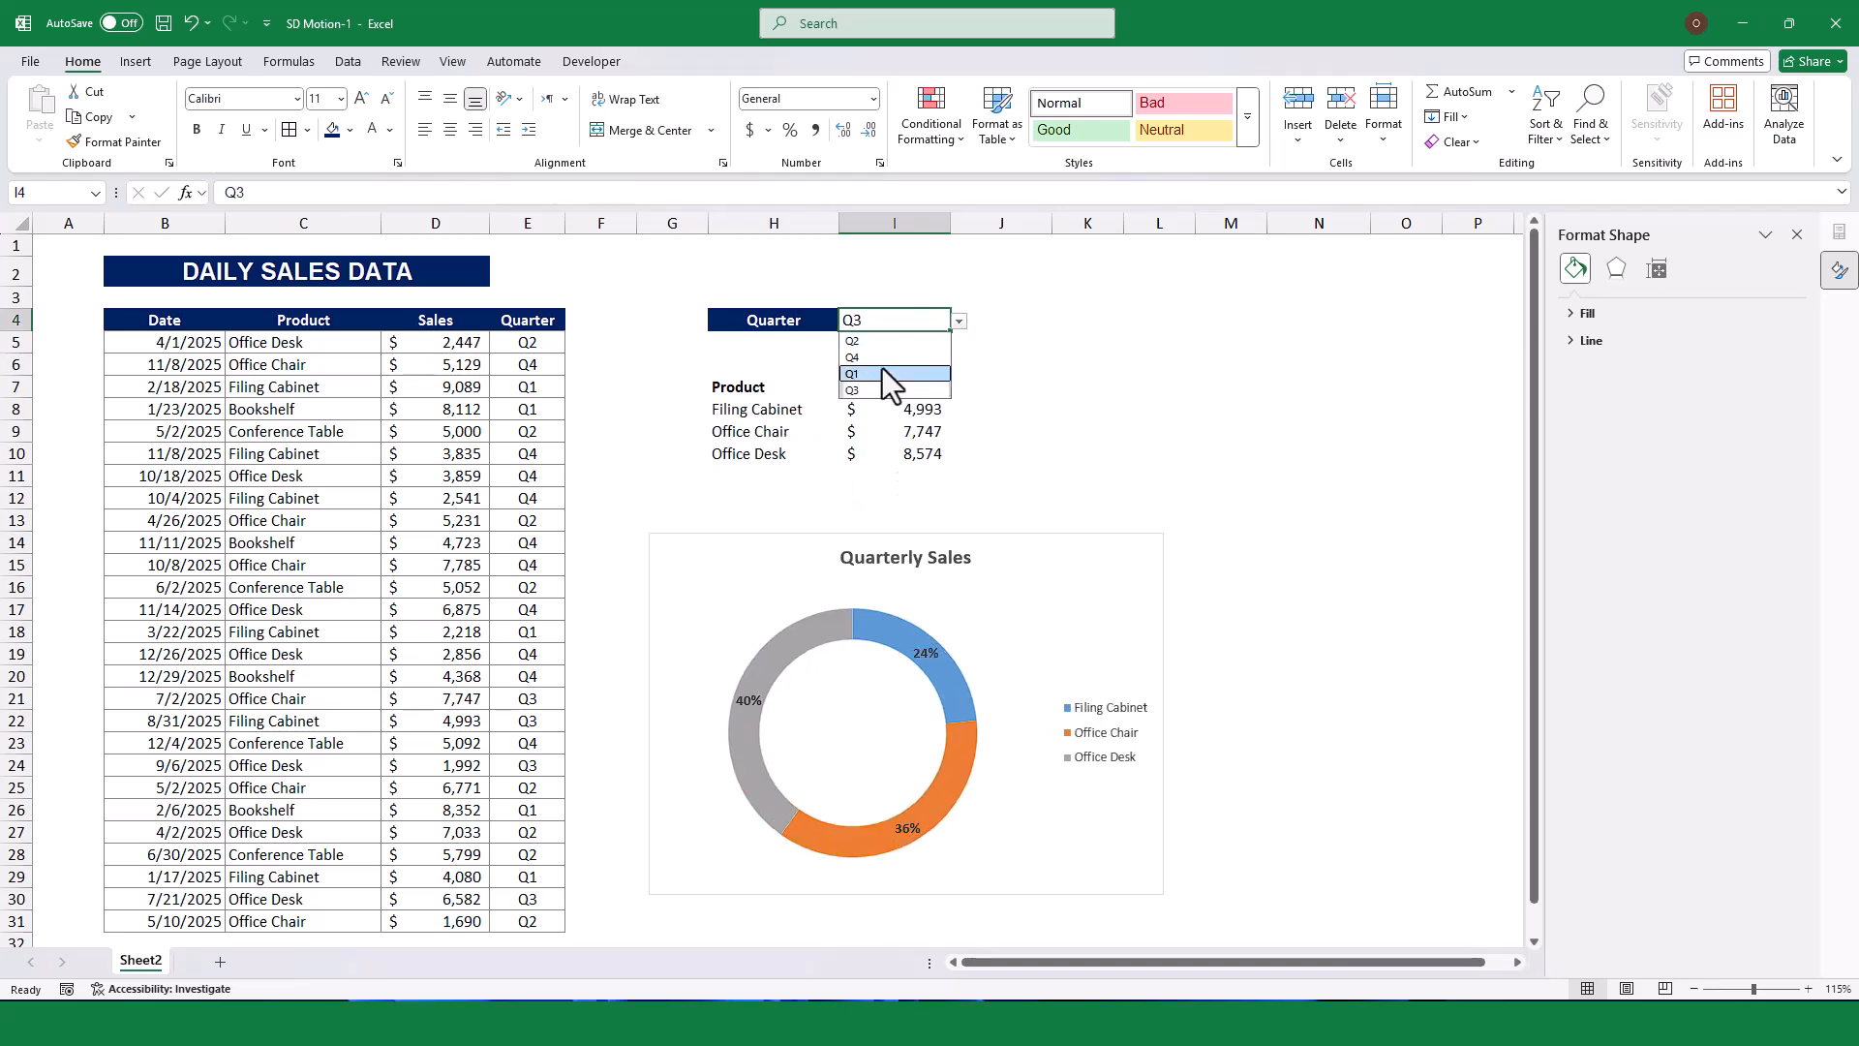
{"action": "left_click", "coordinate": [852, 374]}
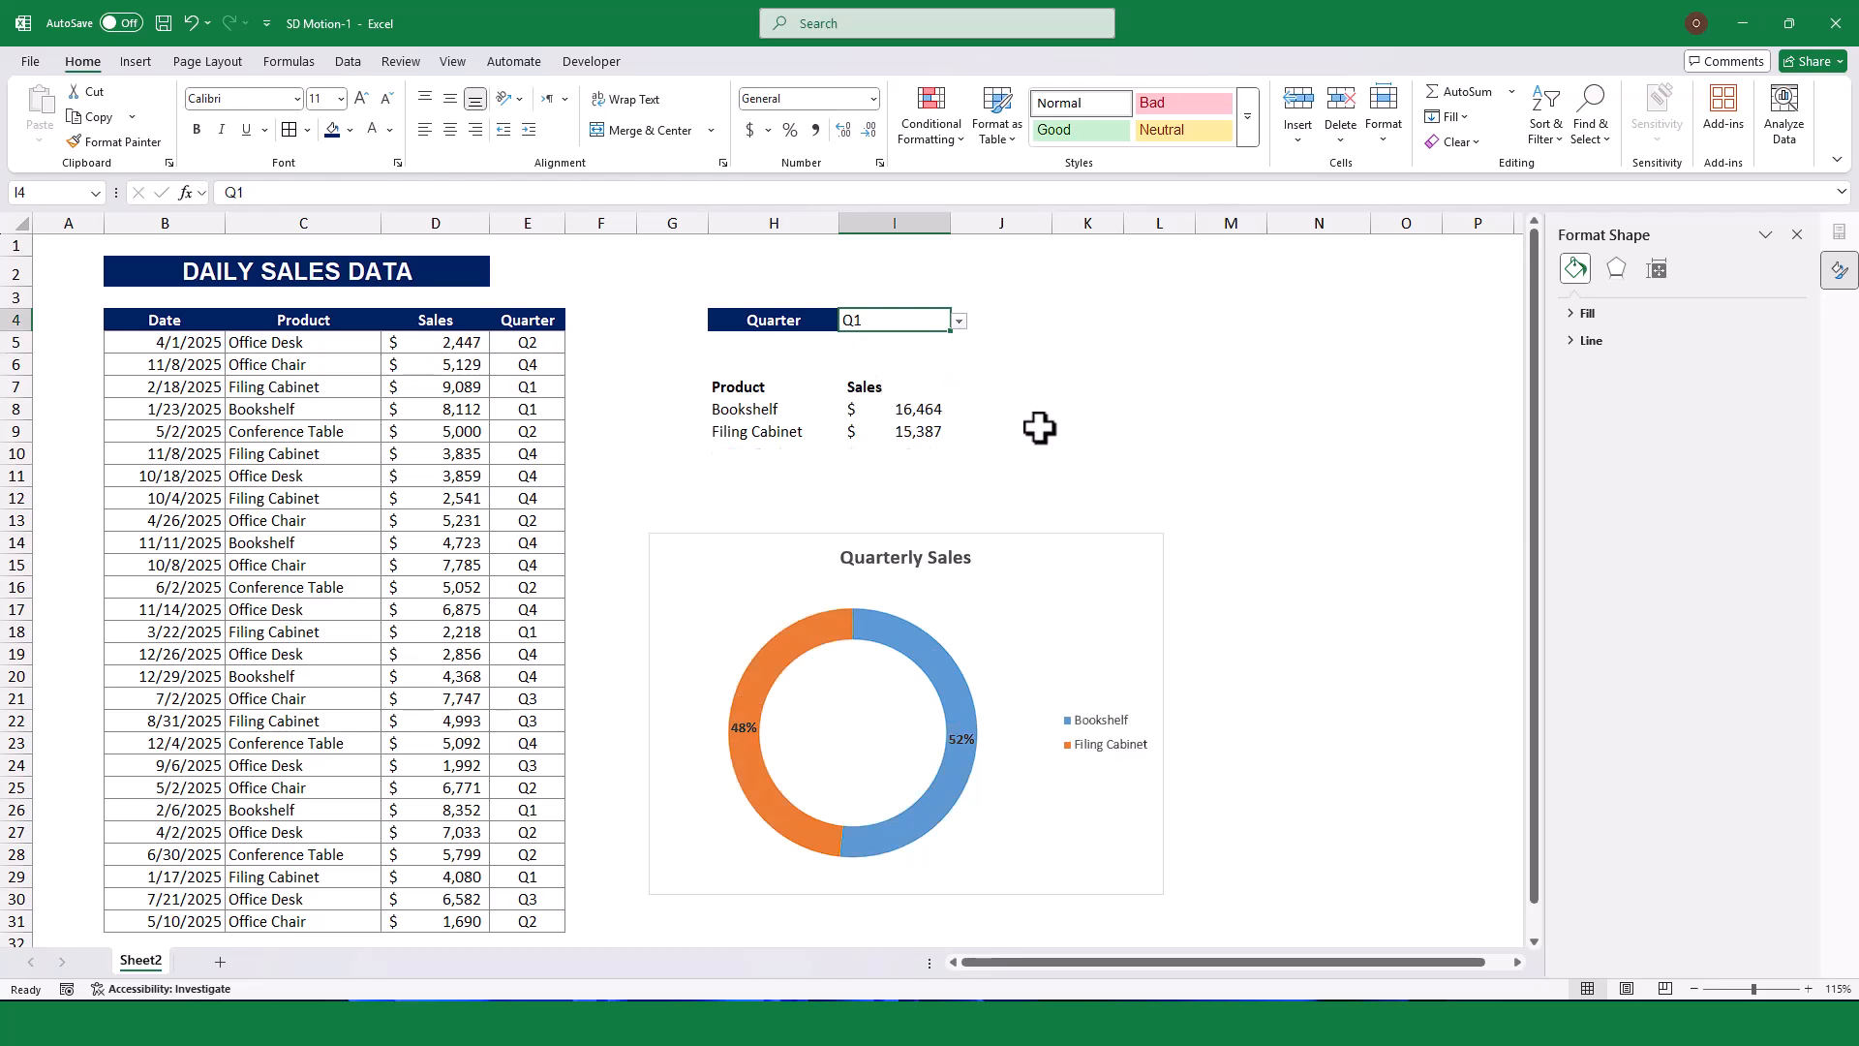
{"action": "left_click", "coordinate": [957, 319]}
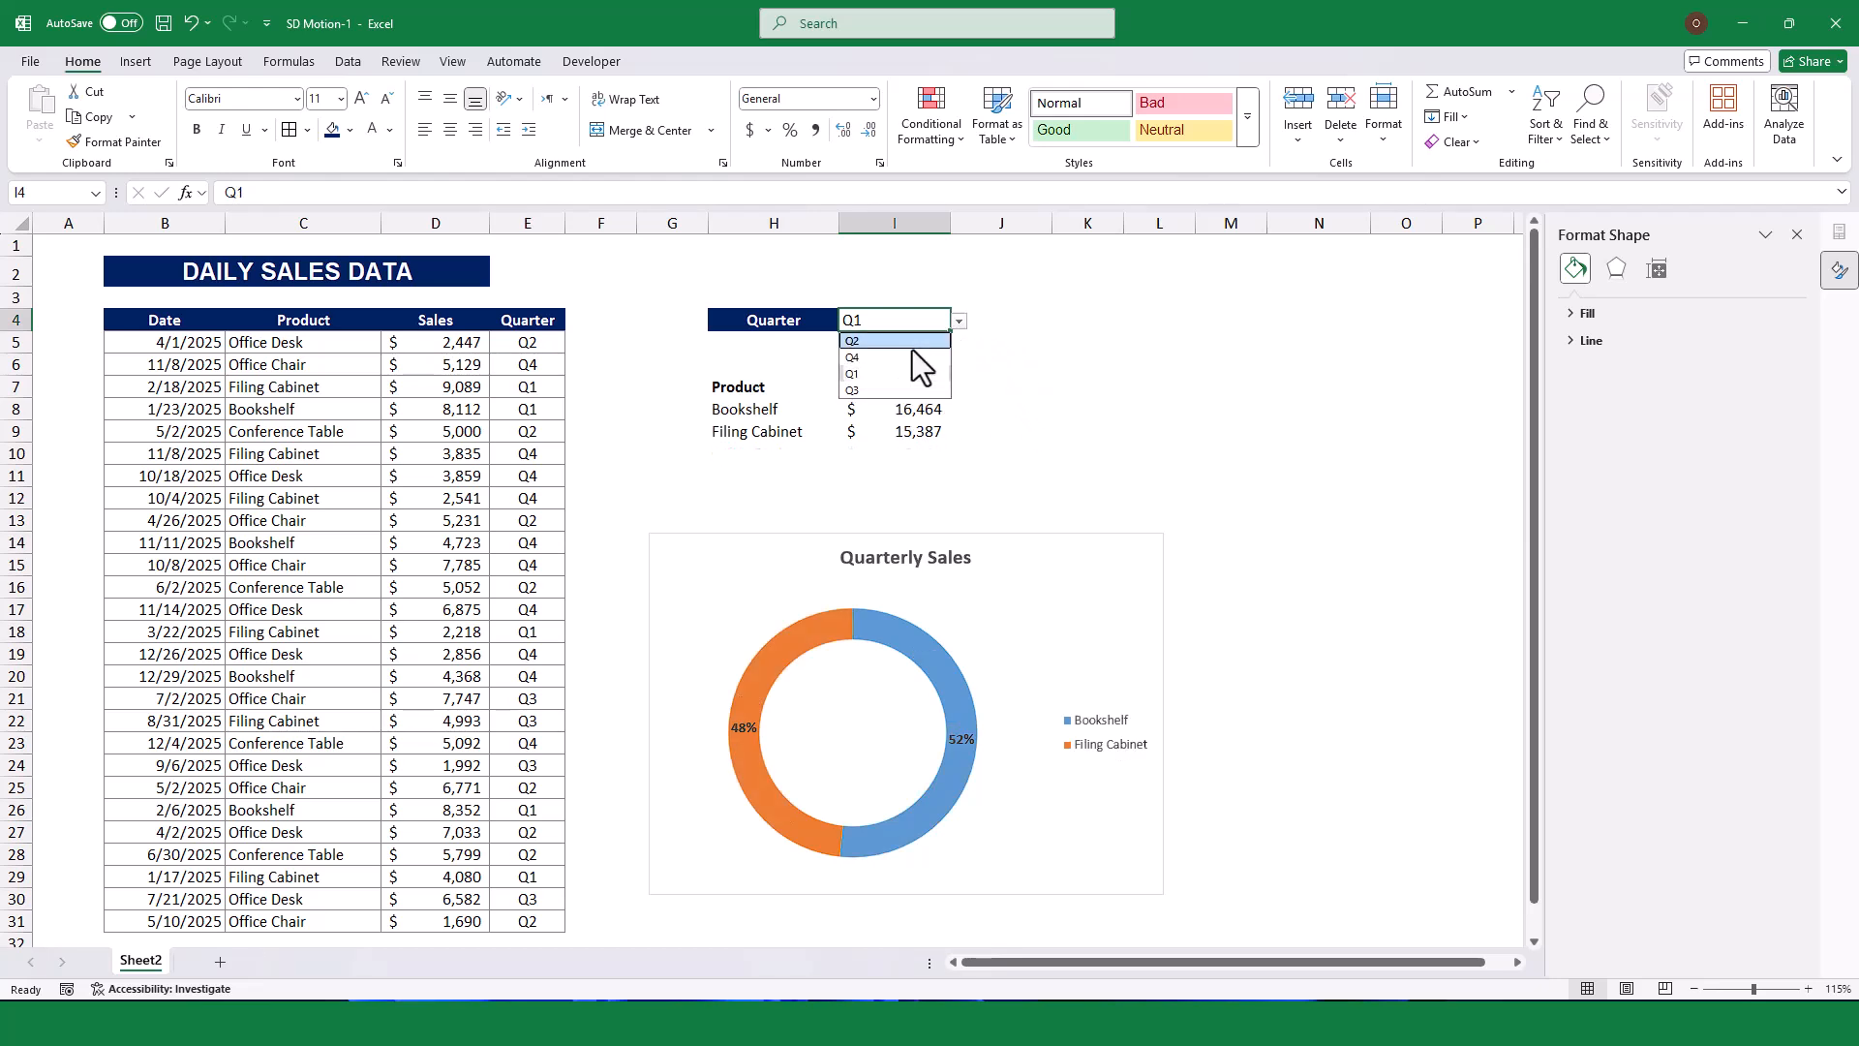
{"action": "left_click", "coordinate": [852, 341]}
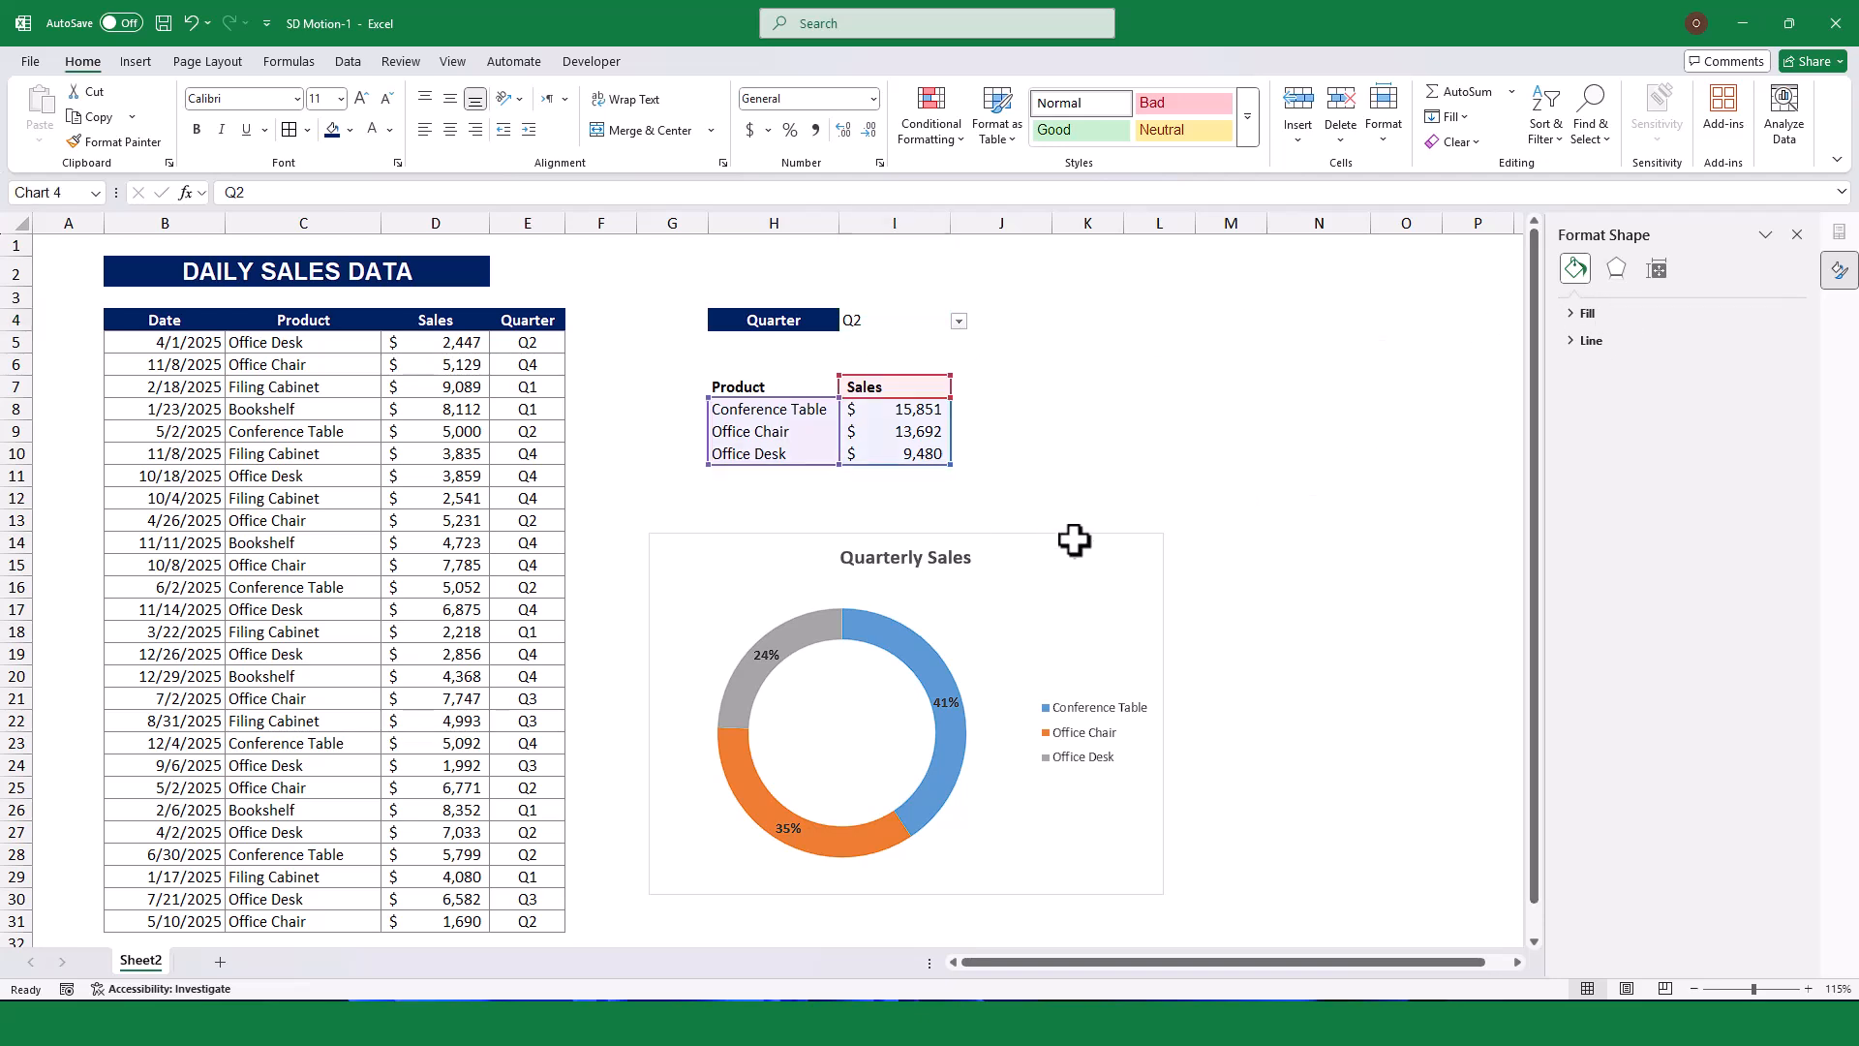
{"action": "left_click", "coordinate": [999, 319]}
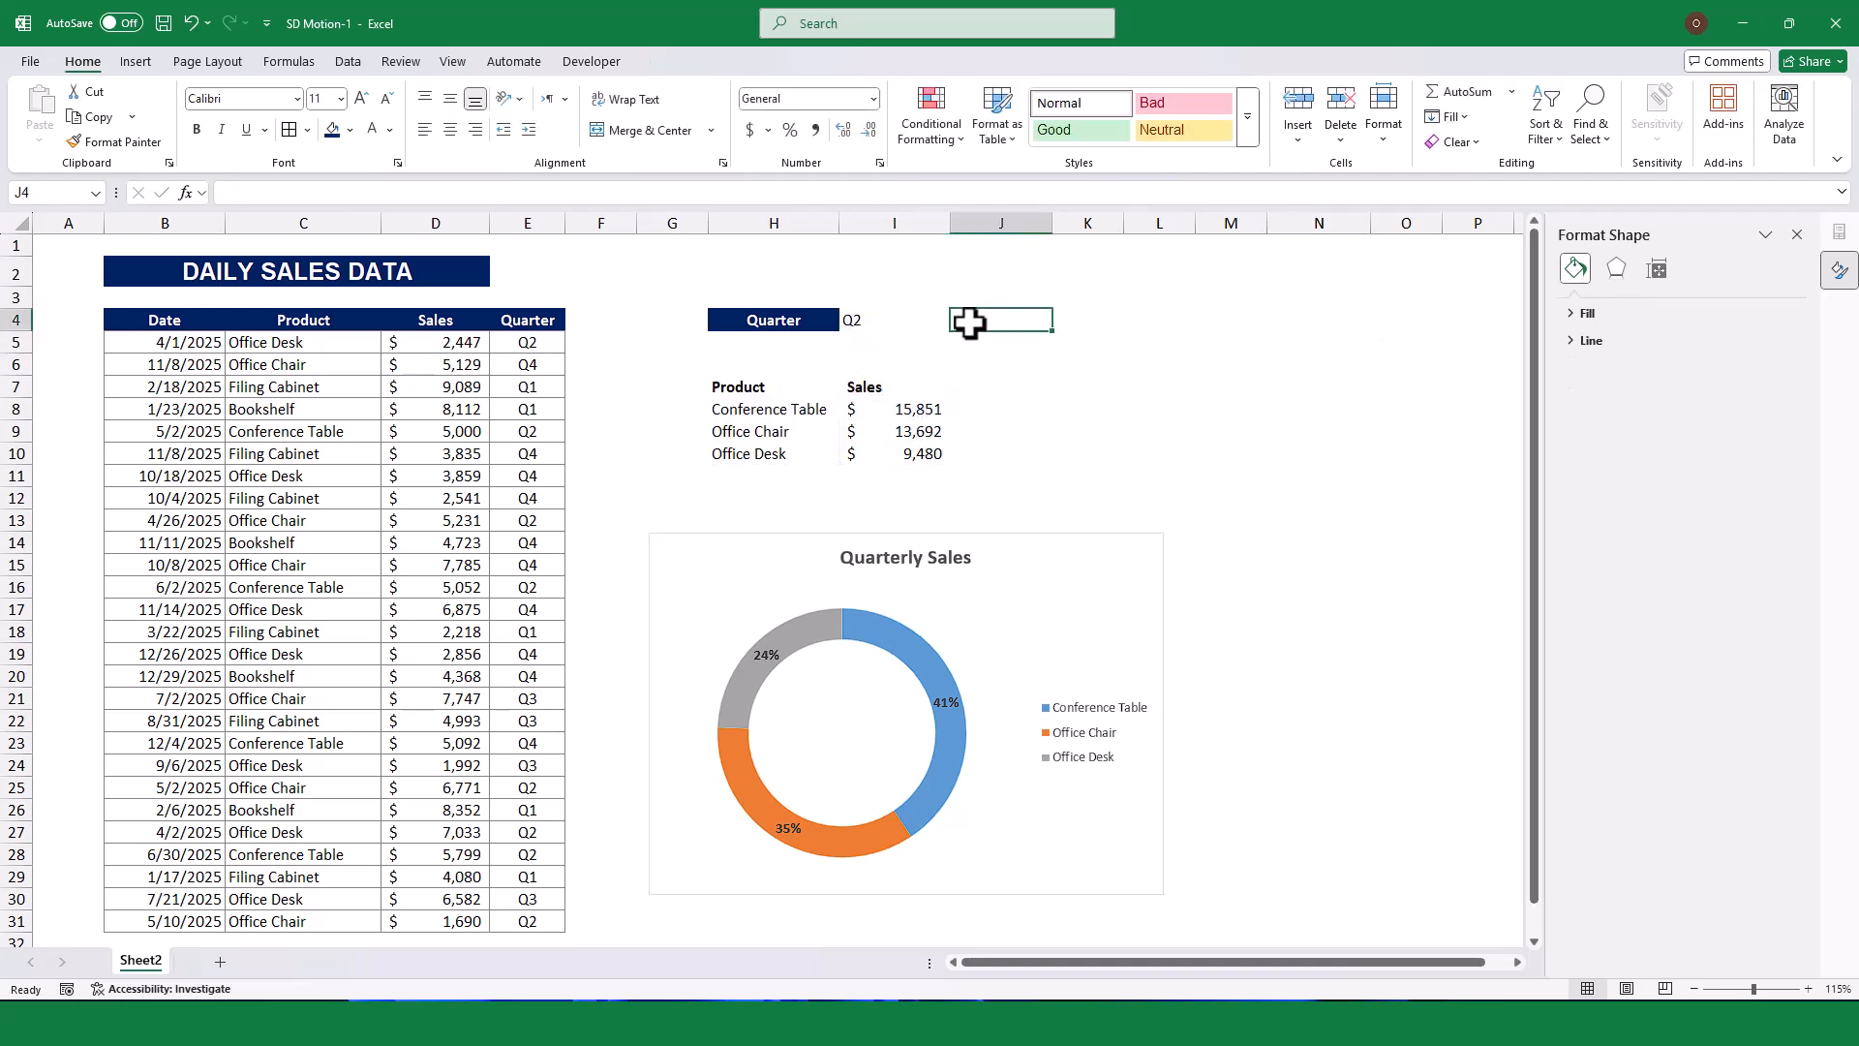